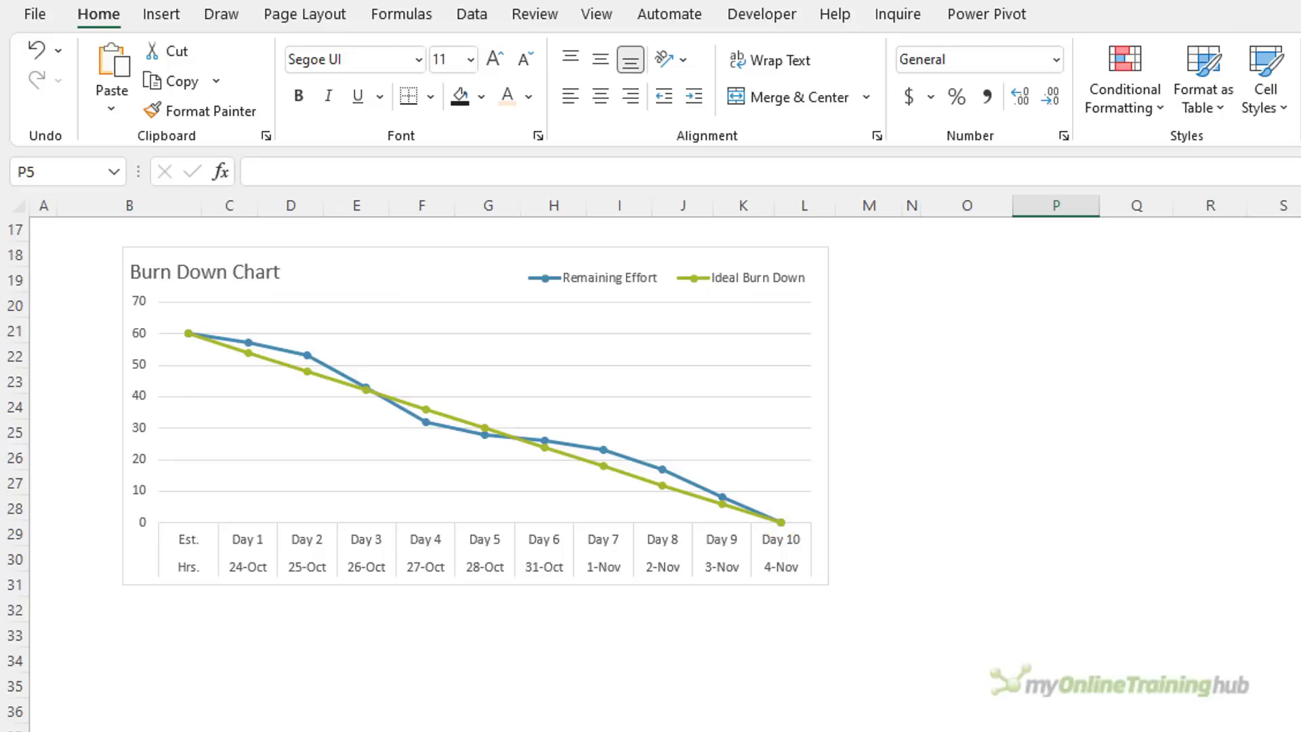
# Select the Forecast series data on the burn down chart for formatting
pyautogui.click(738, 276)
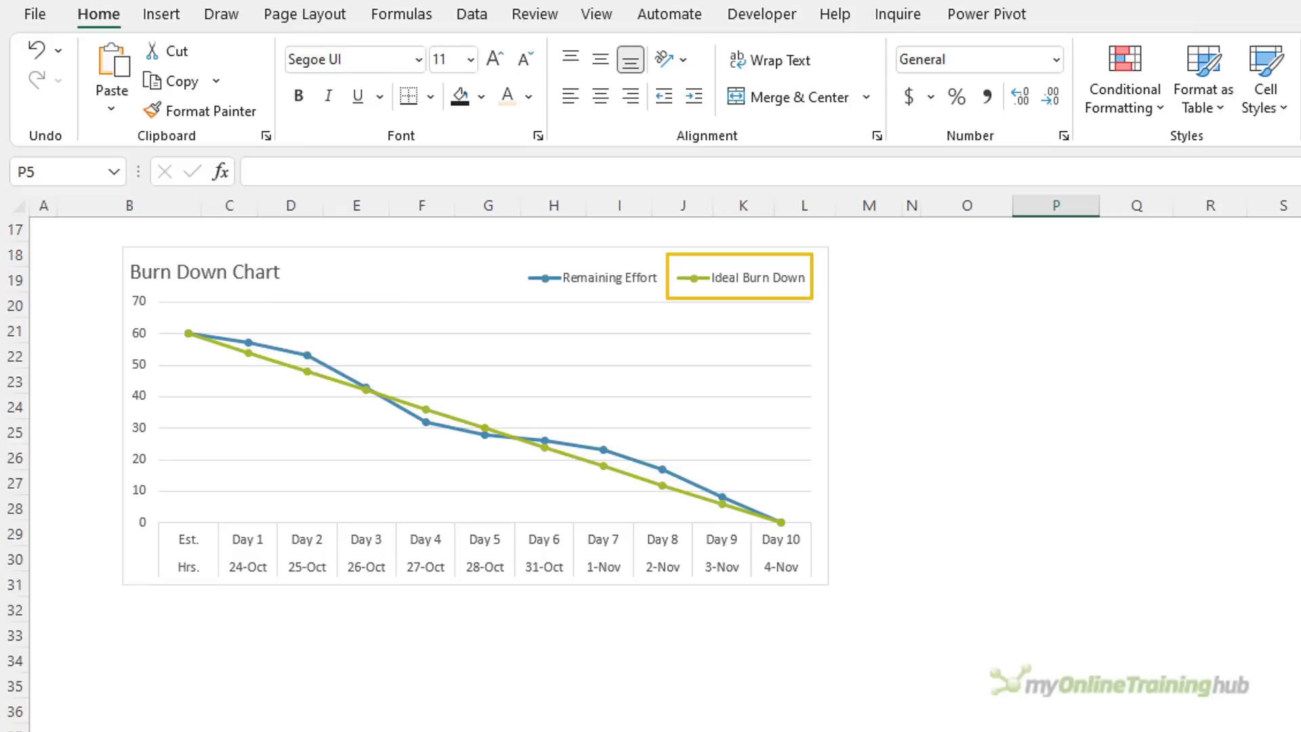
pyautogui.click(598, 276)
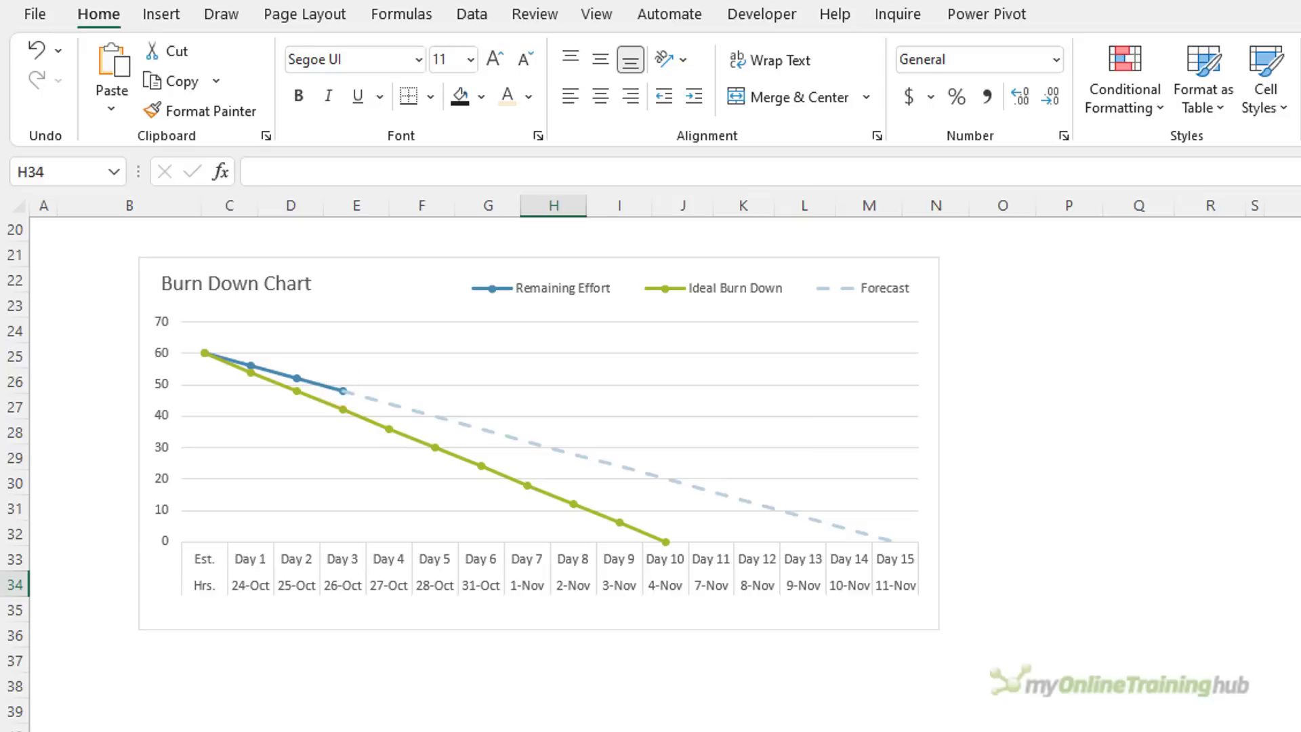
pyautogui.moveTo(1154, 247)
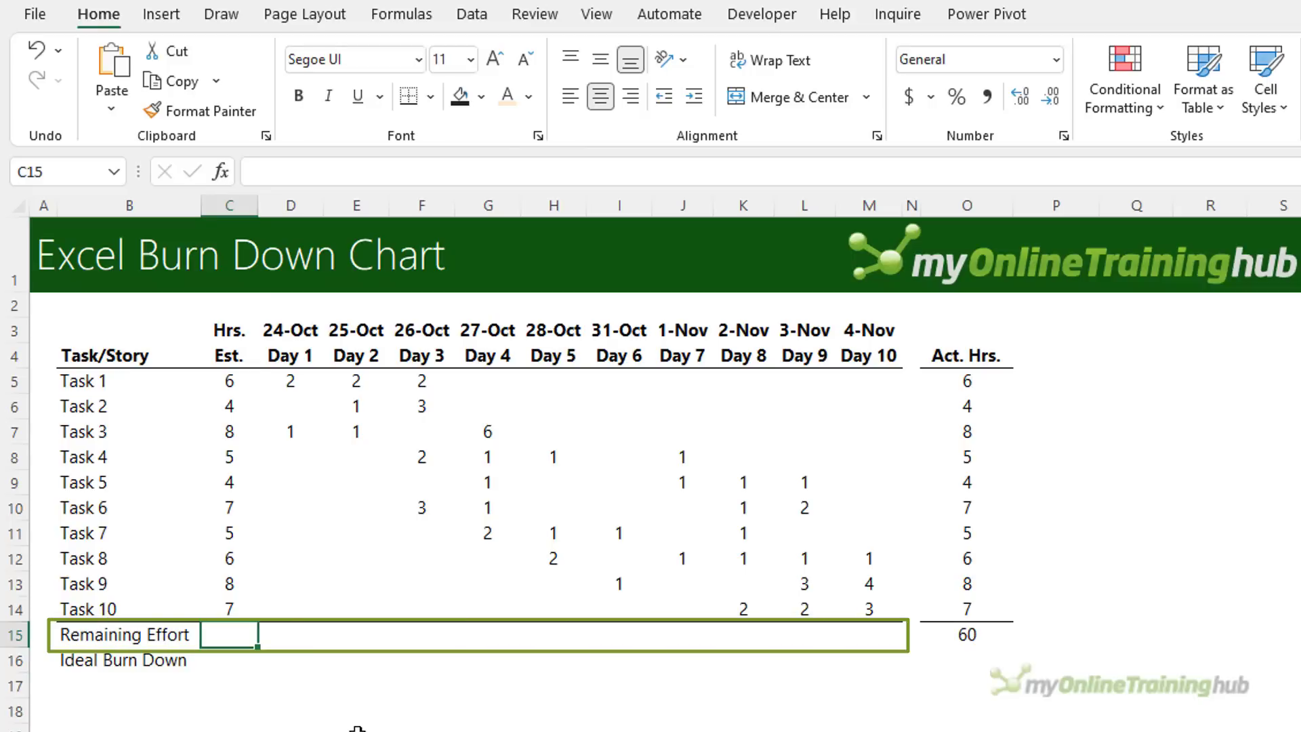
# Total the estimated hours in C15 with =SUM(C5:C14)
pyautogui.write('=SUM(C5:C14')
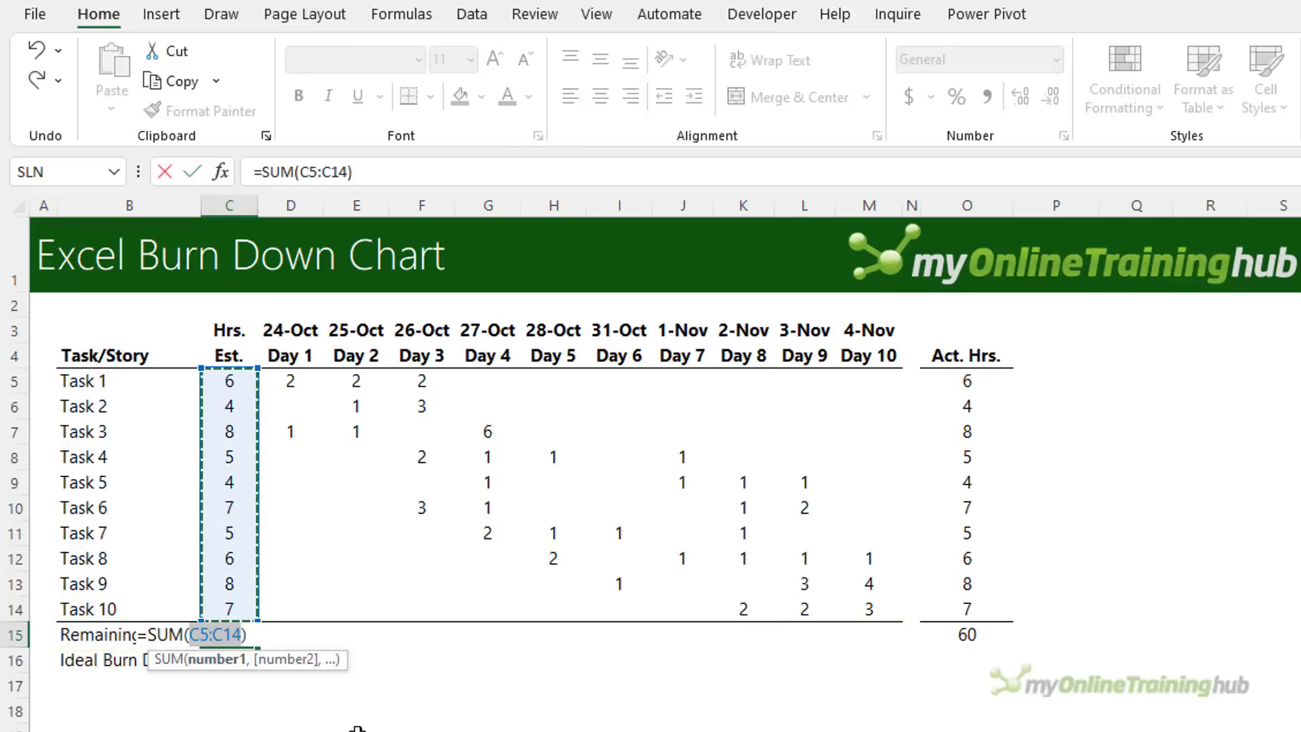
pyautogui.press('Return')
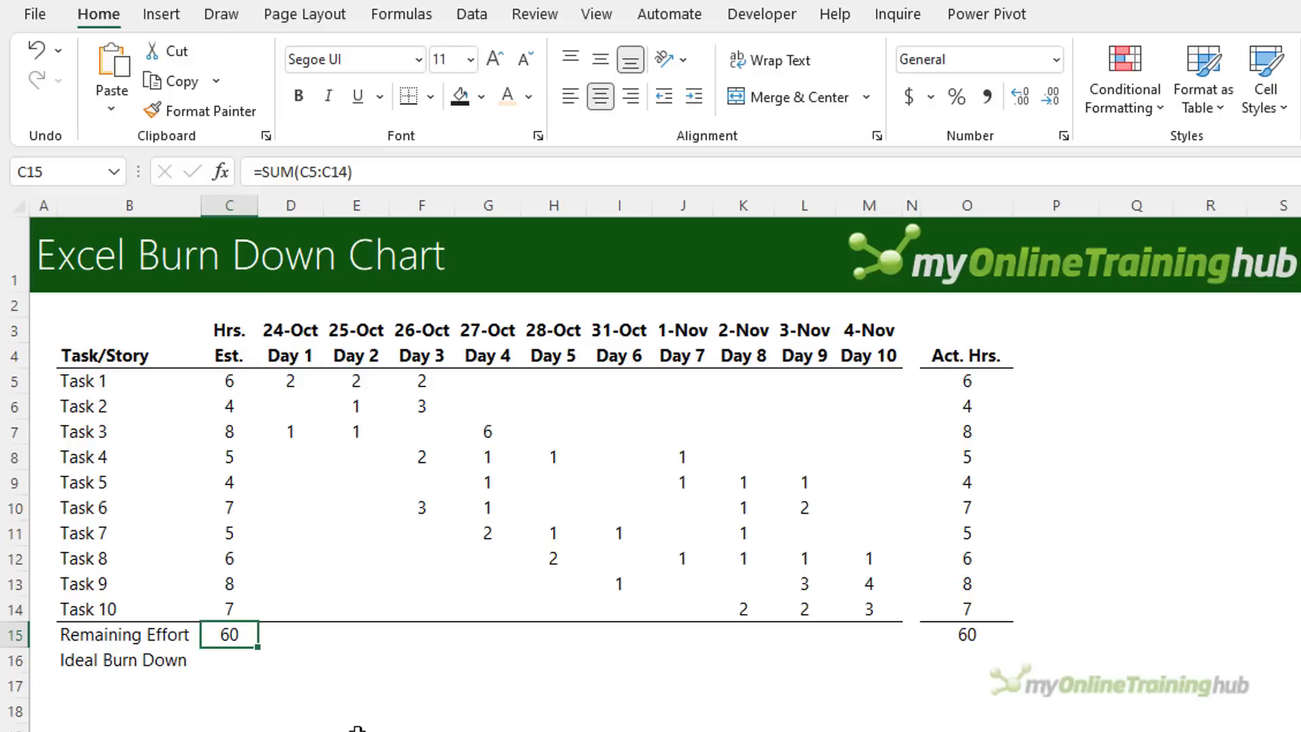
# Enter the Day 1 Remaining Effort formula =$C$15-SUM($D$5:D14) for filling across the days
pyautogui.click(290, 634)
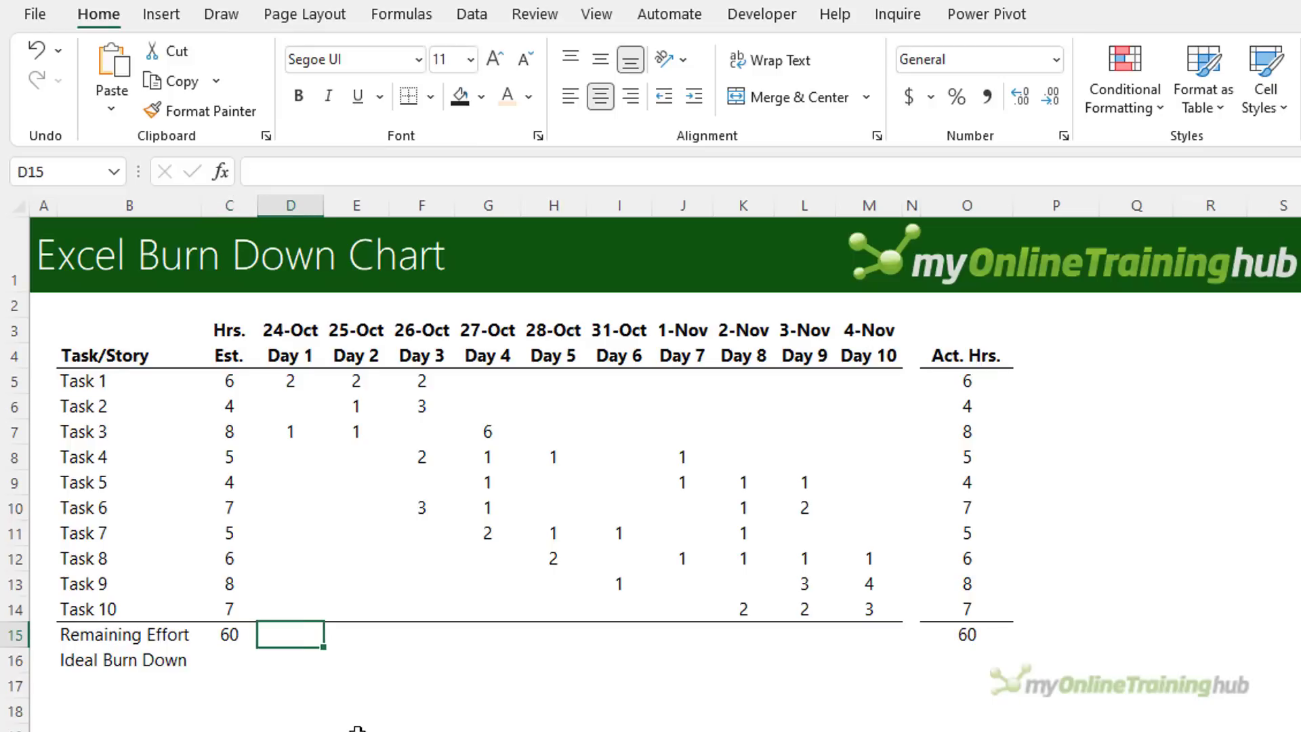
pyautogui.write('=C15')
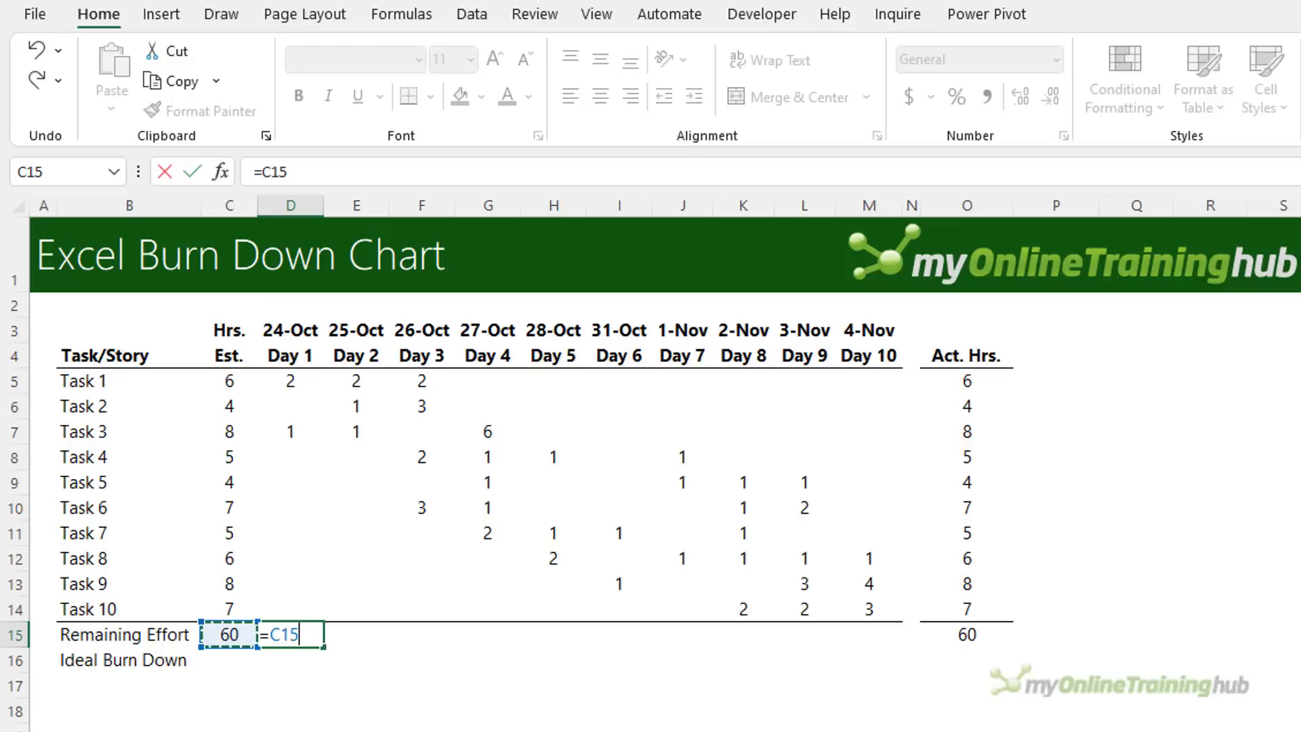
pyautogui.press('F4')
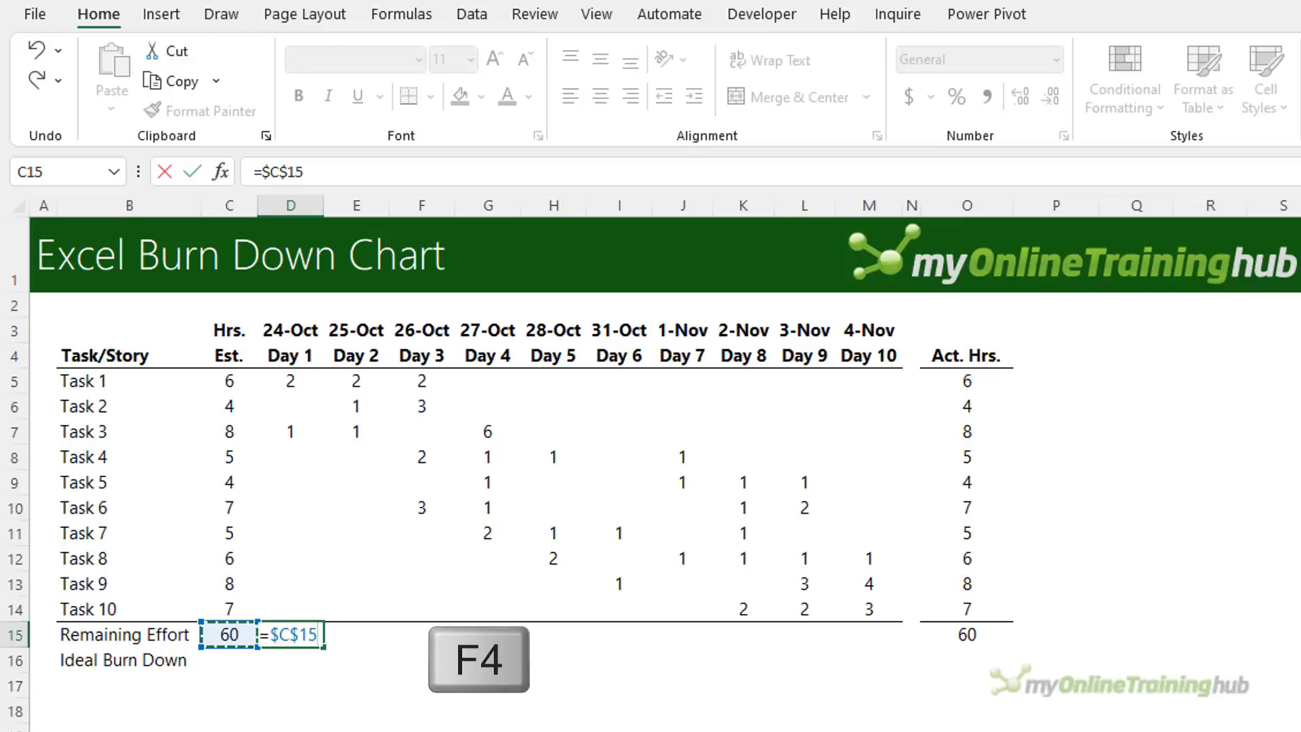
pyautogui.write('-SUM(D5:D14')
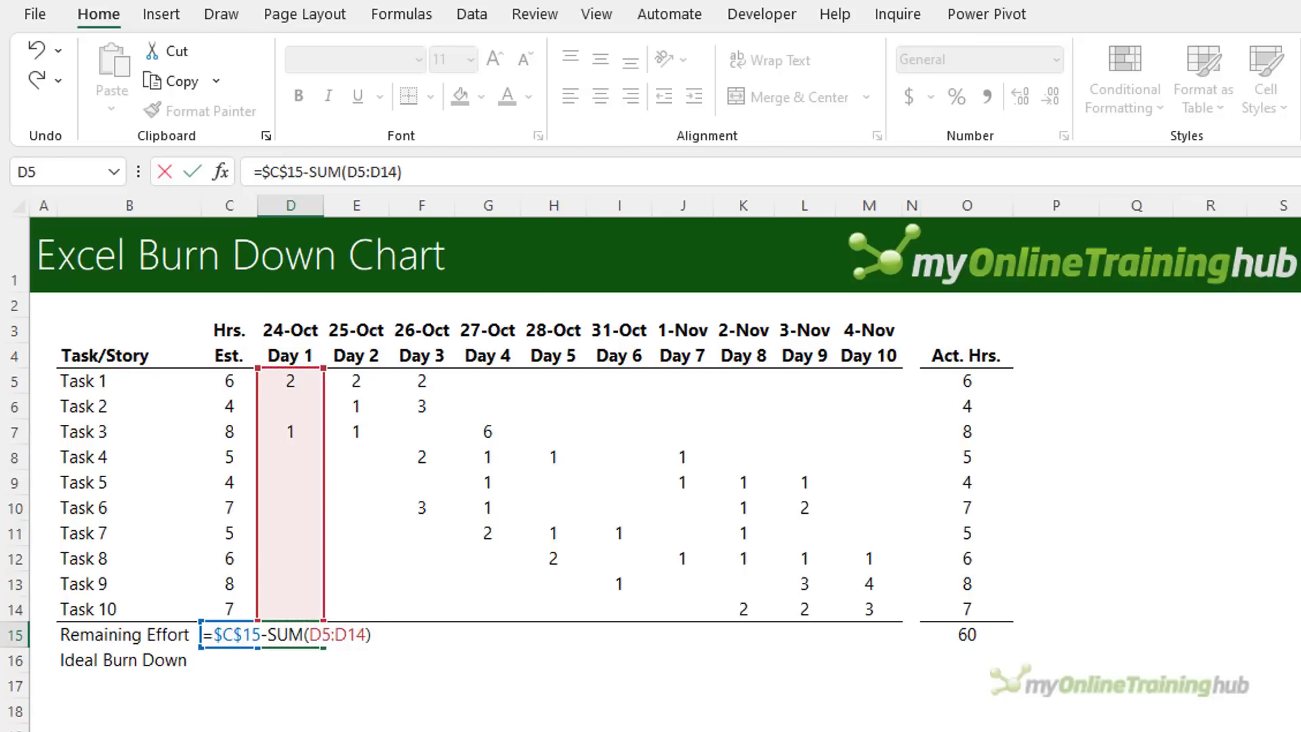
pyautogui.press('f4')
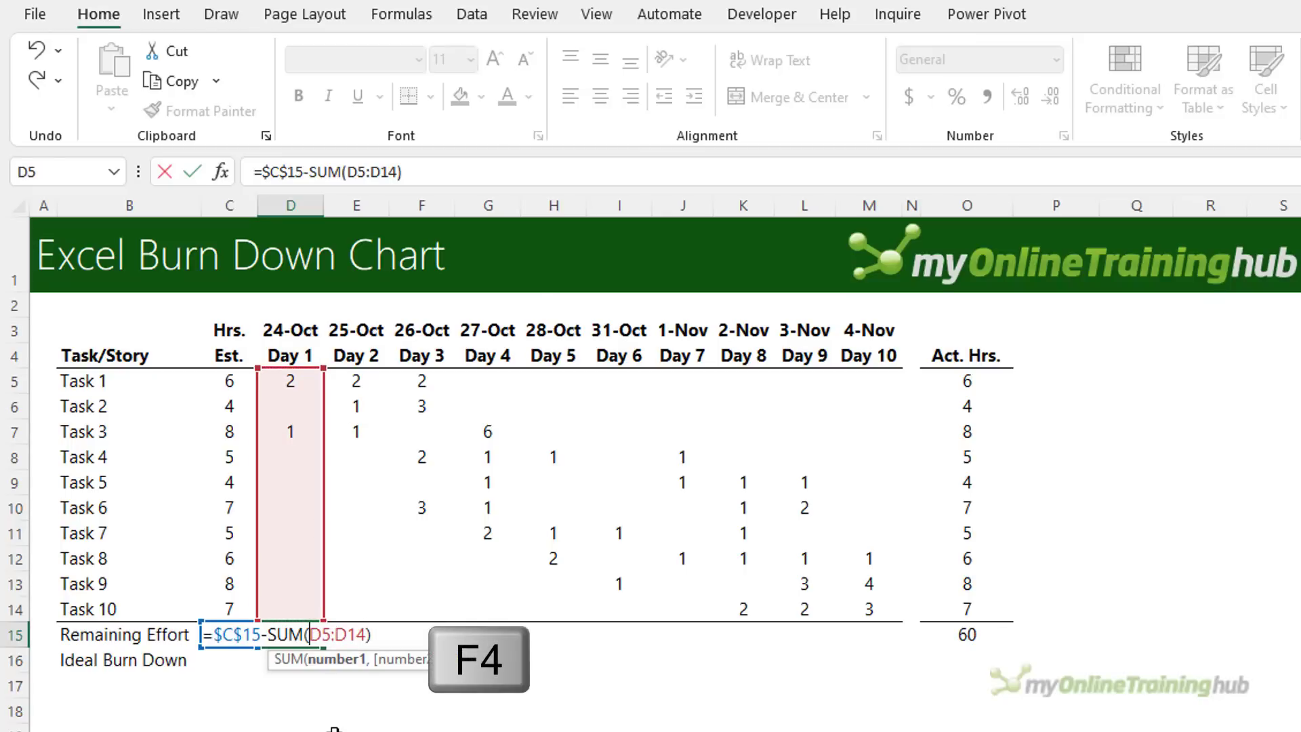
pyautogui.press('f4')
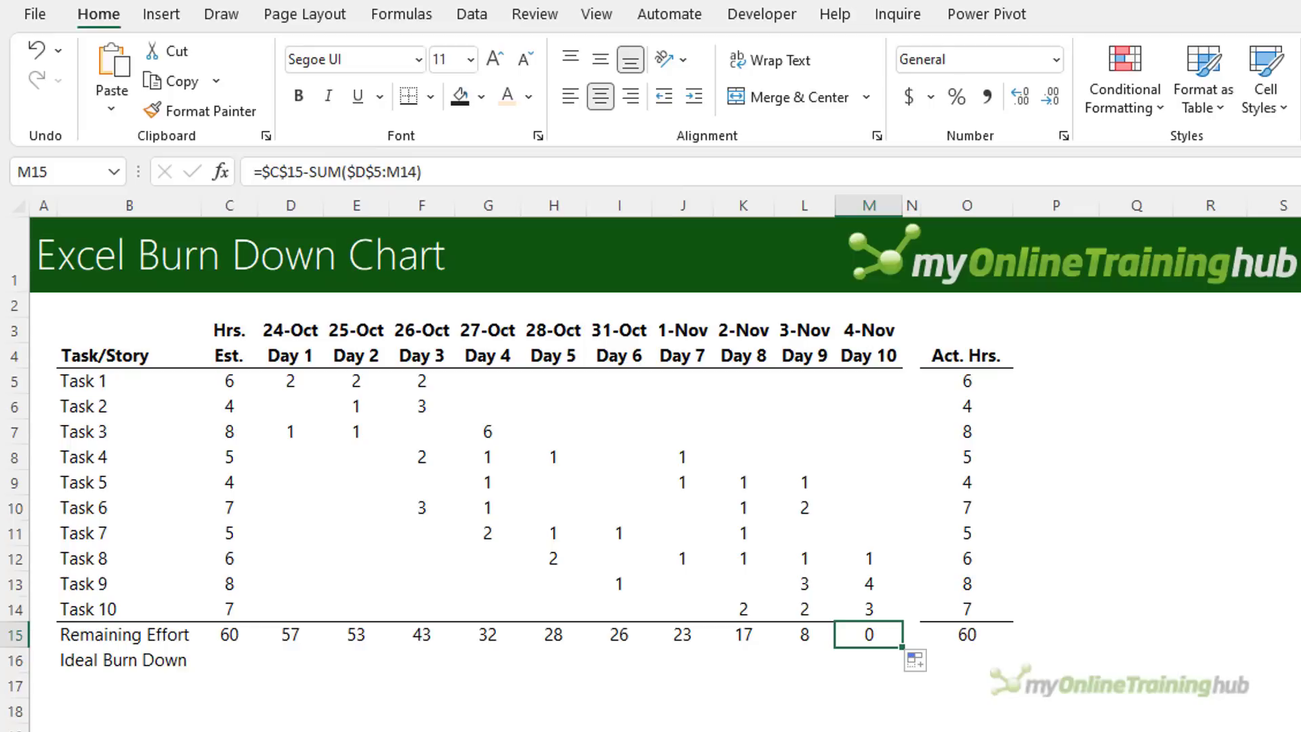
pyautogui.click(229, 660)
pyautogui.write('60')
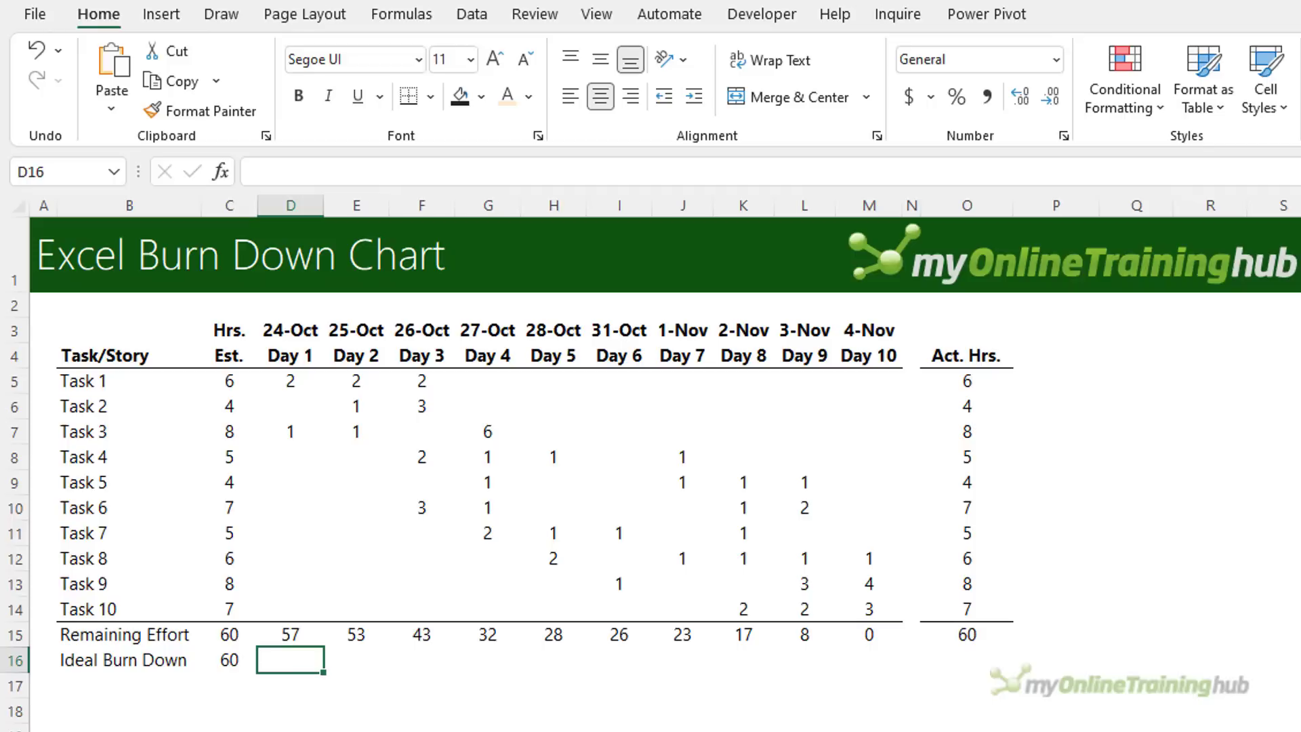
# Enter the Day 1 Ideal Burn Down formula =$C$16-$C$16/10*COUNT($D$3:D3)
pyautogui.write('=C16')
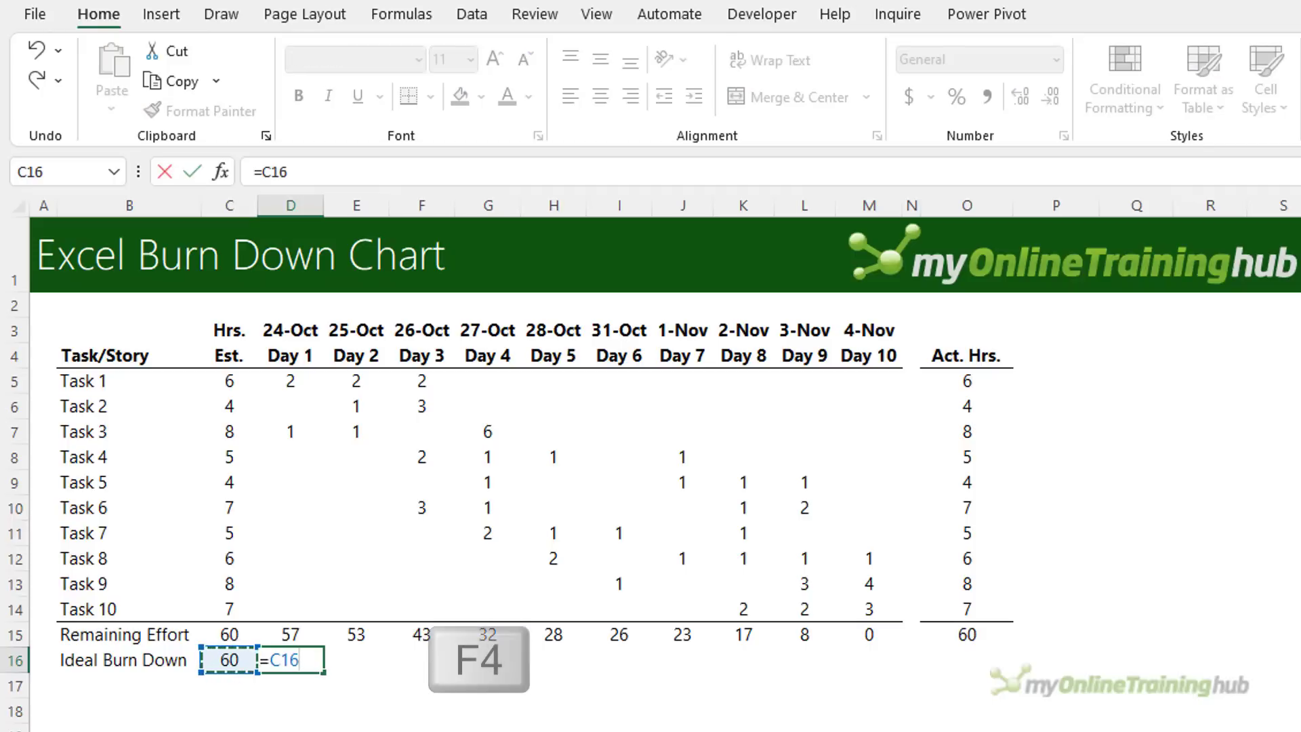
pyautogui.press('f4')
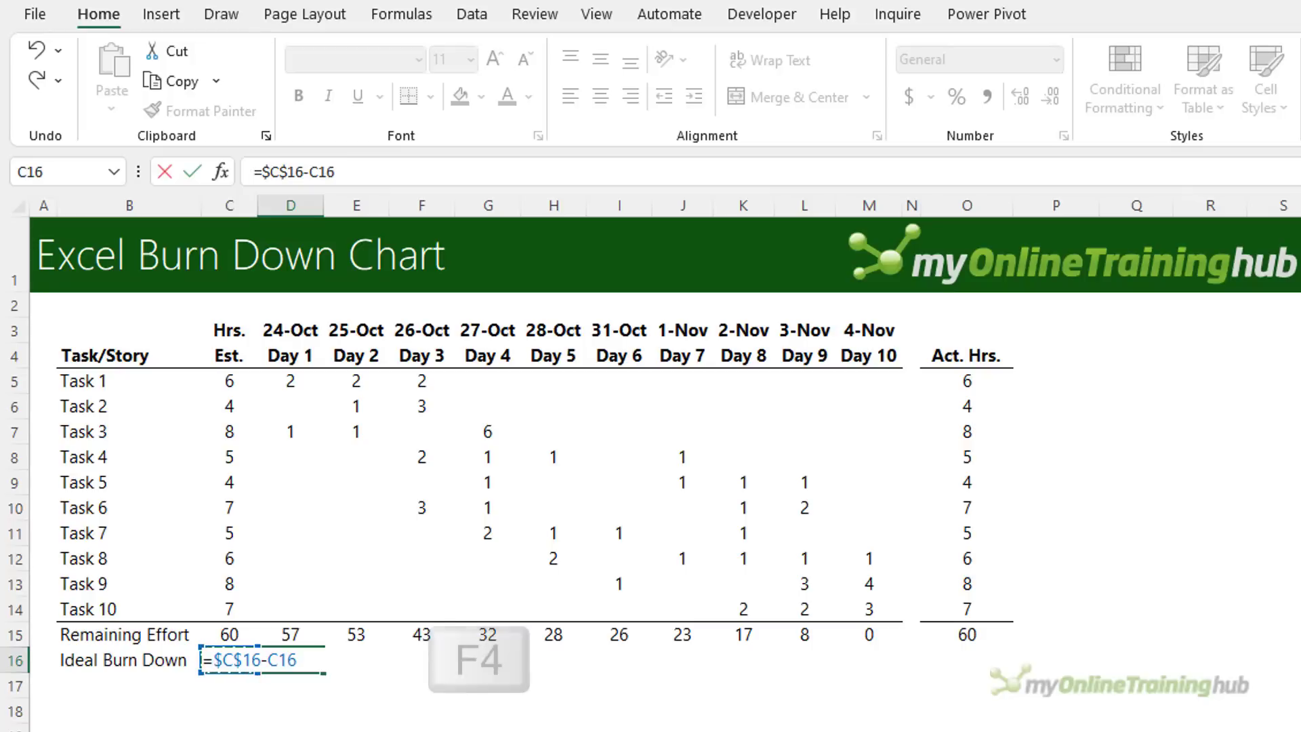
pyautogui.press('f4')
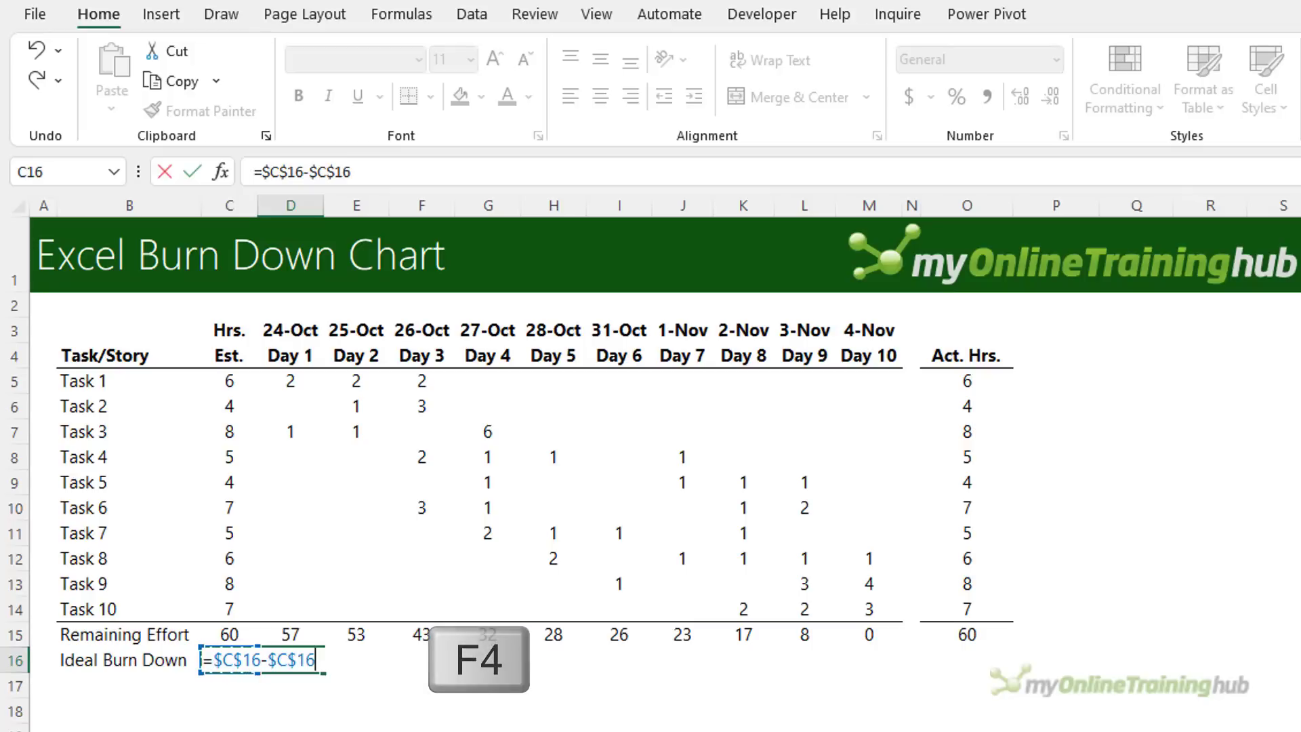
pyautogui.write('/10')
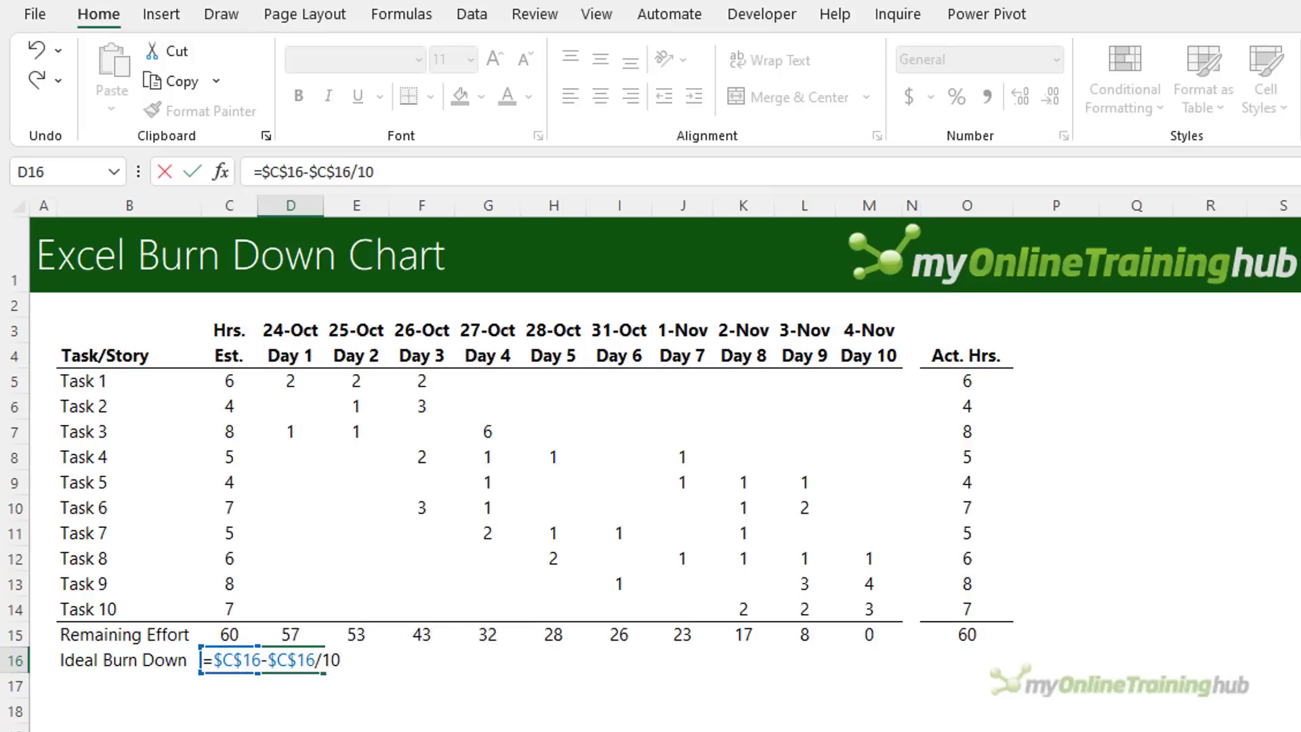
pyautogui.write('*co')
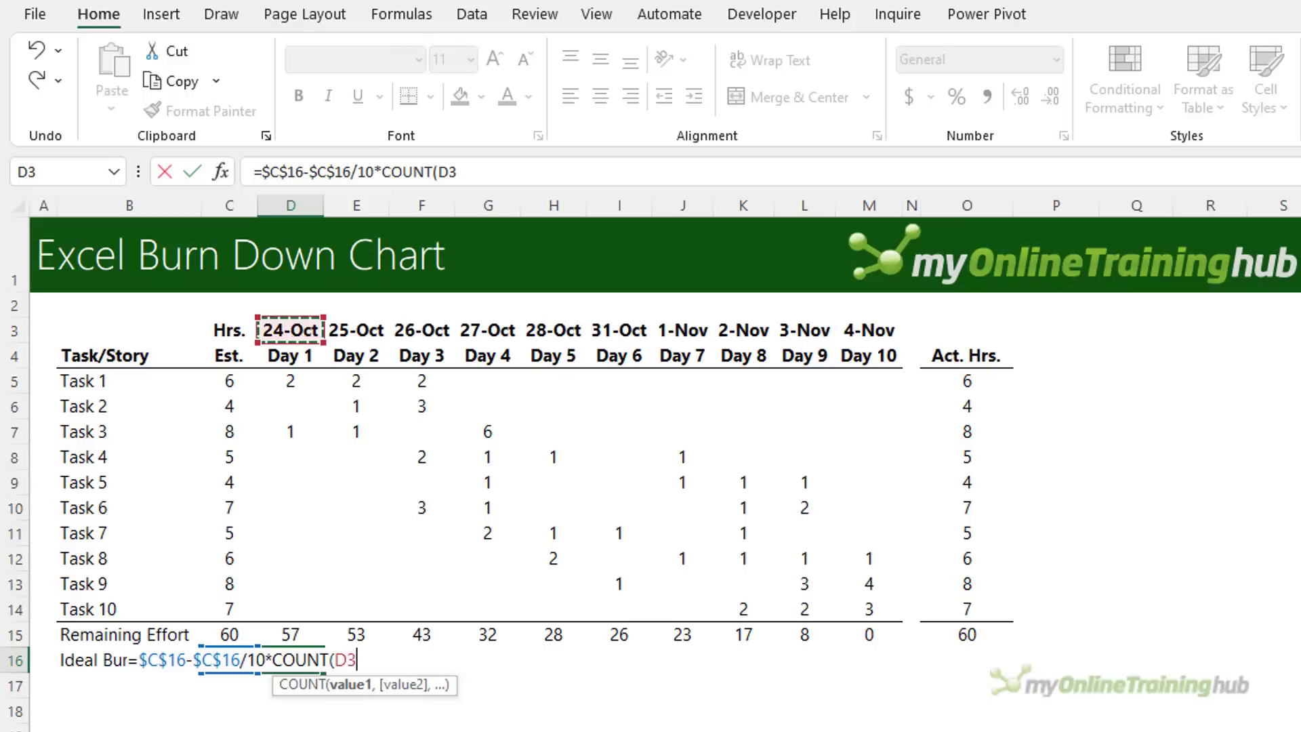
pyautogui.write(':D3')
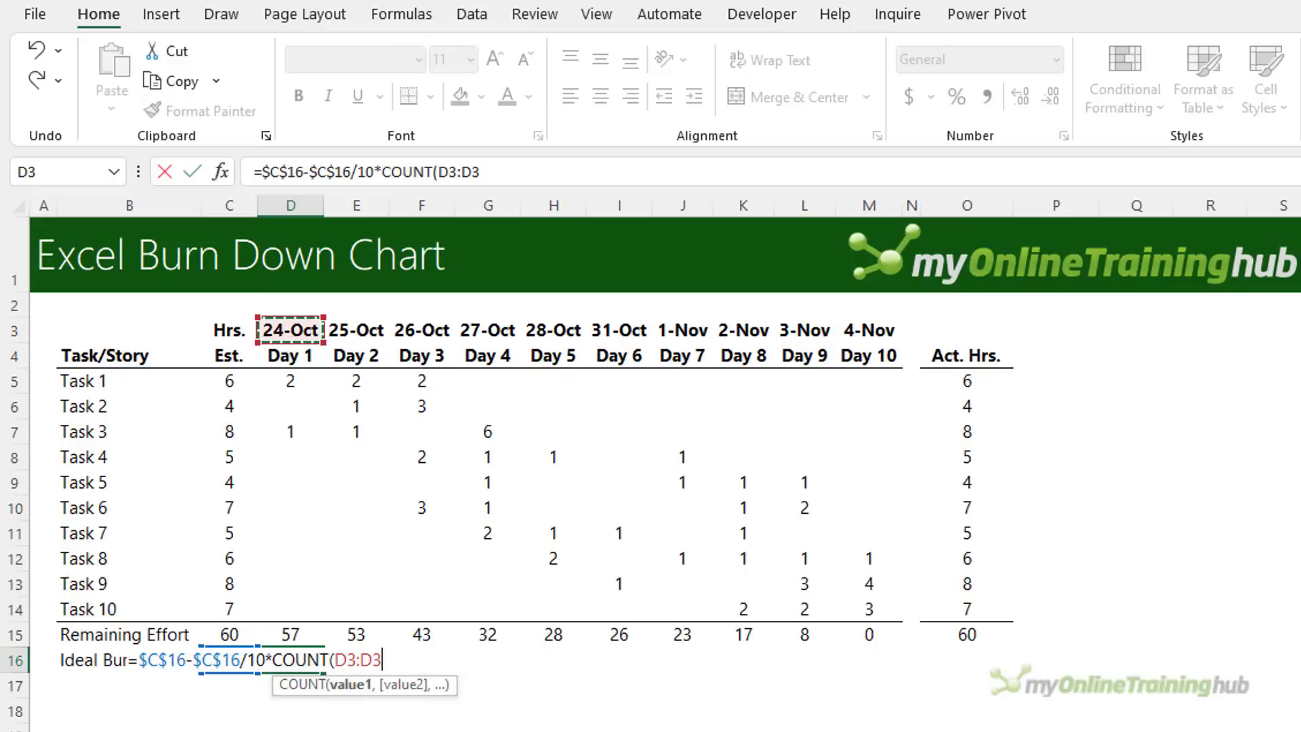
pyautogui.press('f4')
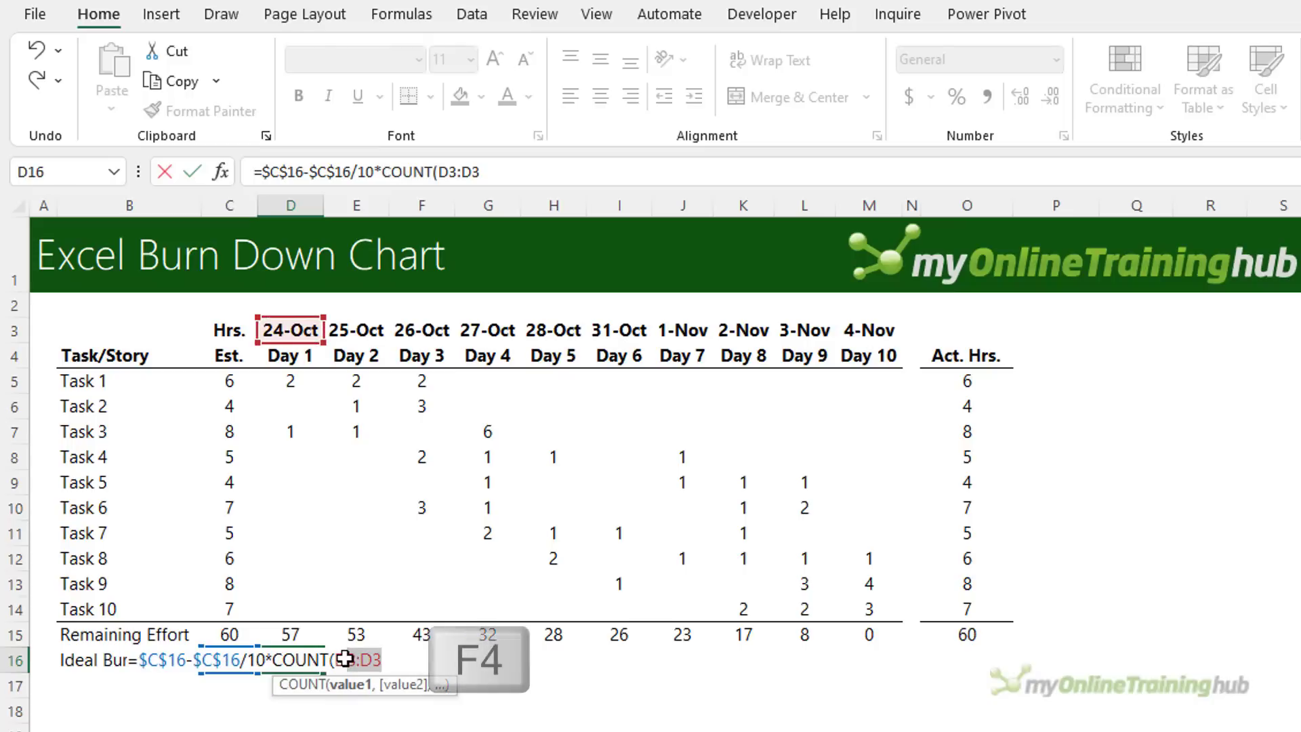
pyautogui.press('f4')
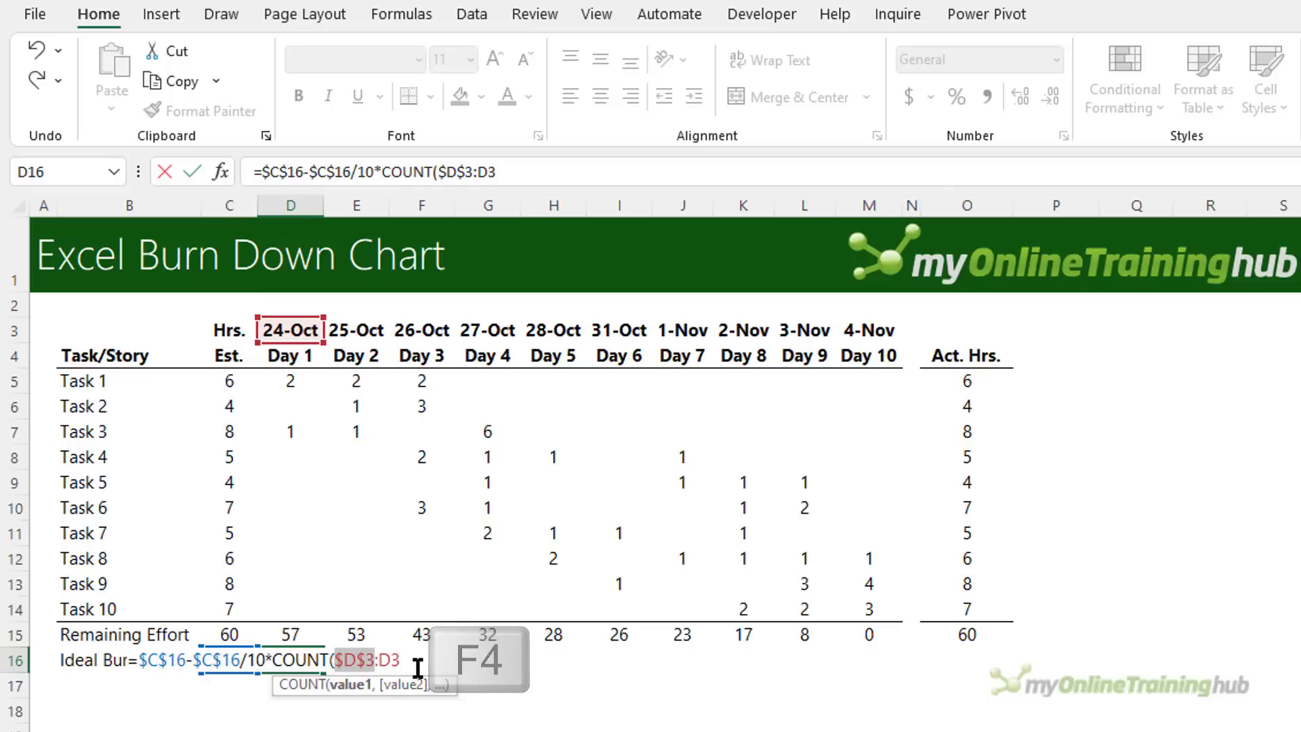
pyautogui.press('f4')
pyautogui.write(')')
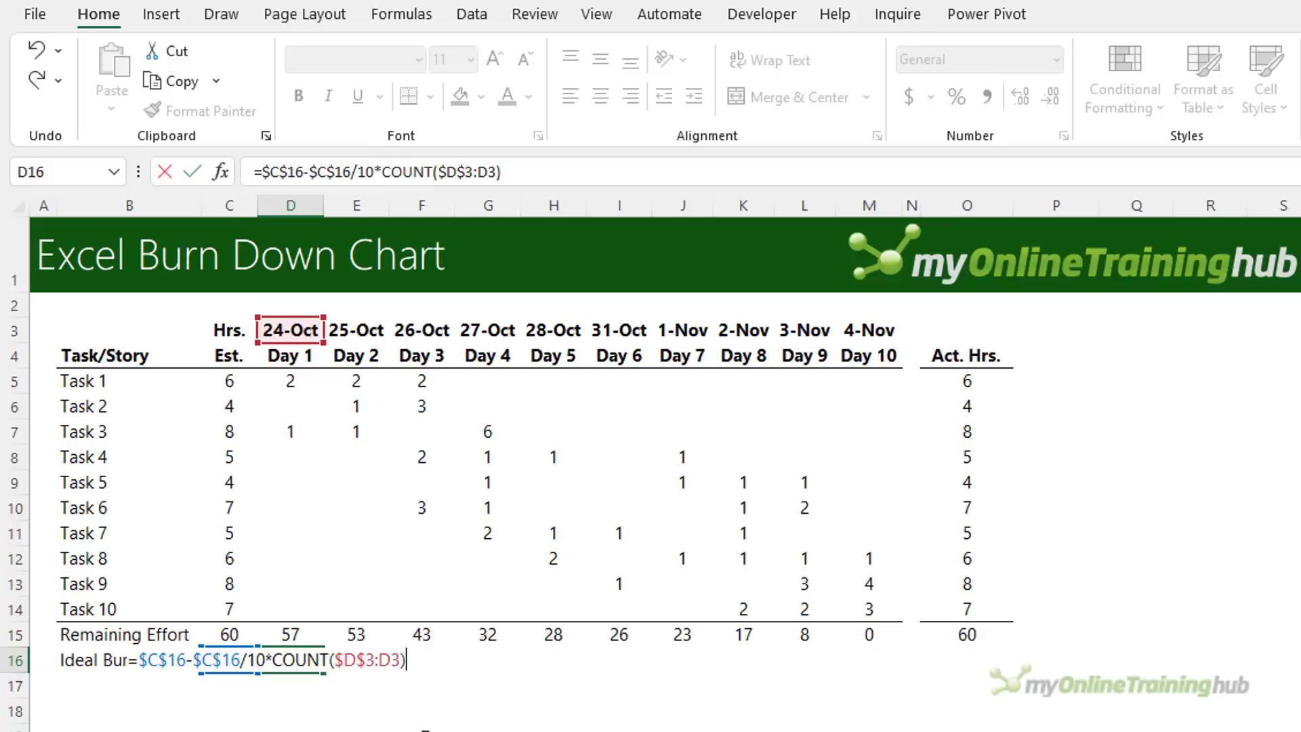
pyautogui.press('Return')
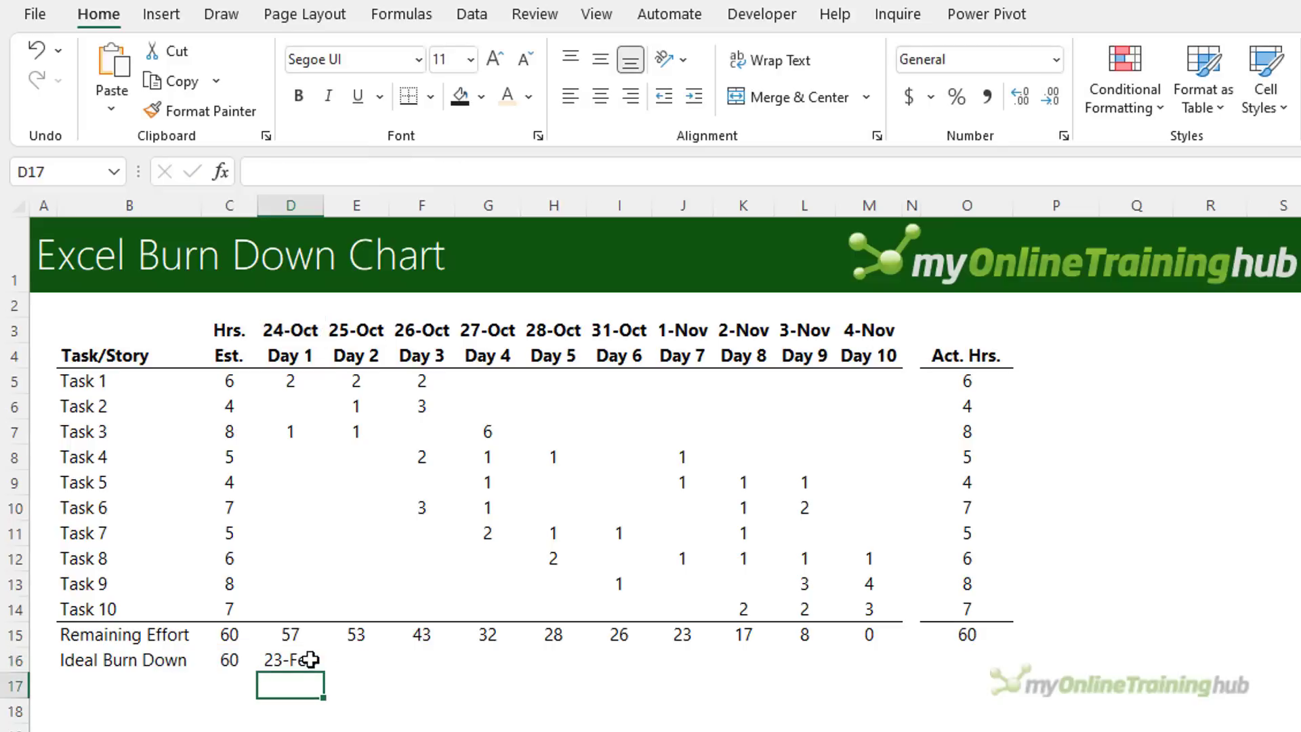
# Fill the formula across to Day 10 and select both effort rows with labels
pyautogui.click(290, 660)
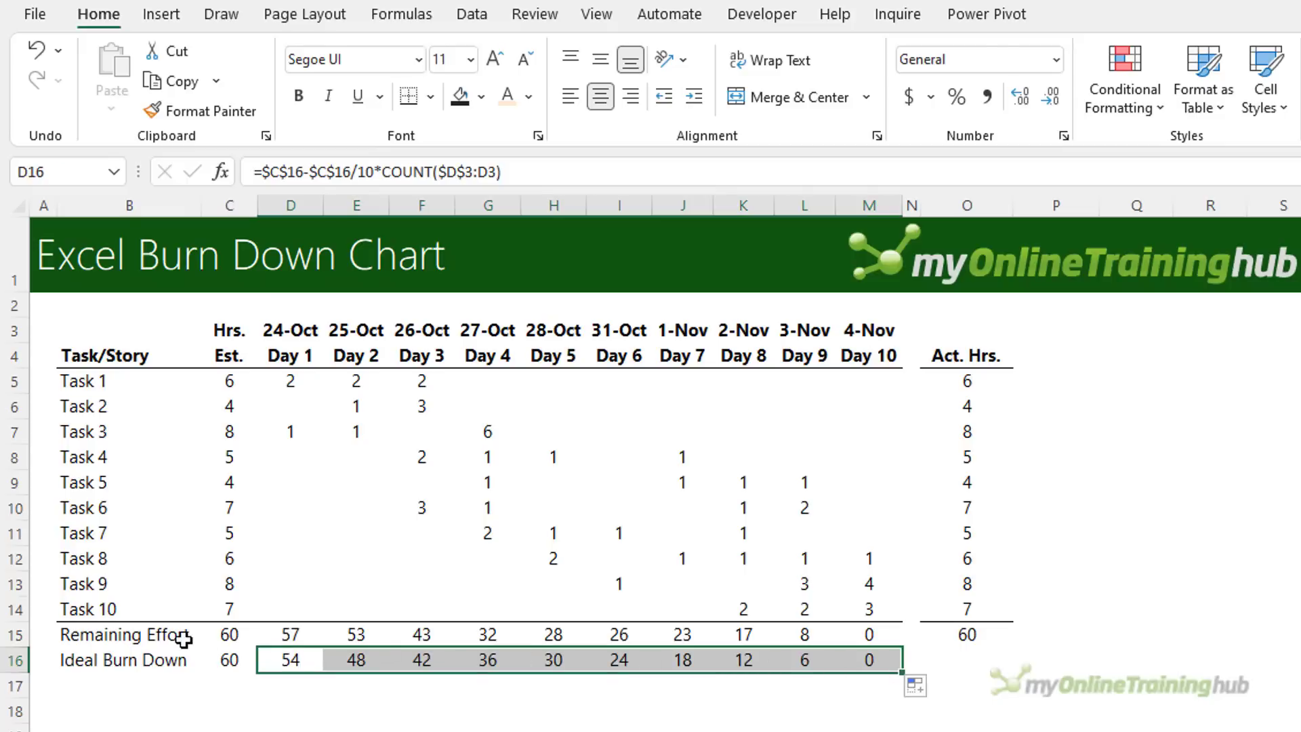
pyautogui.click(126, 635)
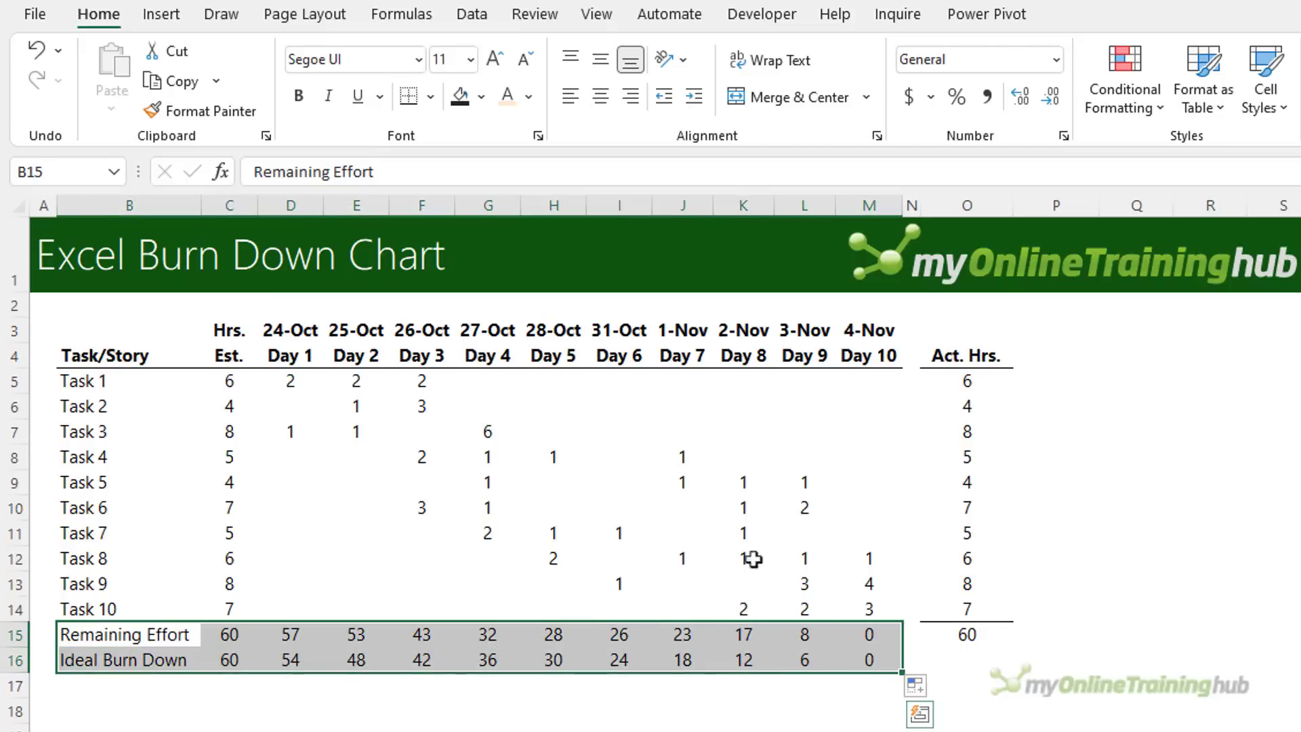
# Insert a line chart with markers and set its axis labels to the day and date rows
pyautogui.click(161, 13)
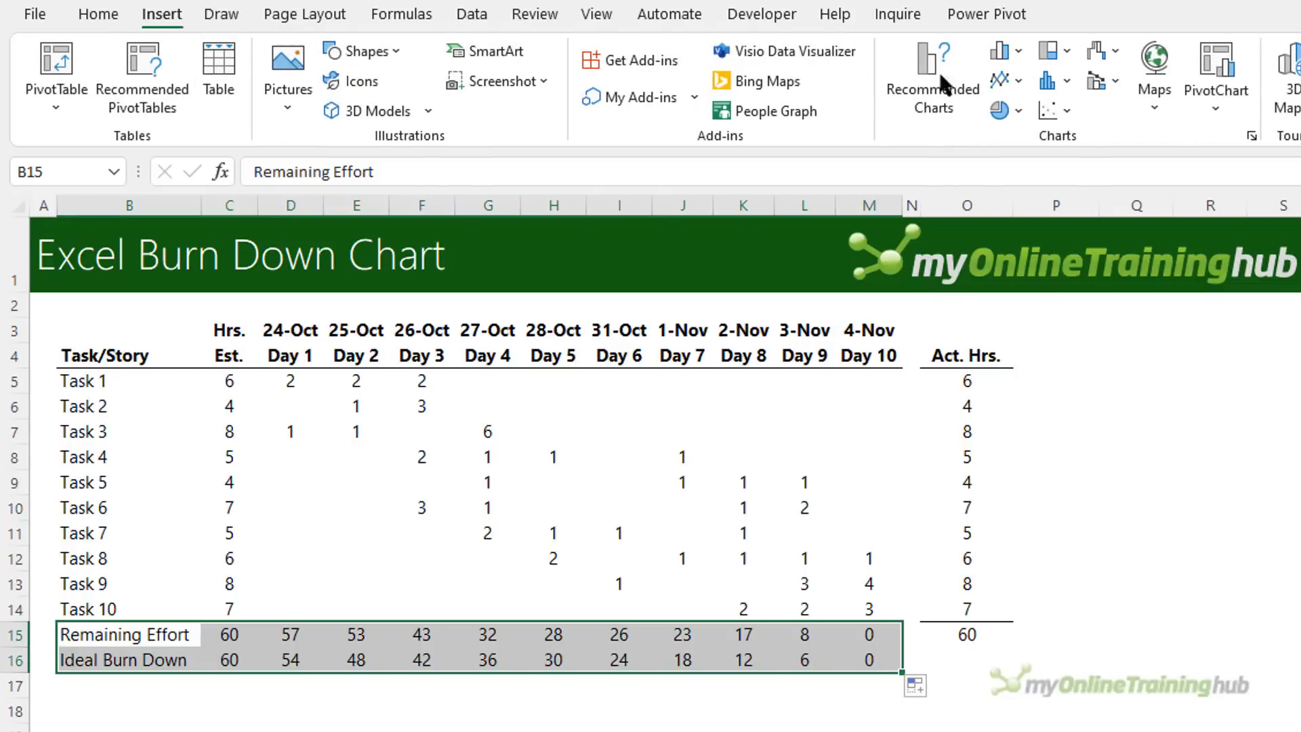
pyautogui.click(1001, 79)
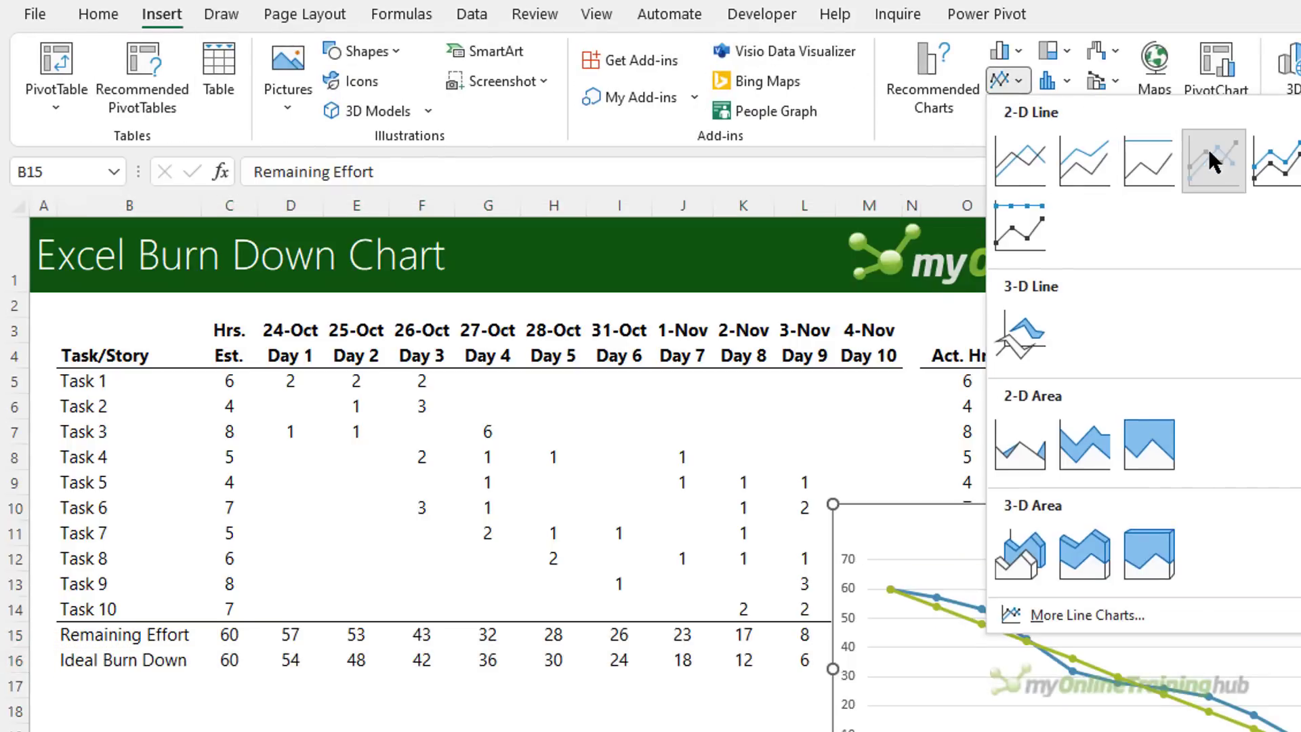
pyautogui.click(1212, 160)
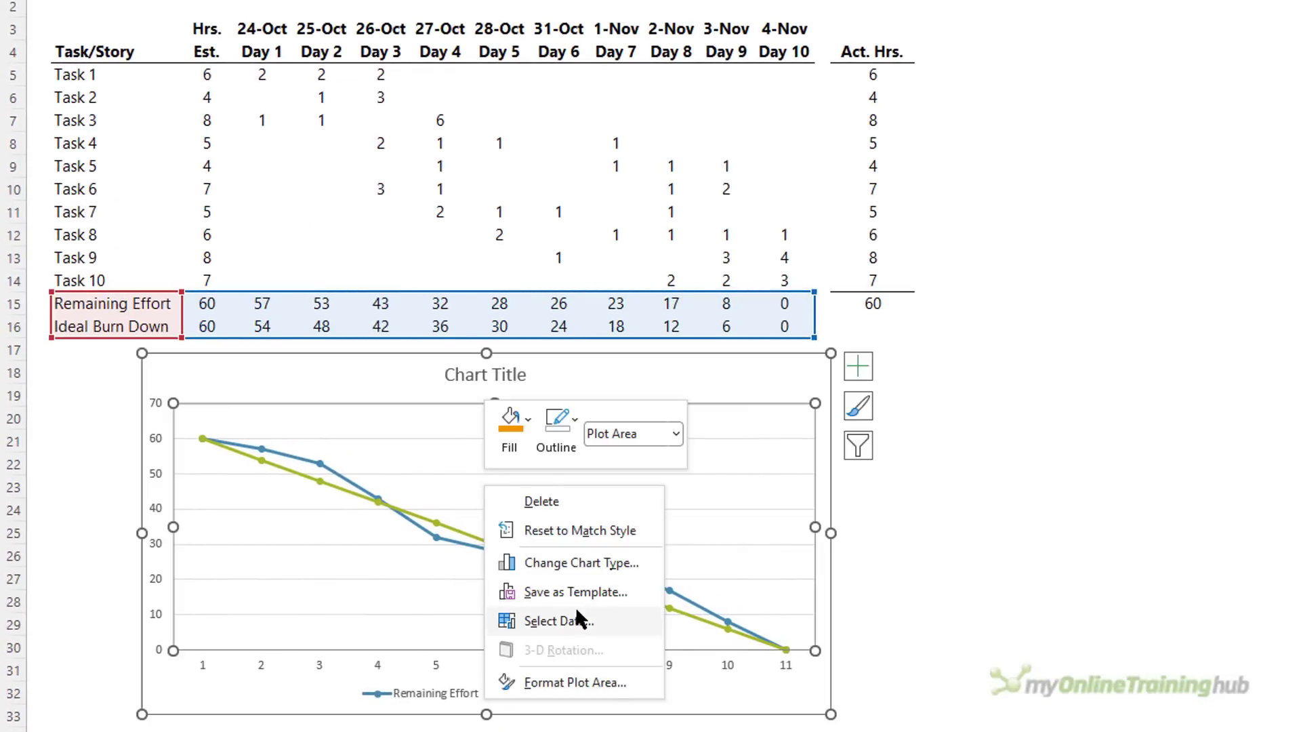
pyautogui.click(557, 621)
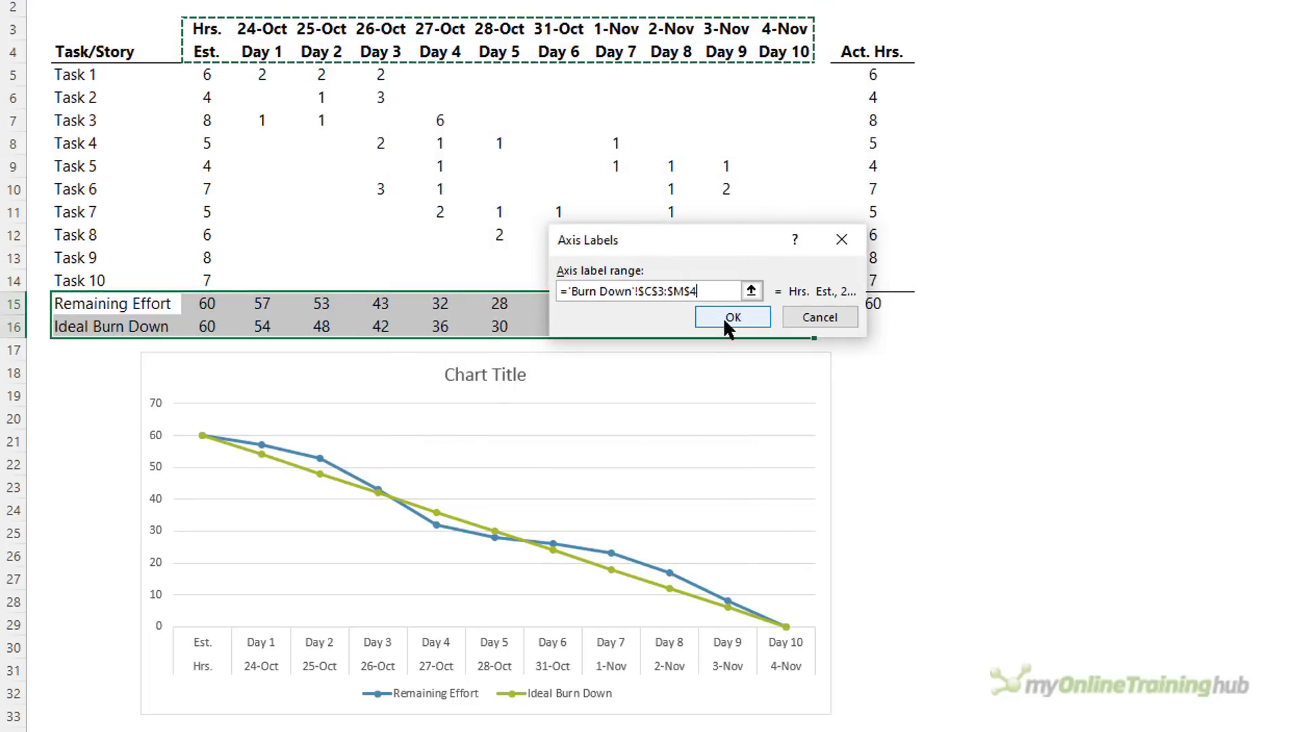
pyautogui.click(731, 317)
pyautogui.write('Burn Down Chart')
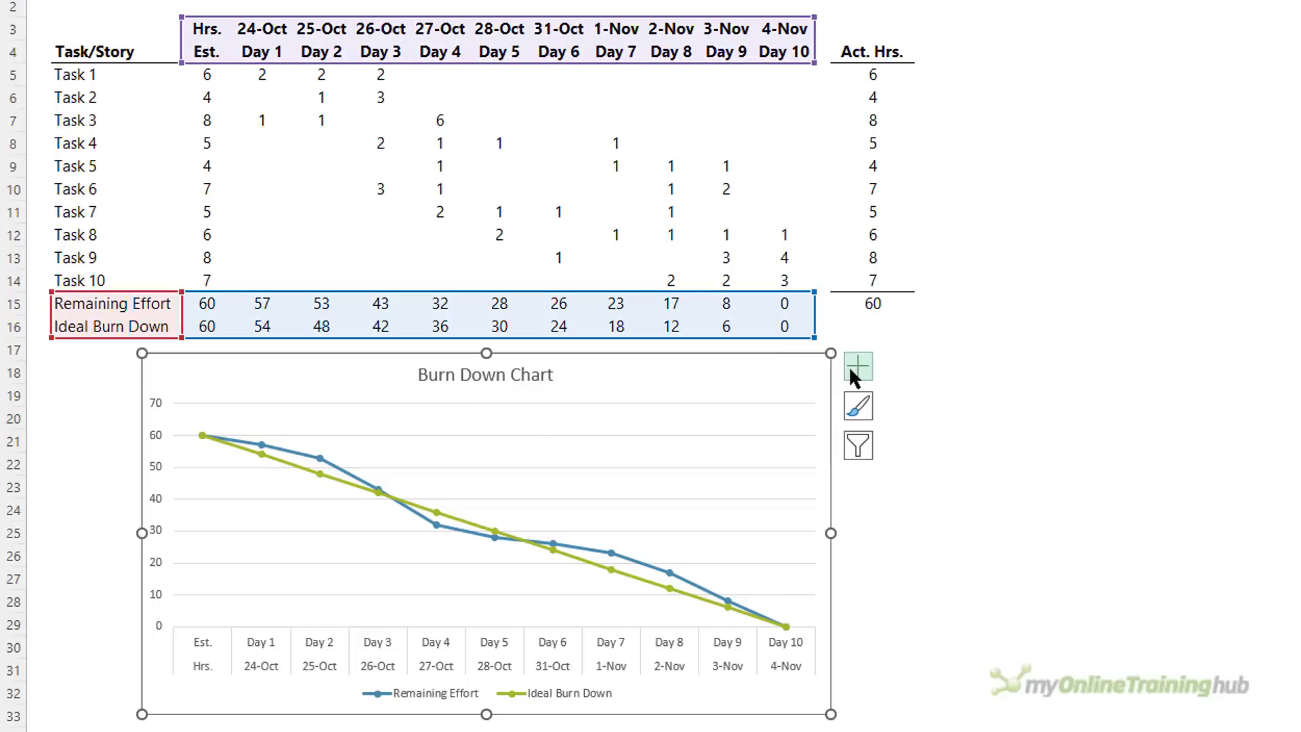
# Review the legend placement options under Chart Elements
pyautogui.click(858, 366)
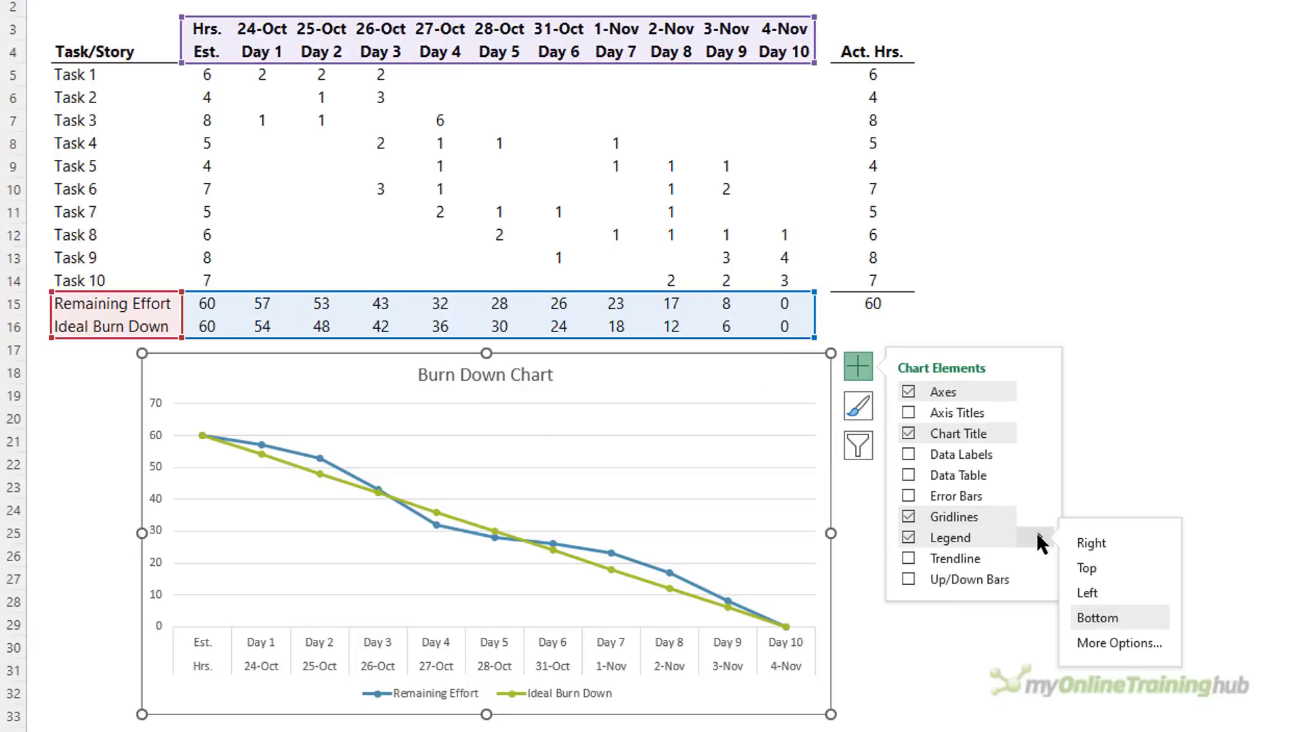
pyautogui.click(1086, 568)
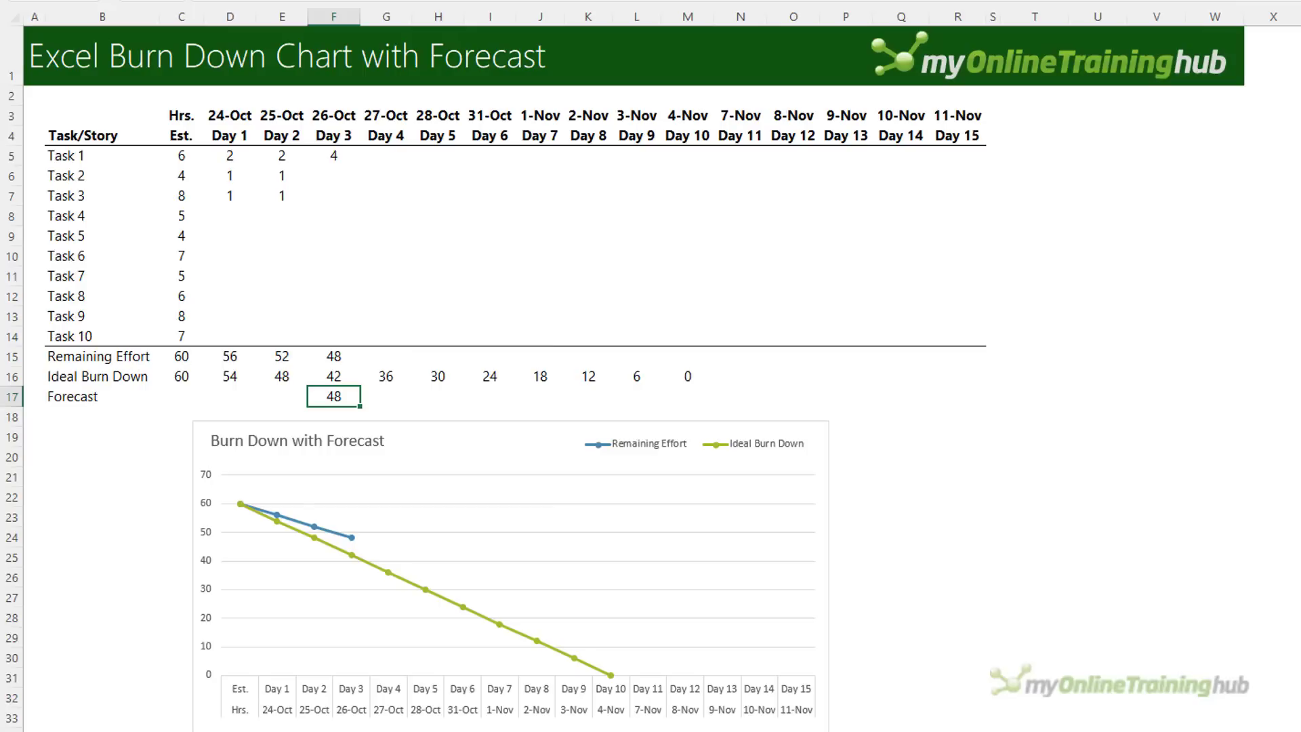
# Enter the Day 4 Forecast formula =$C$15-SUM($D$5:$F$14)/3*COUNT($D$3:G3)
pyautogui.write('=')
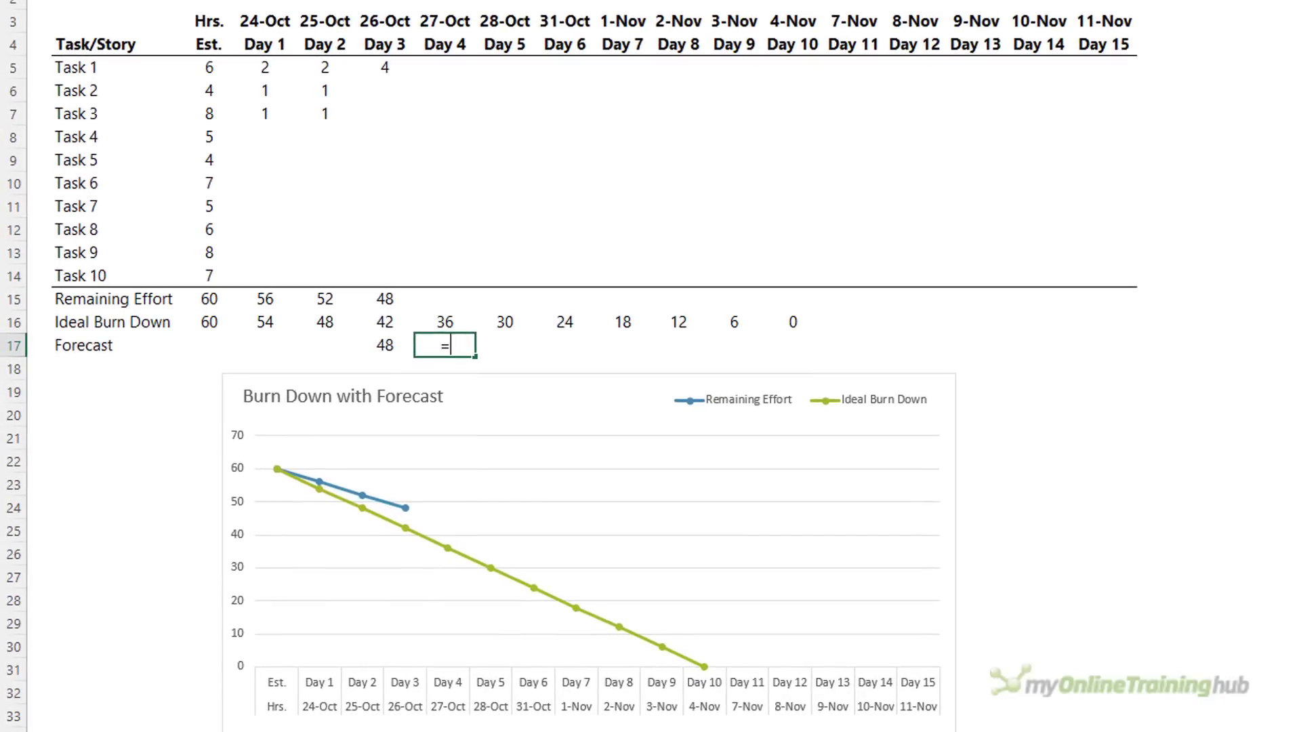
pyautogui.moveTo(212, 299)
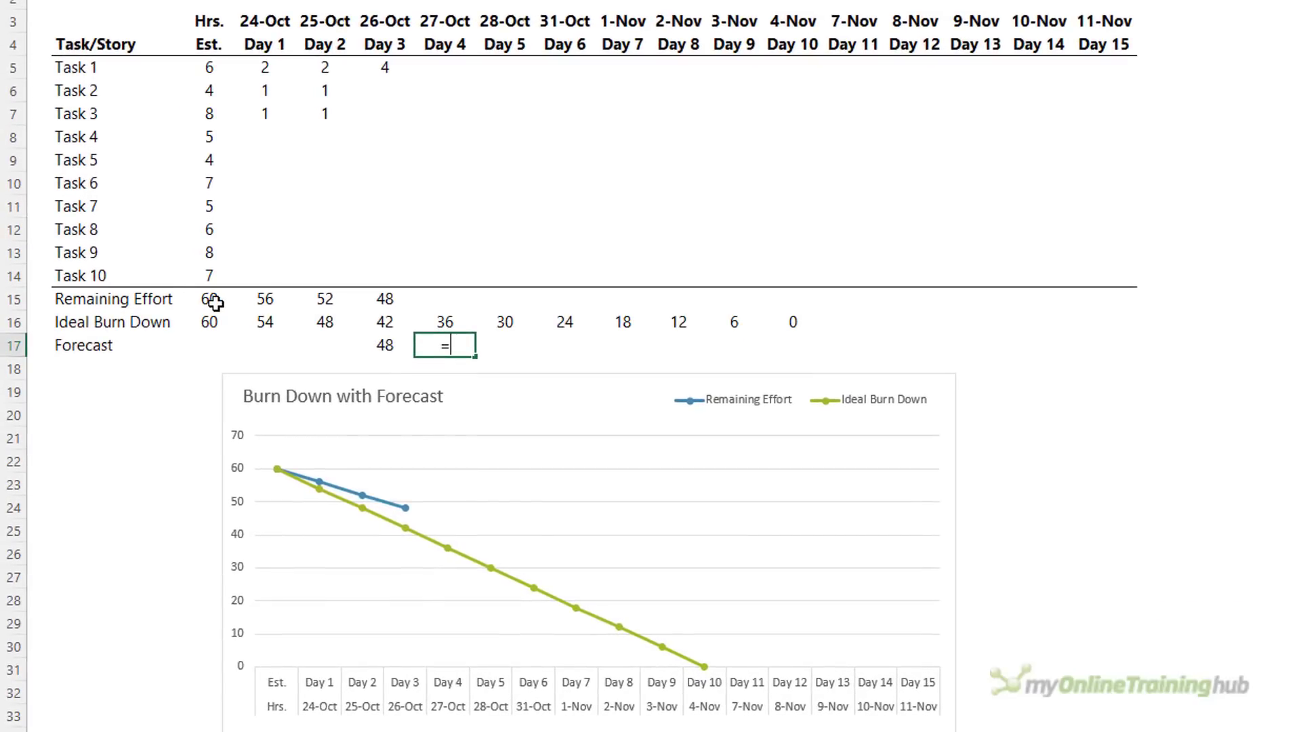
pyautogui.press('F4')
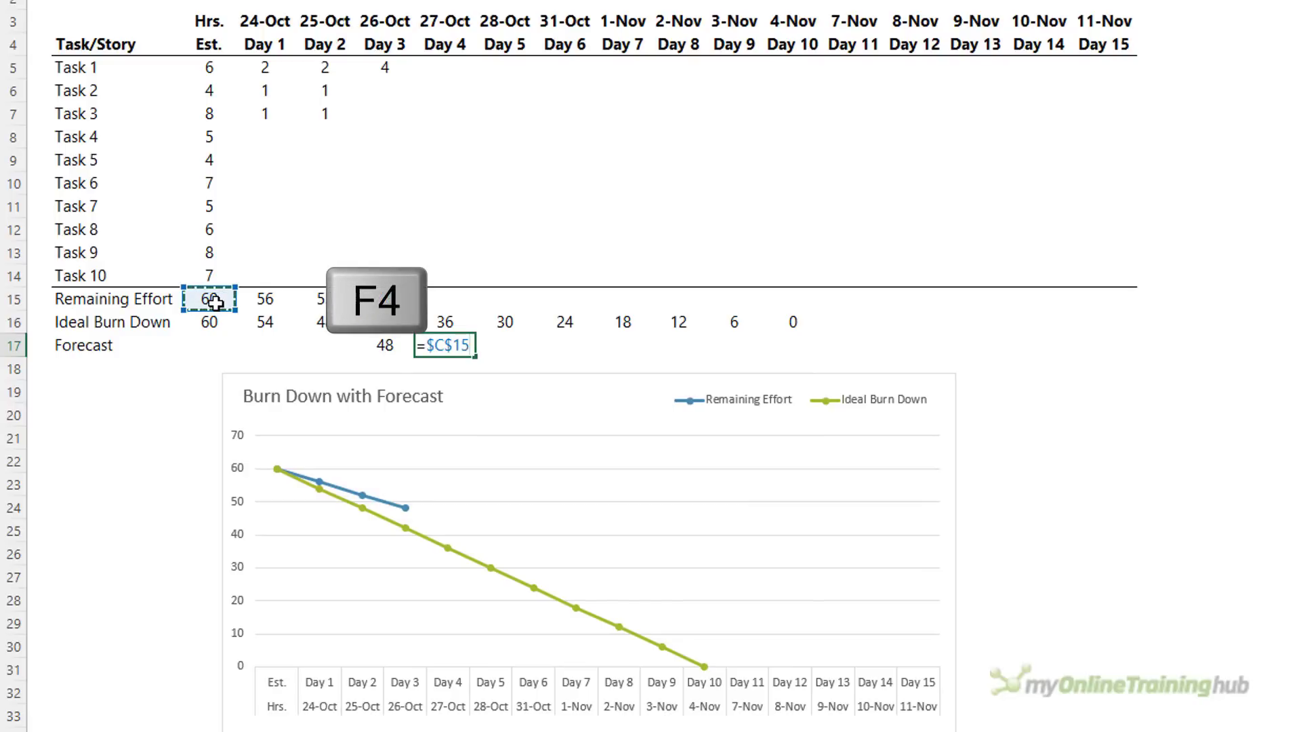
pyautogui.write('-SUM(D5:F14')
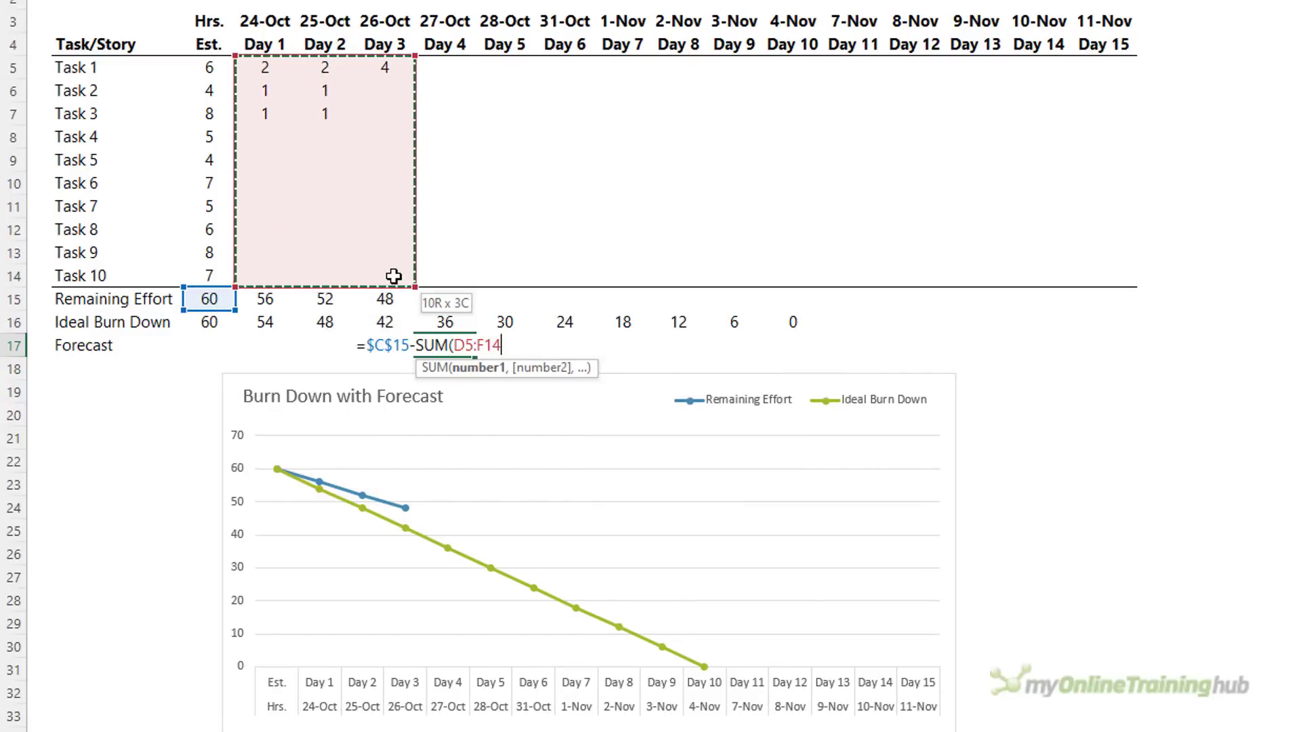
pyautogui.press('f4')
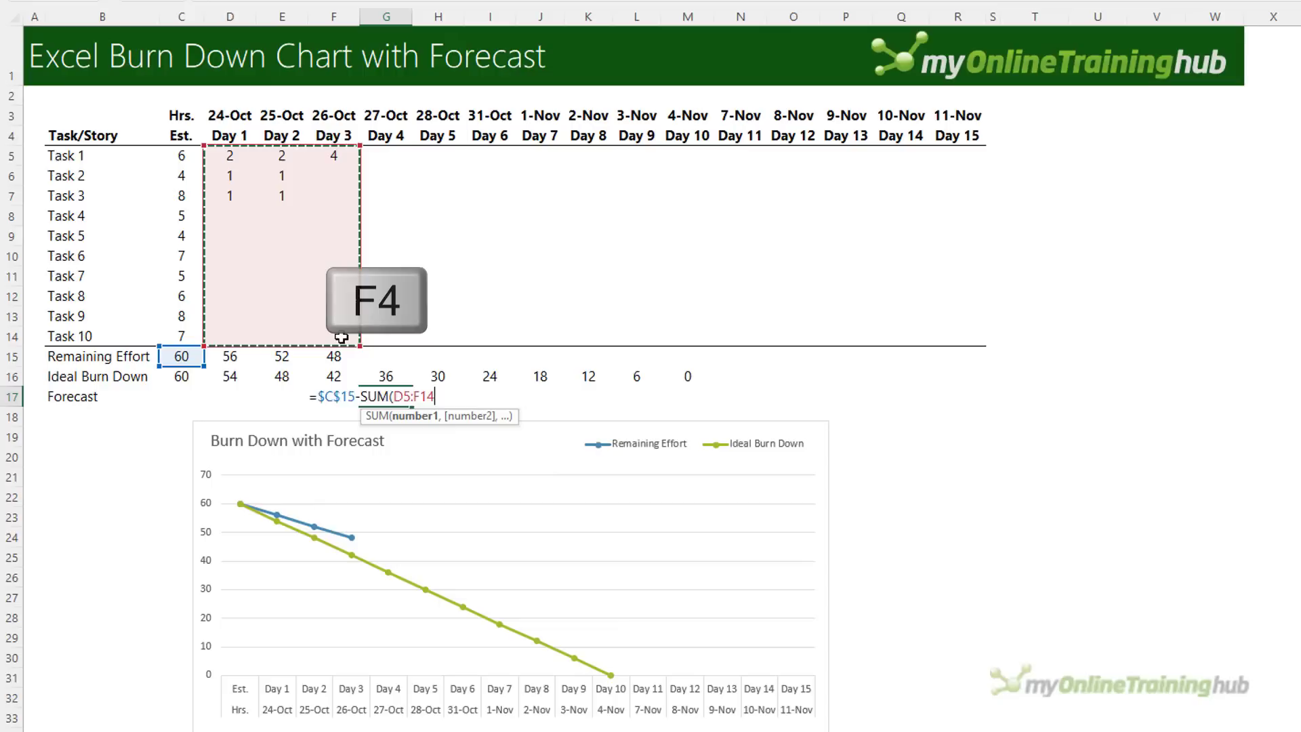
pyautogui.press('F4')
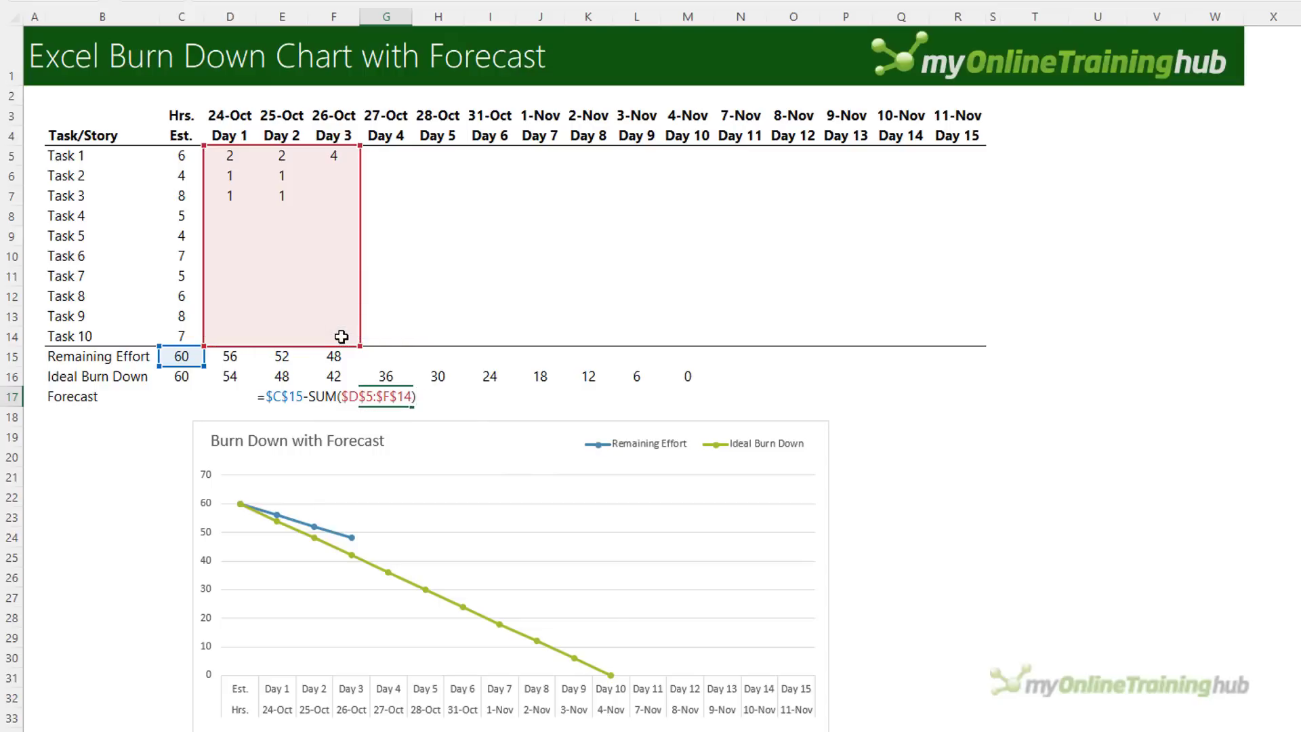
pyautogui.write('/3')
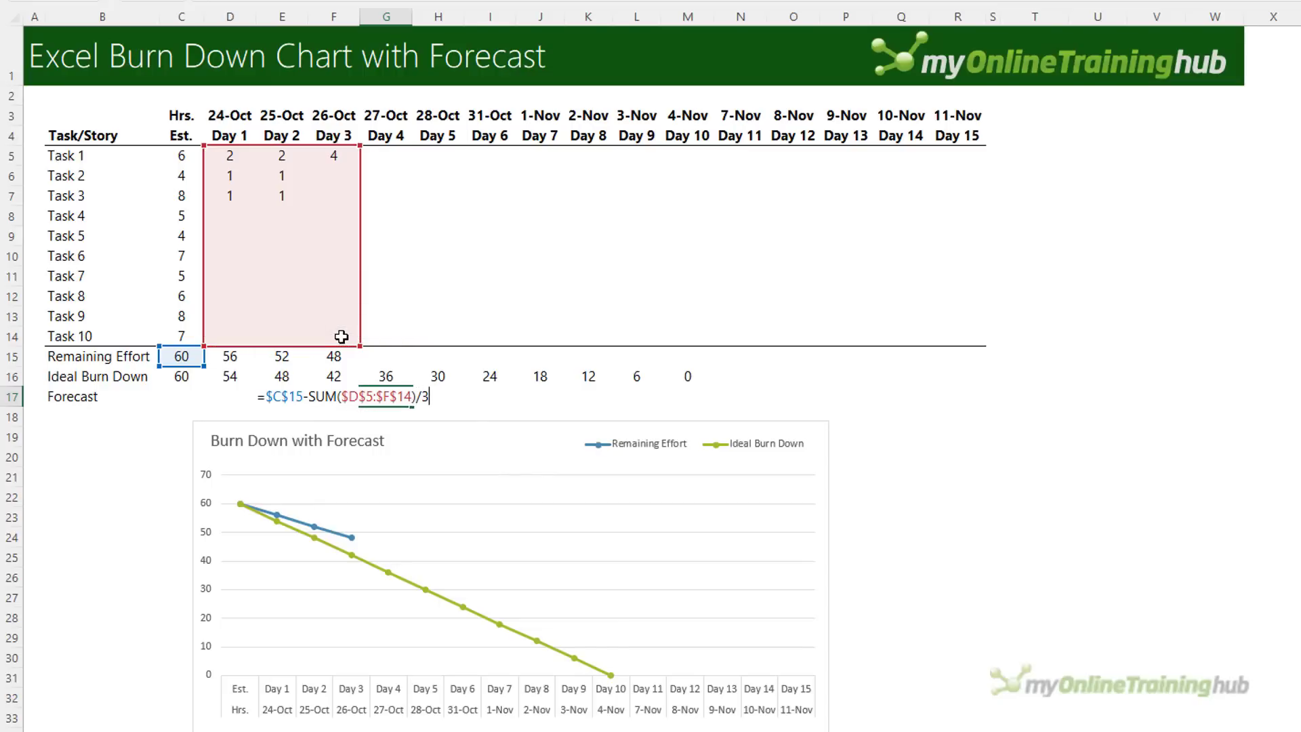
pyautogui.write('*count')
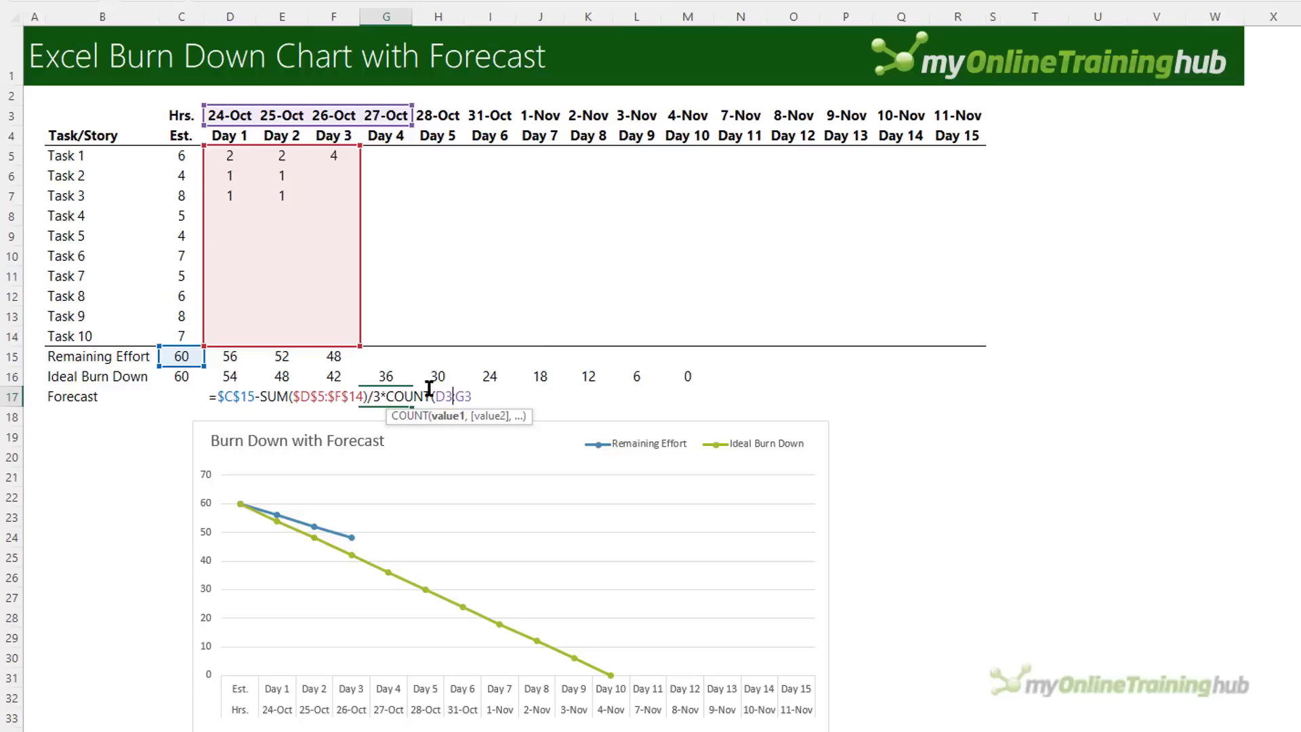
pyautogui.press('f4')
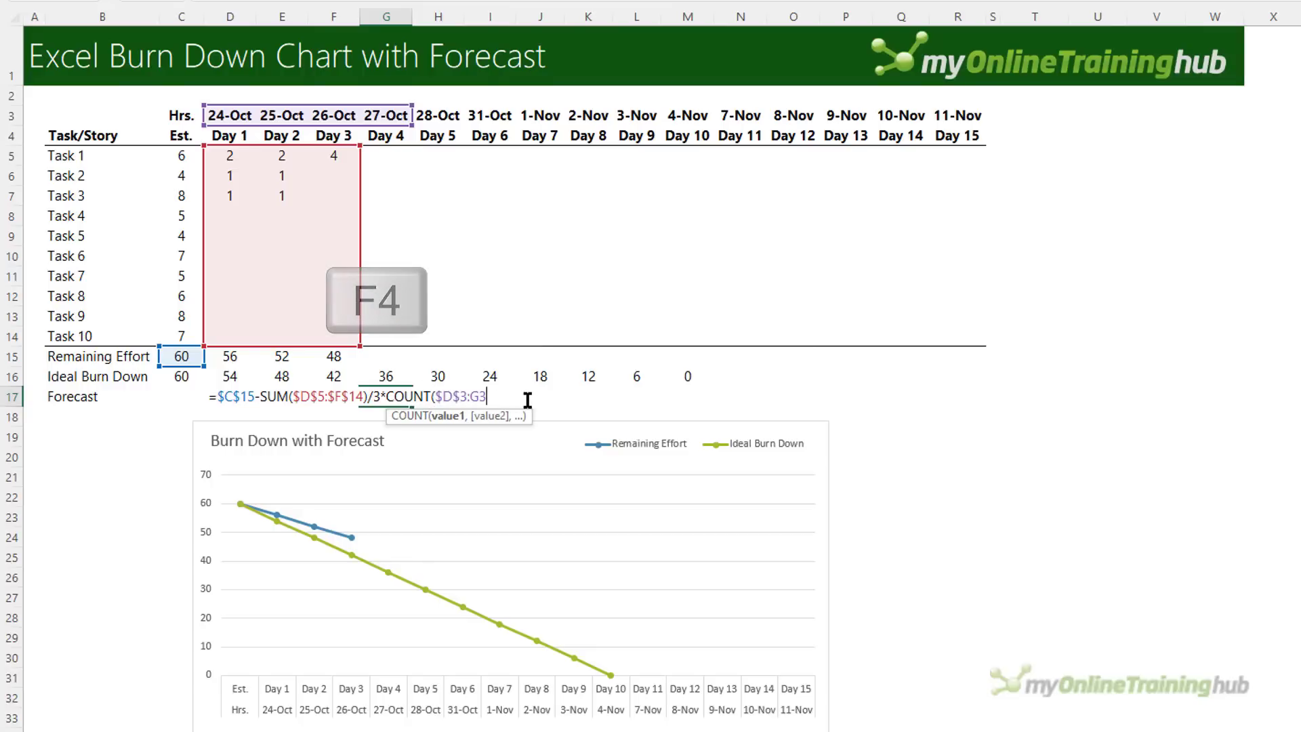
pyautogui.press('f4')
pyautogui.write(')')
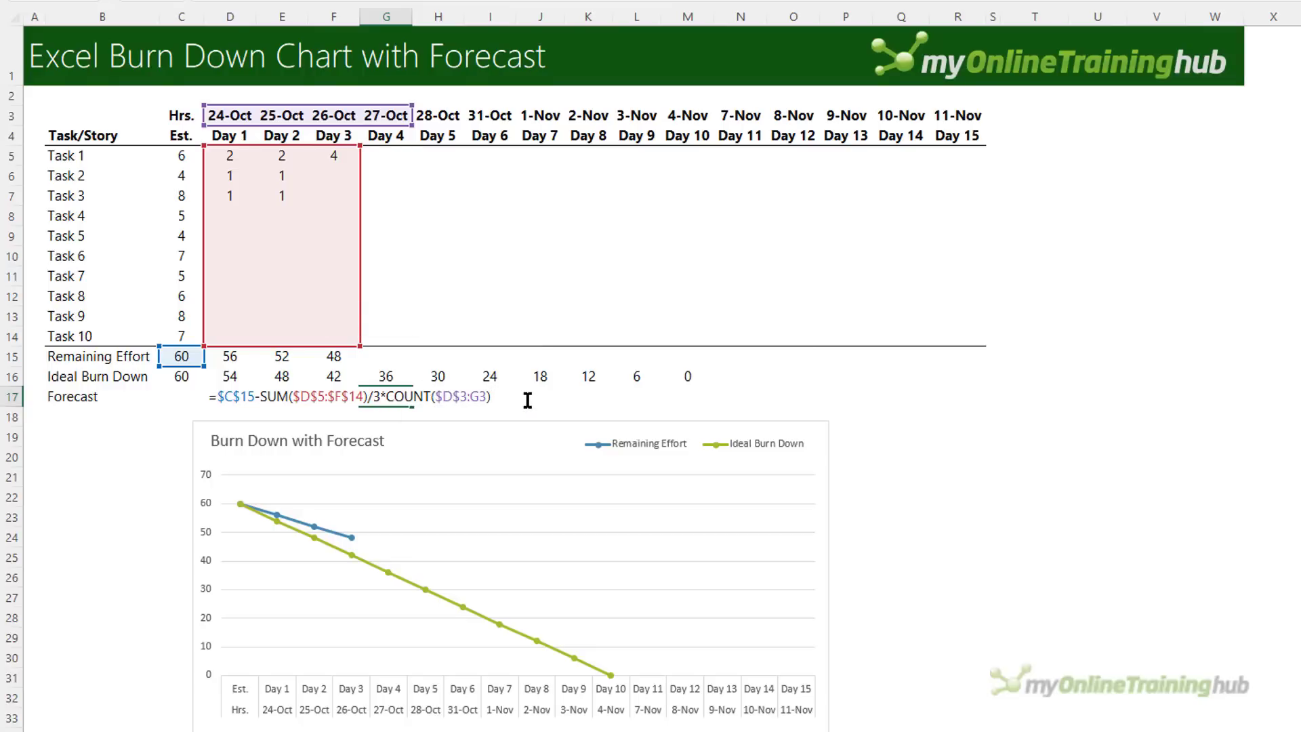
pyautogui.moveTo(530, 407)
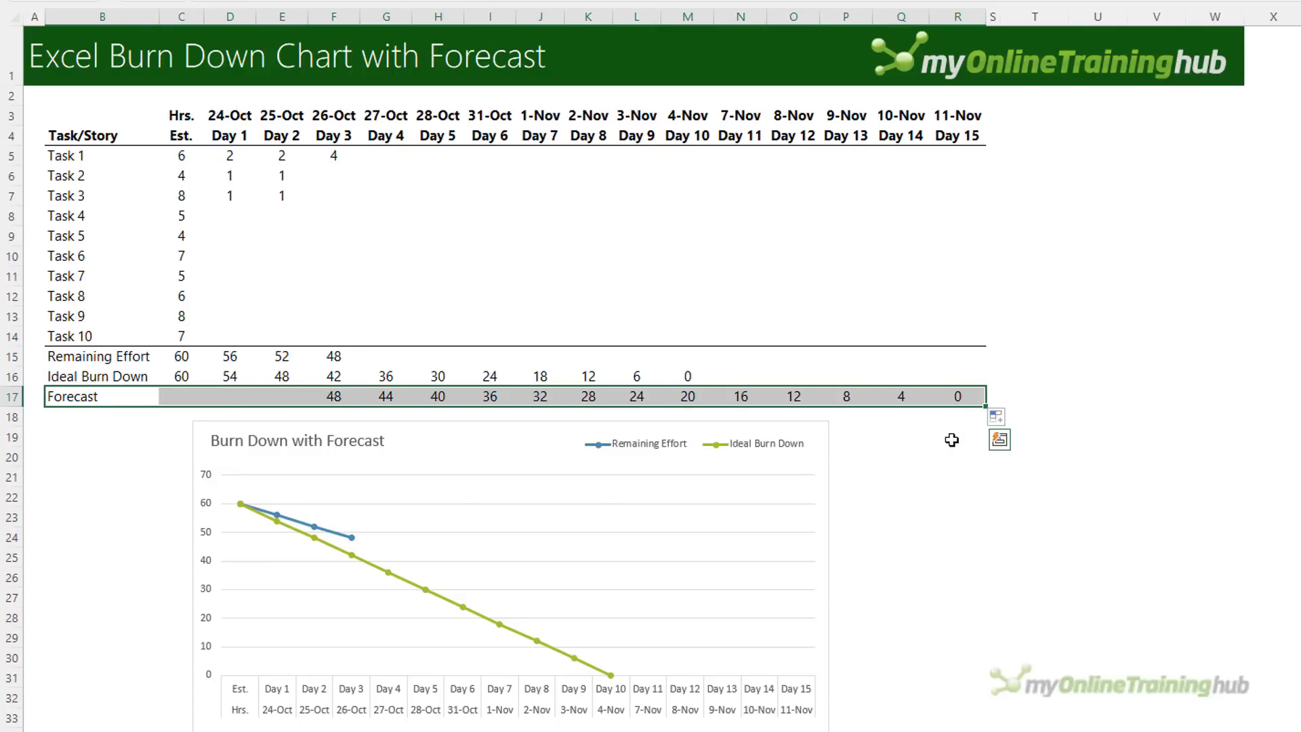
# Paste the copied Forecast row into the chart as a new series and bring up its formatting
pyautogui.press('ctrl+c')
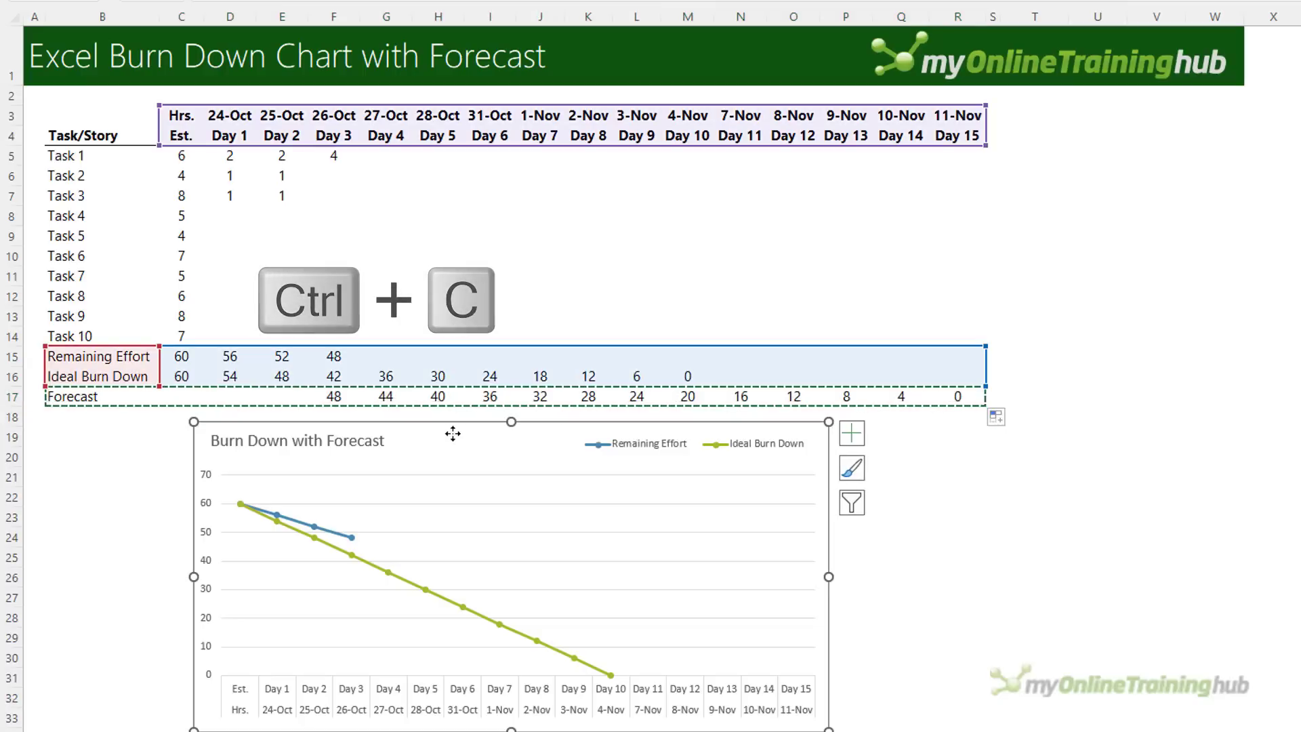
pyautogui.press('ctrl+v')
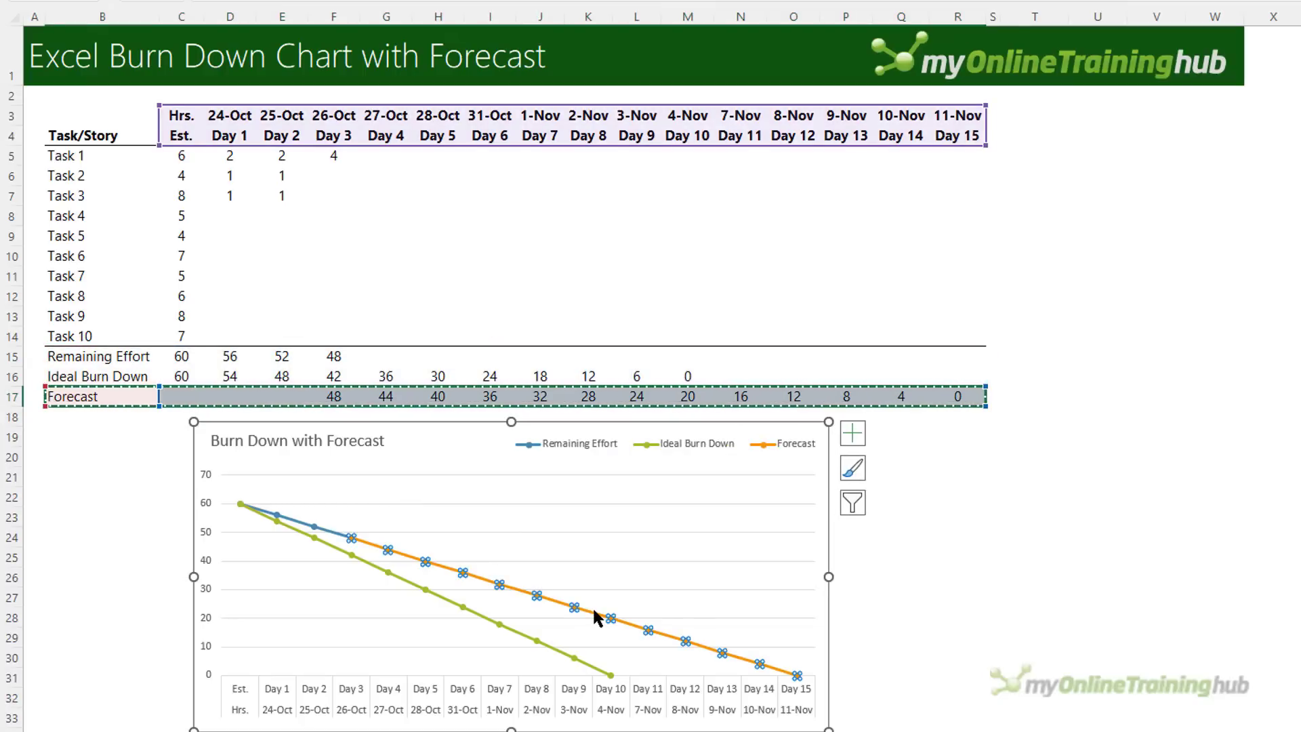
pyautogui.press('ctrl+1')
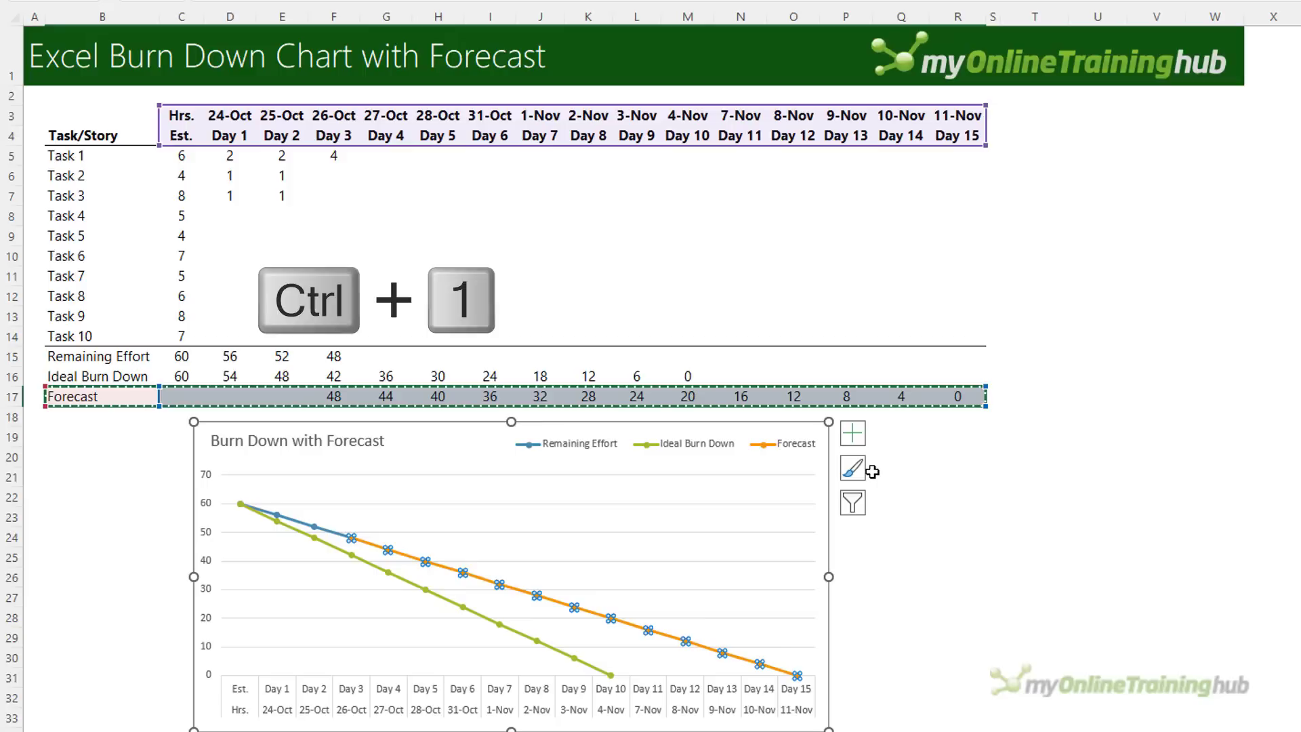
pyautogui.press('ctrl+1')
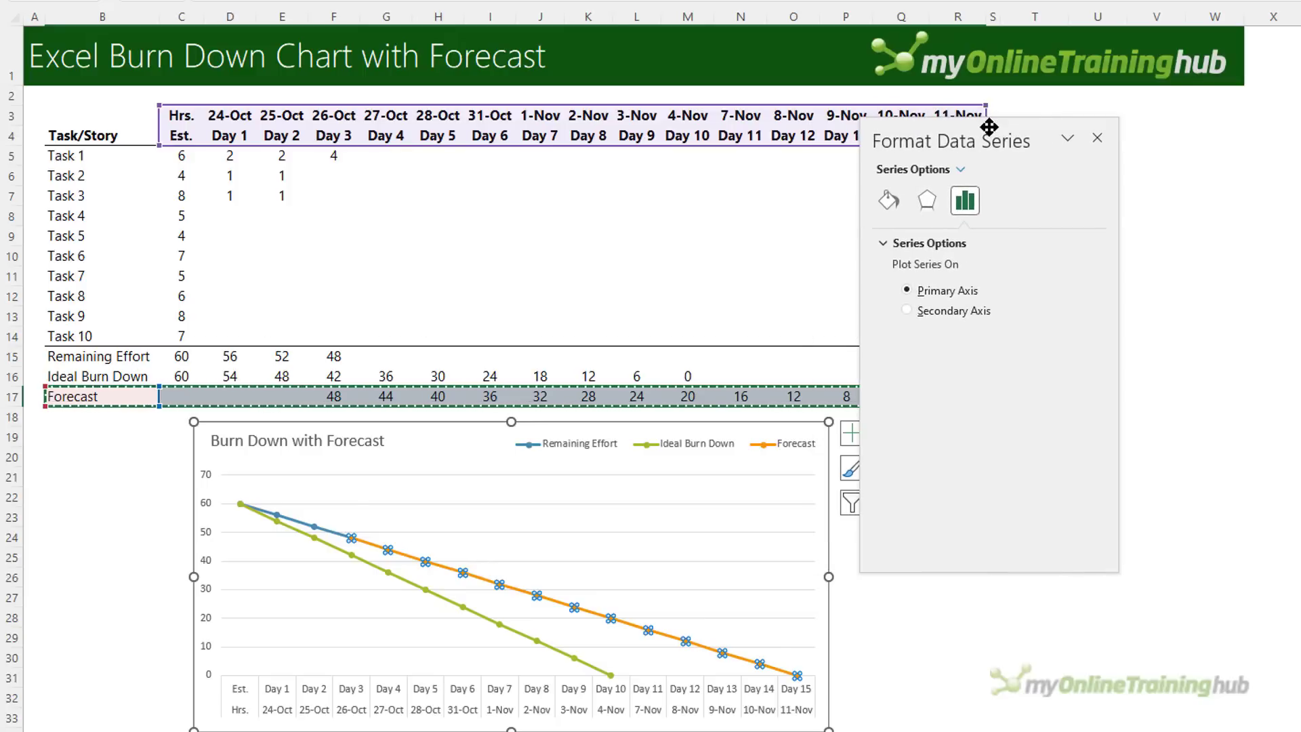
# Give the Forecast series a solid line with a dashed dash type, then adjust its marker settings
pyautogui.click(889, 200)
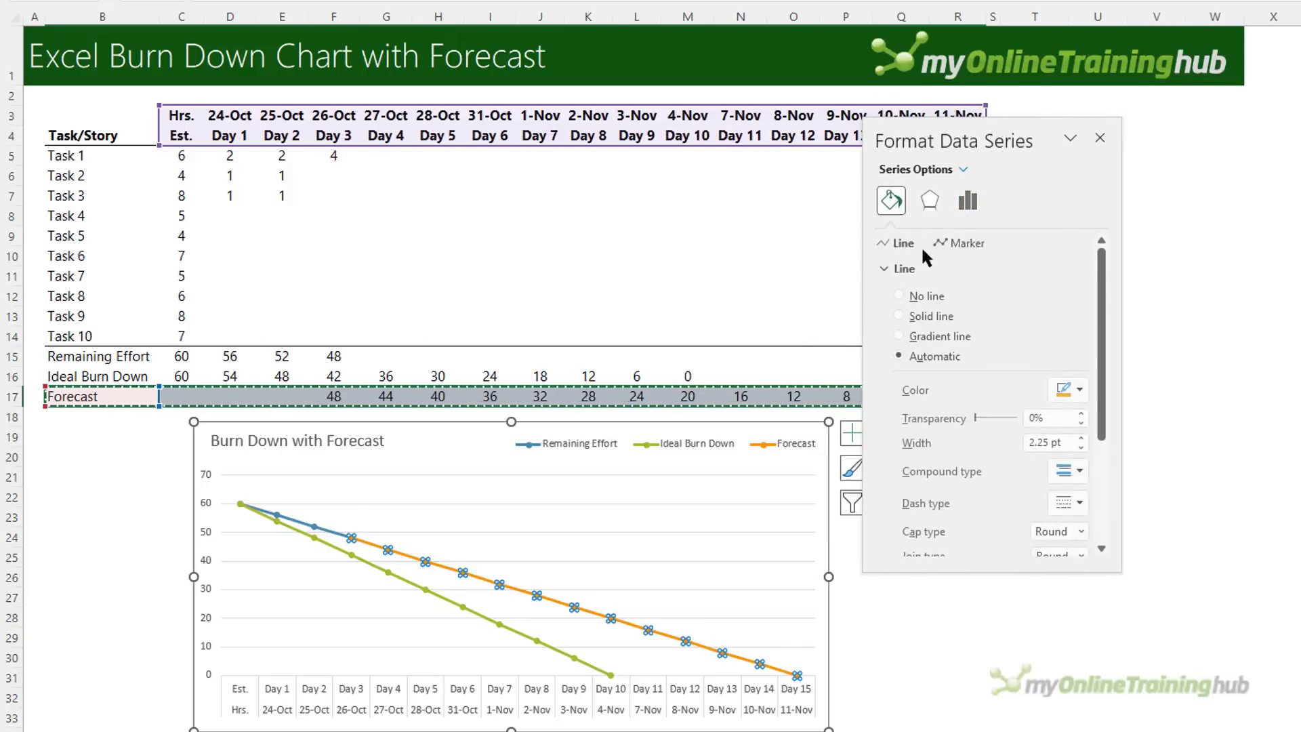
pyautogui.moveTo(954, 324)
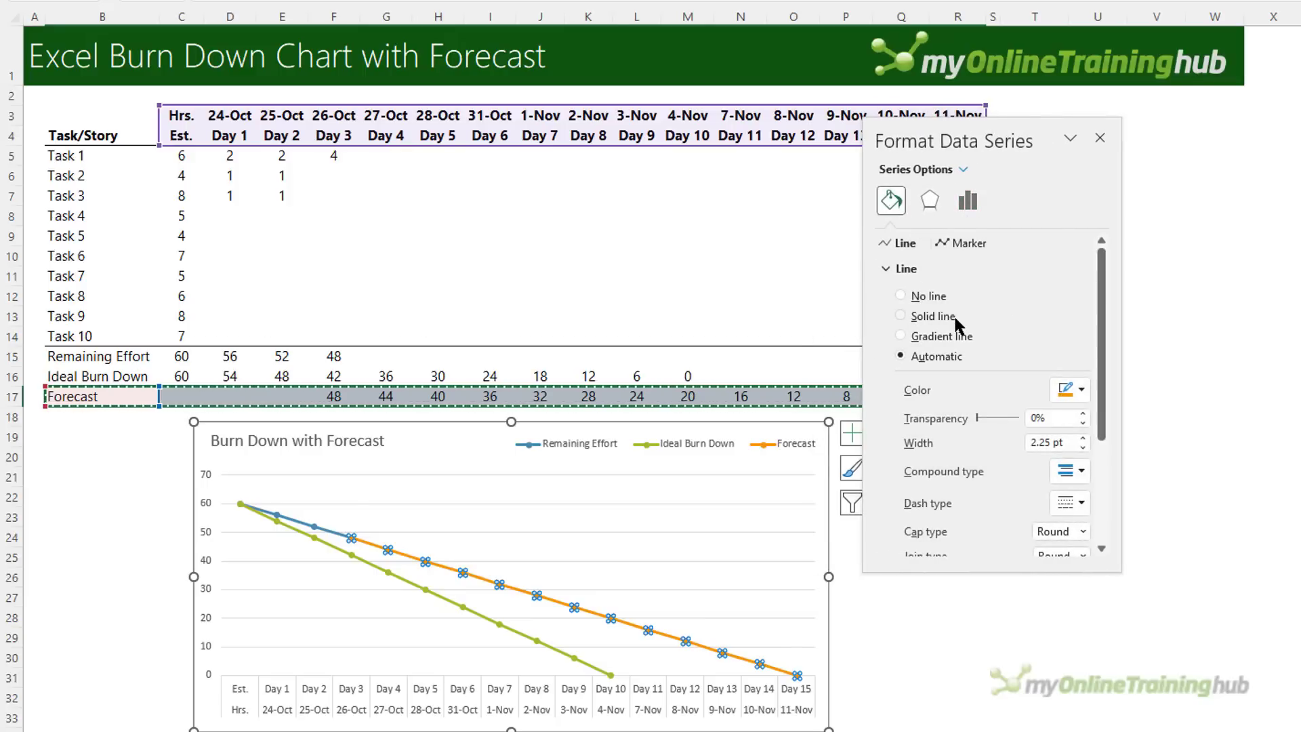
pyautogui.click(1083, 389)
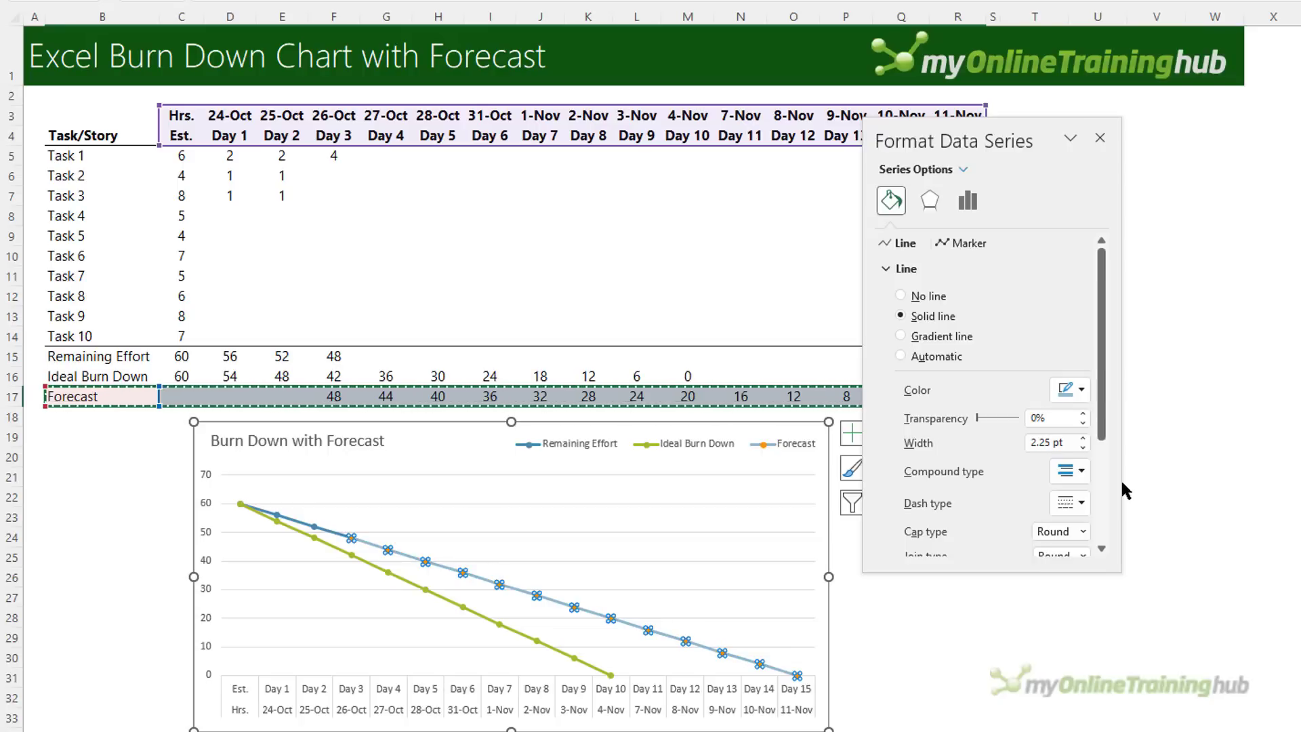
pyautogui.click(1082, 502)
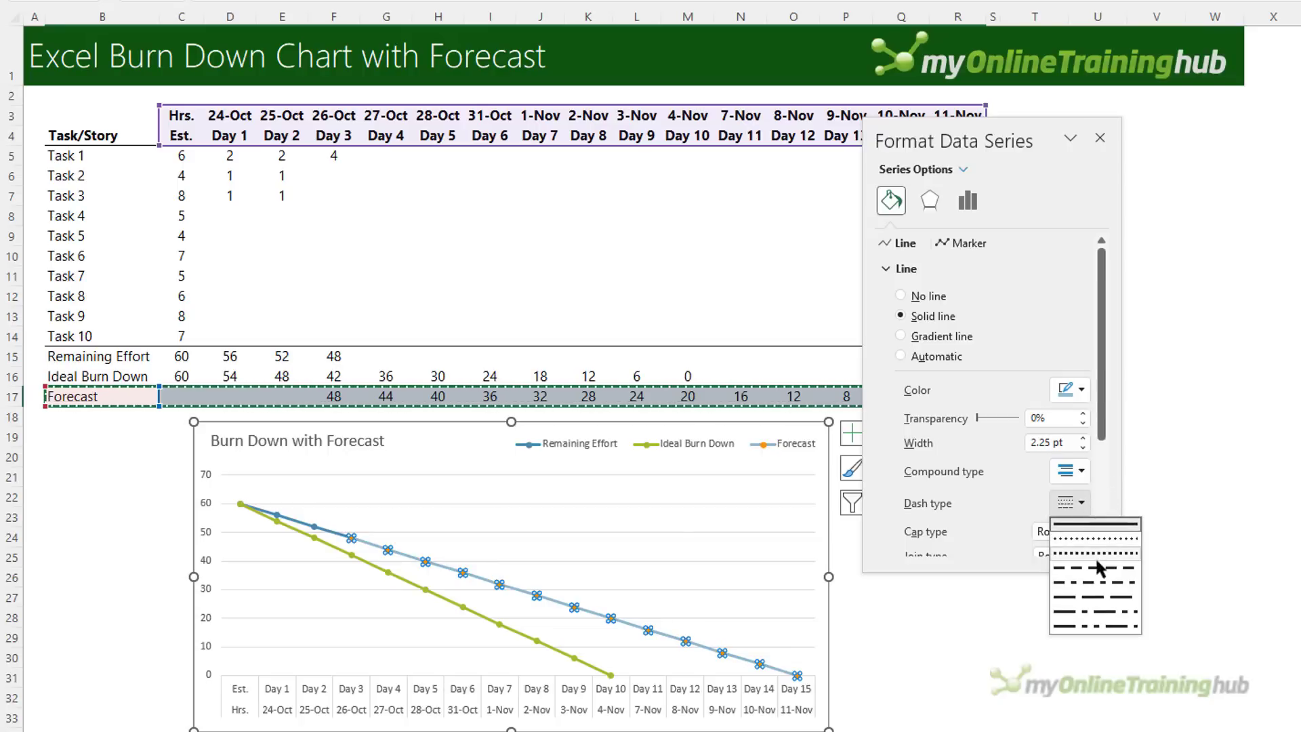
pyautogui.click(1094, 568)
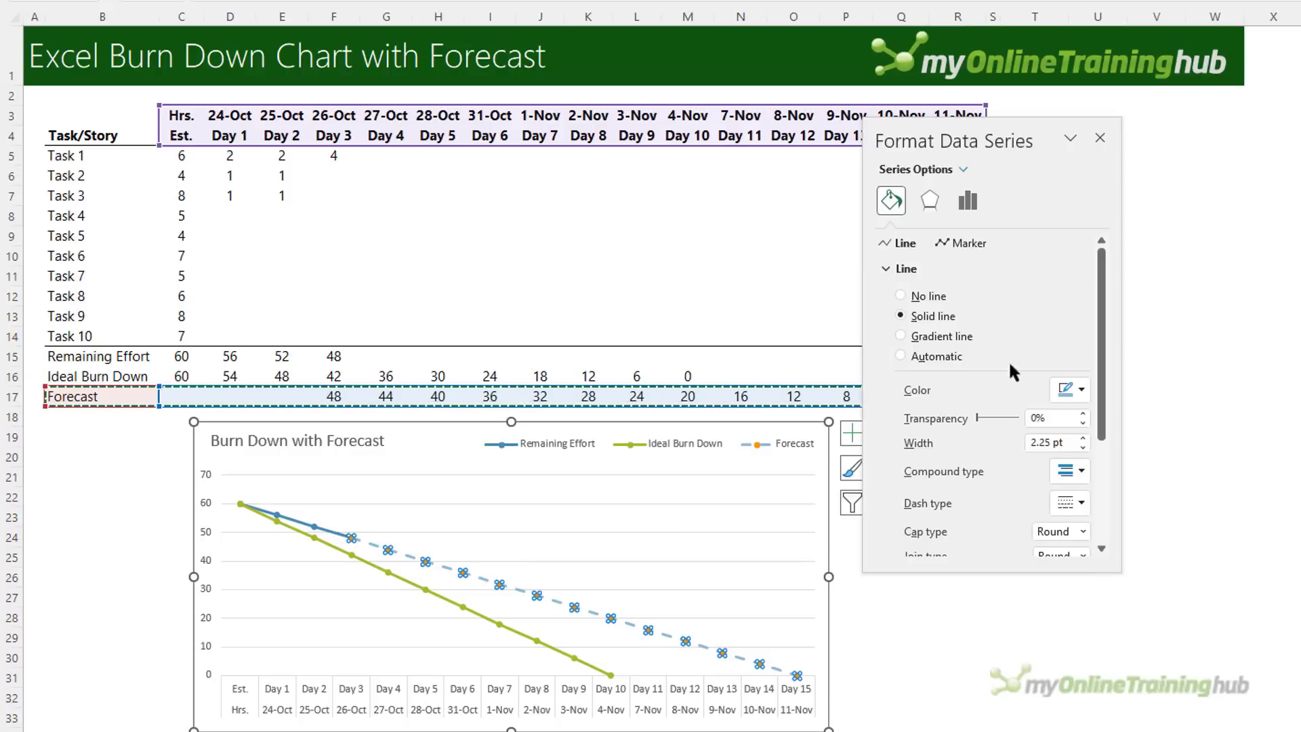
pyautogui.click(960, 242)
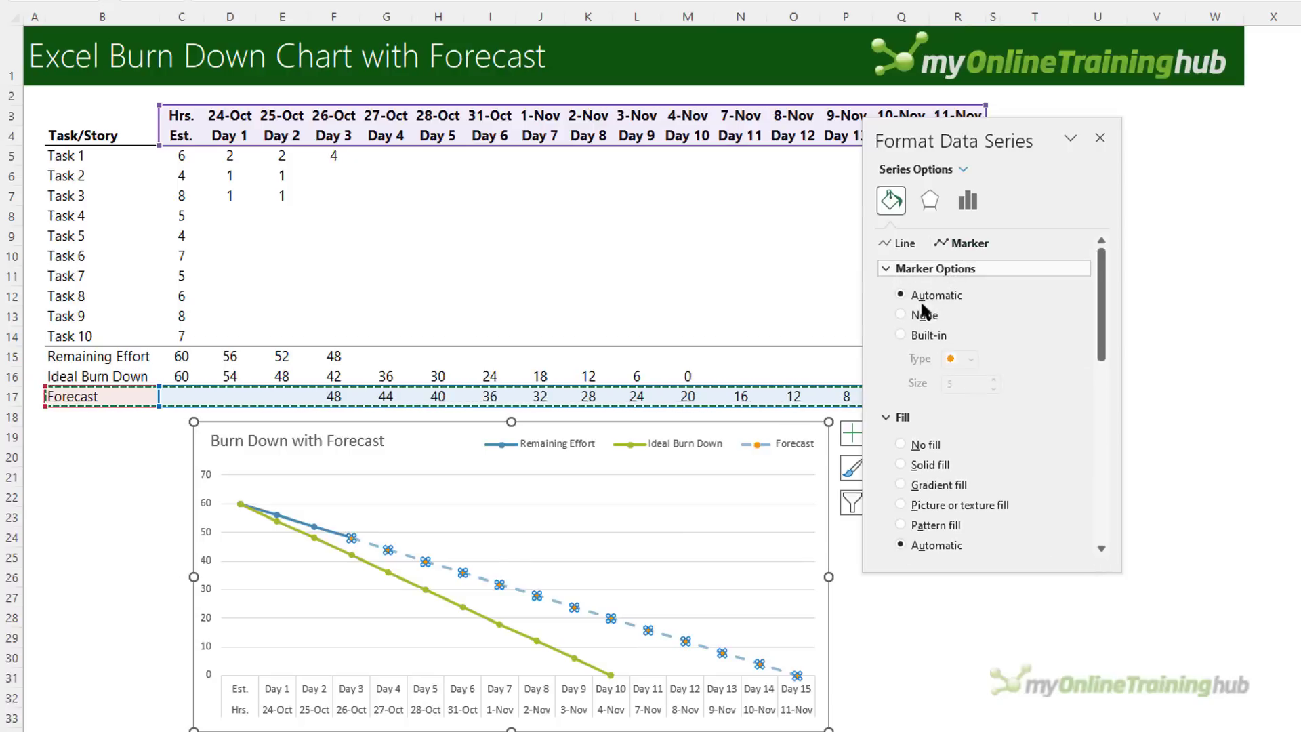
pyautogui.click(899, 617)
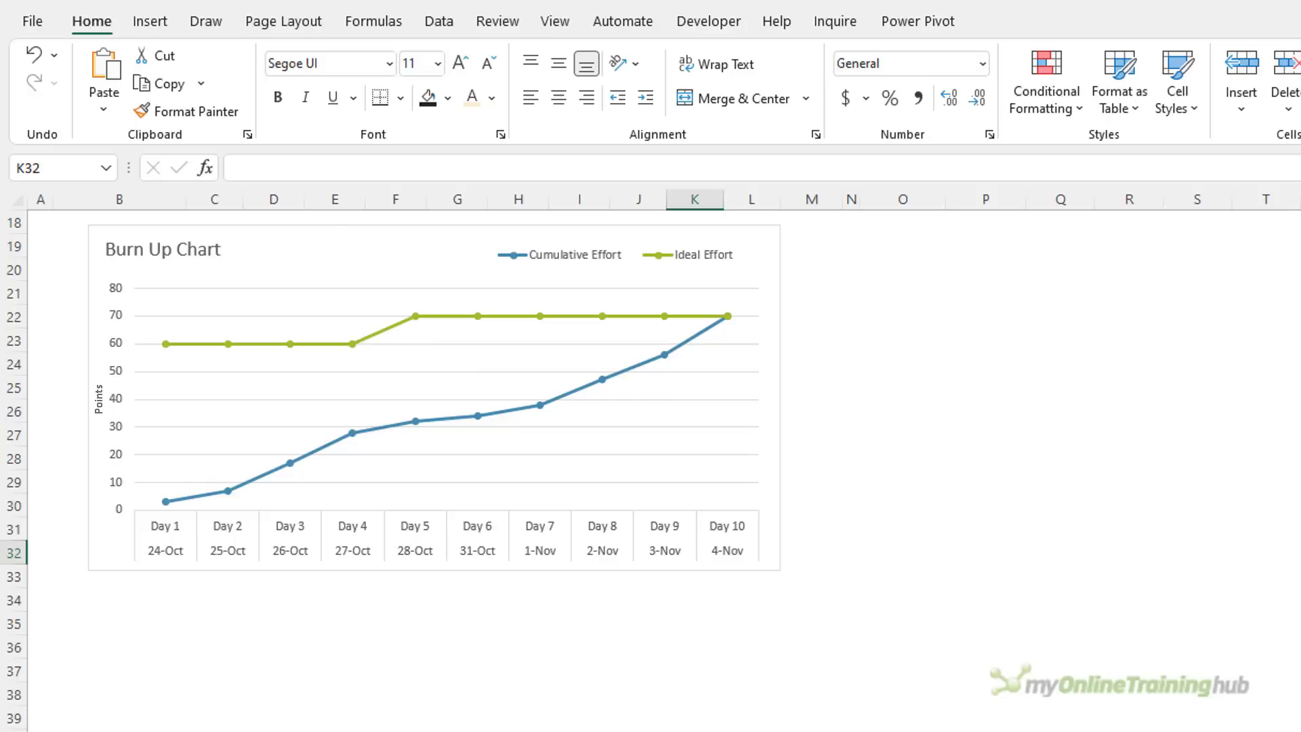
# Switch to the Burn Up sheet showing the Cumulative vs Ideal Effort table
pyautogui.click(98, 399)
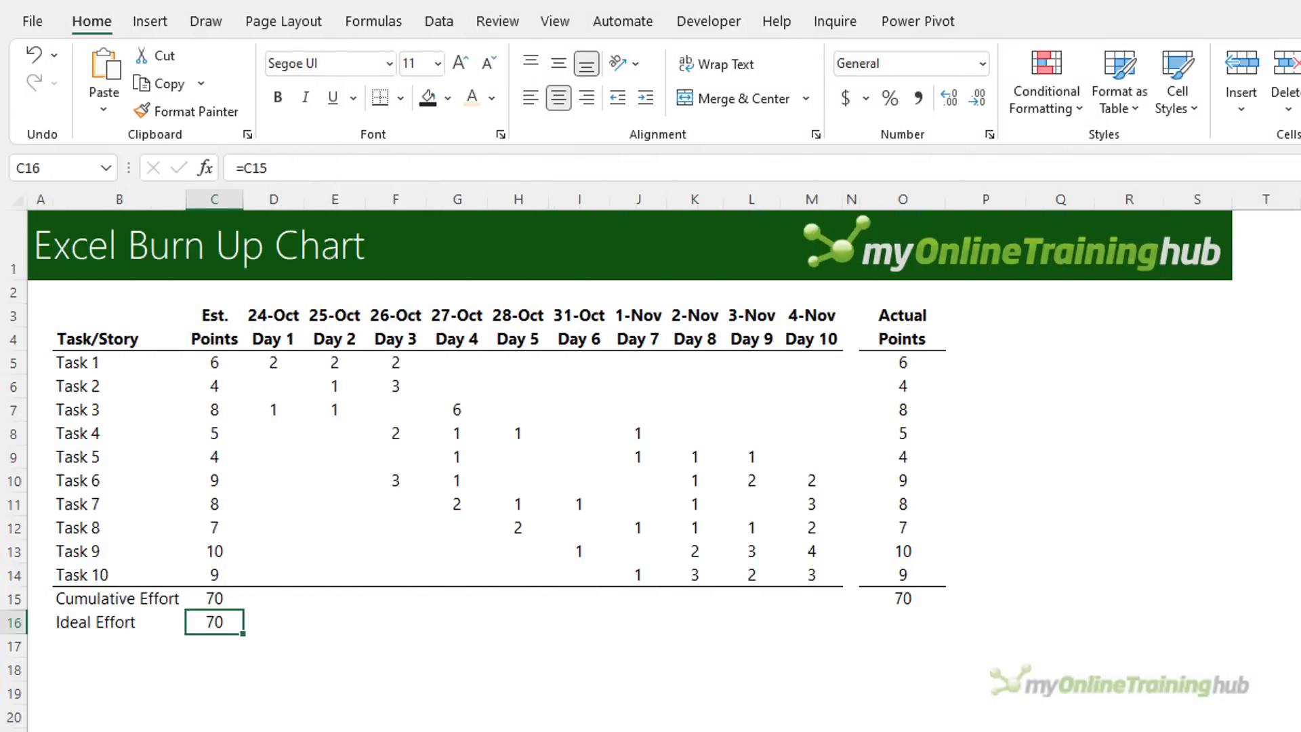
# Enter the Day 1 Cumulative Effort running total =SUM($D$5:D14) and fill it across
pyautogui.click(273, 598)
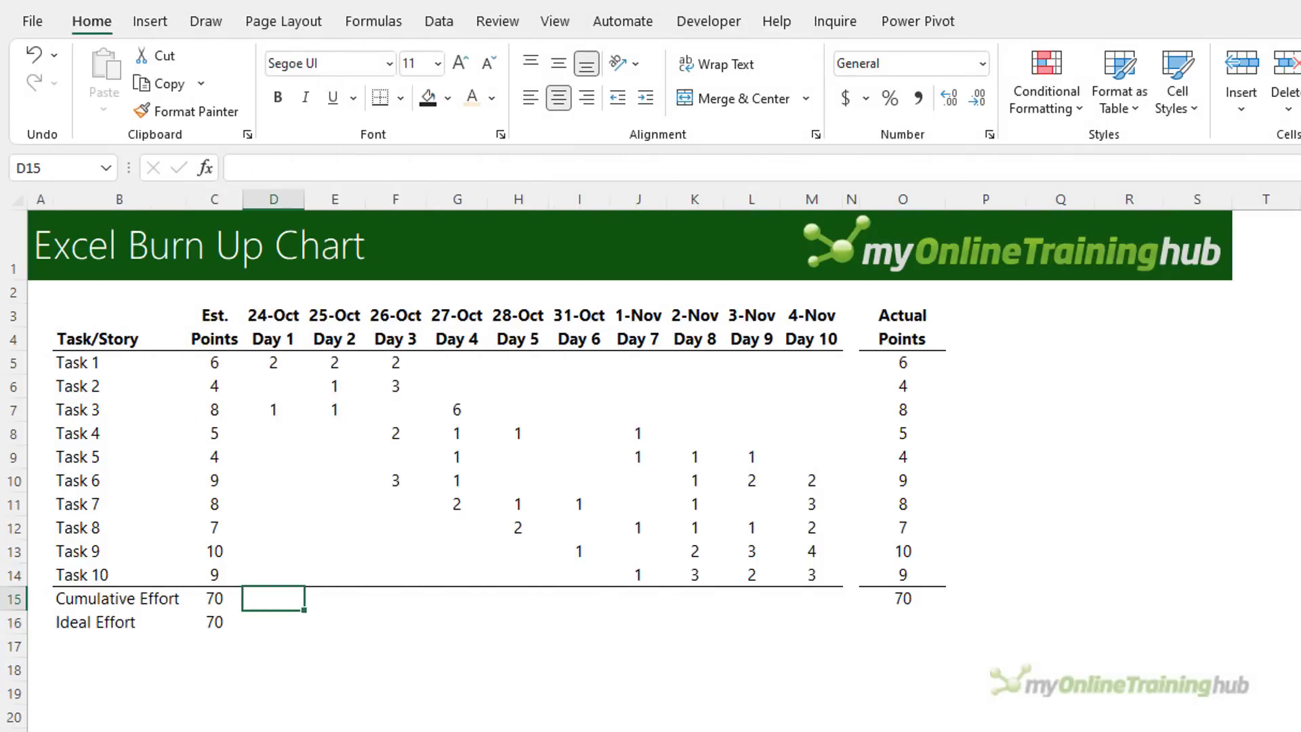
pyautogui.write('=SUM(D7:D14')
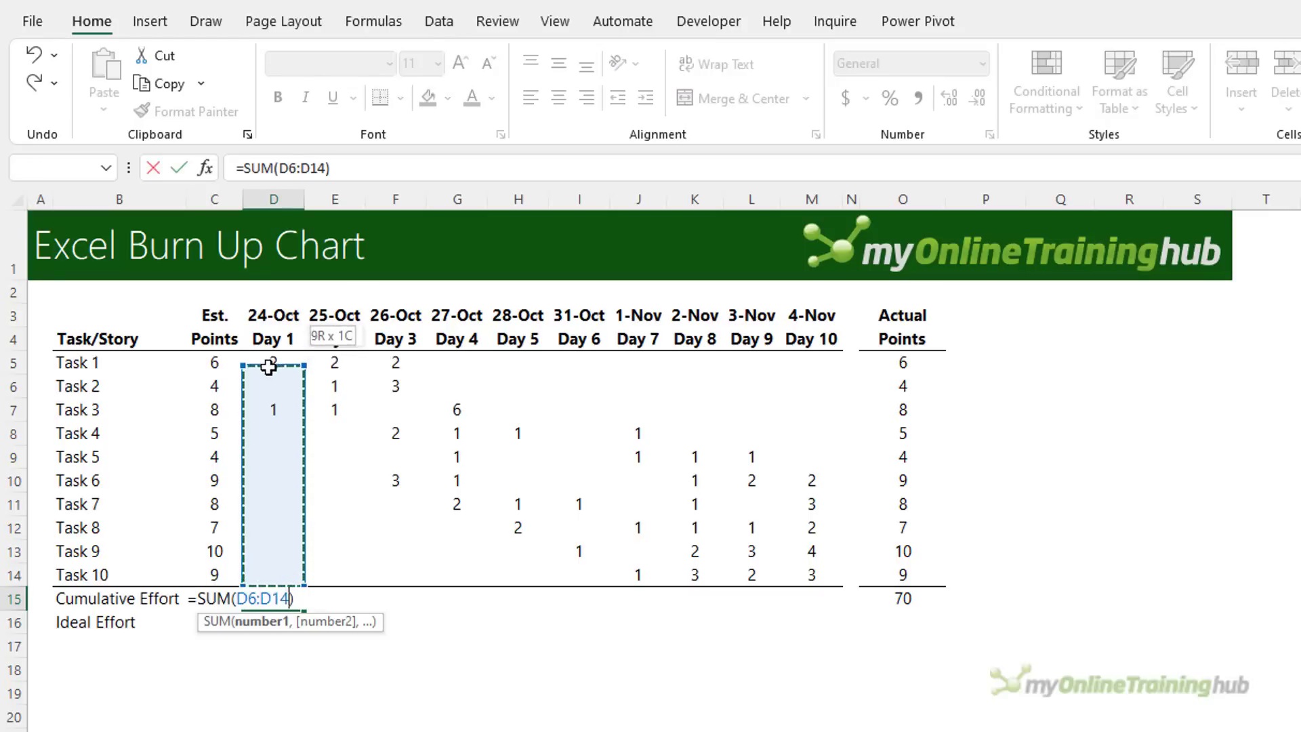
pyautogui.press('f4')
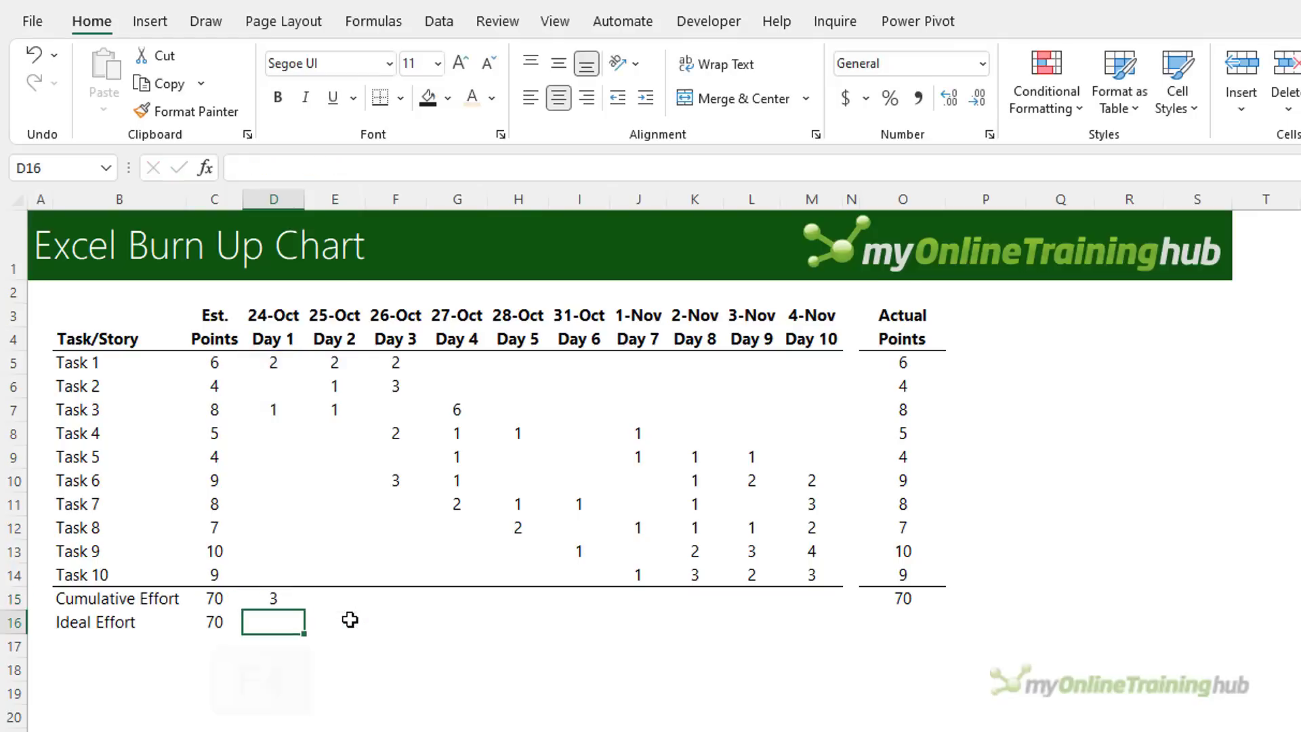
pyautogui.click(272, 598)
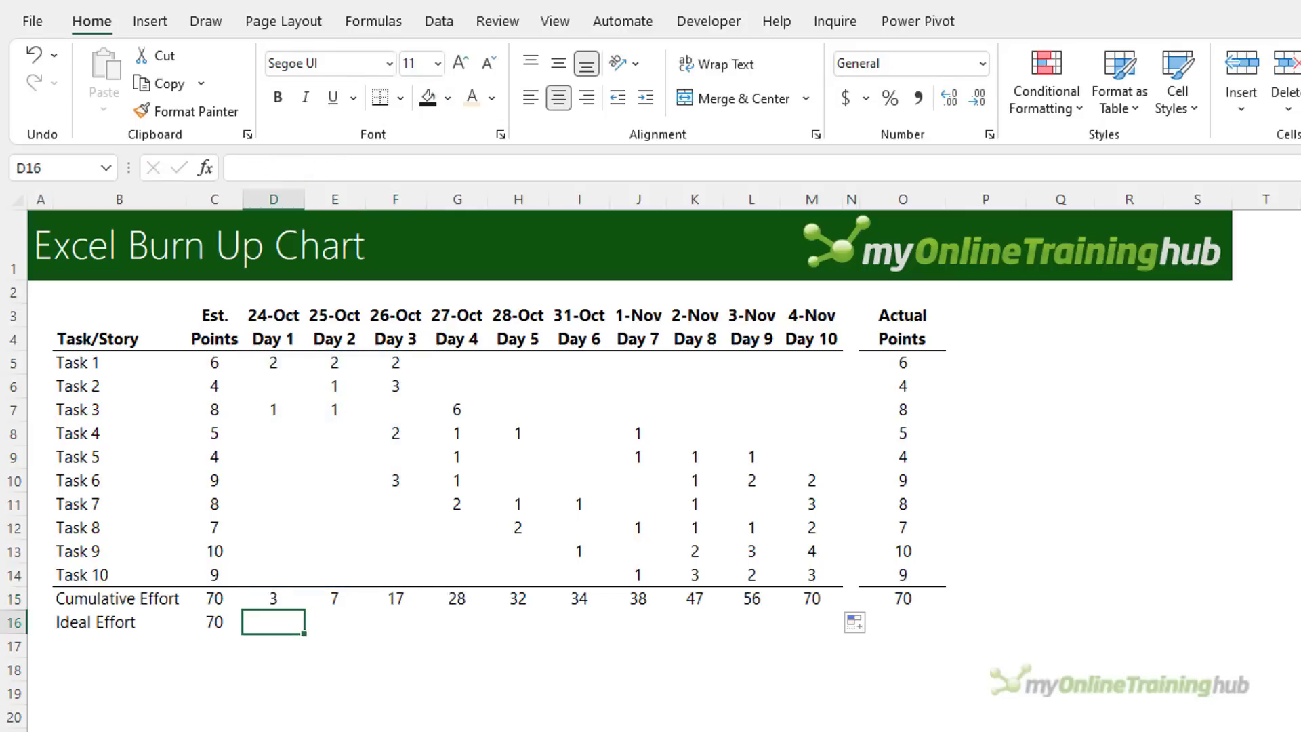
# Set Ideal Effort to =C16 across the days, with 80 from Day 5, then select the effort row labels
pyautogui.write('=C16')
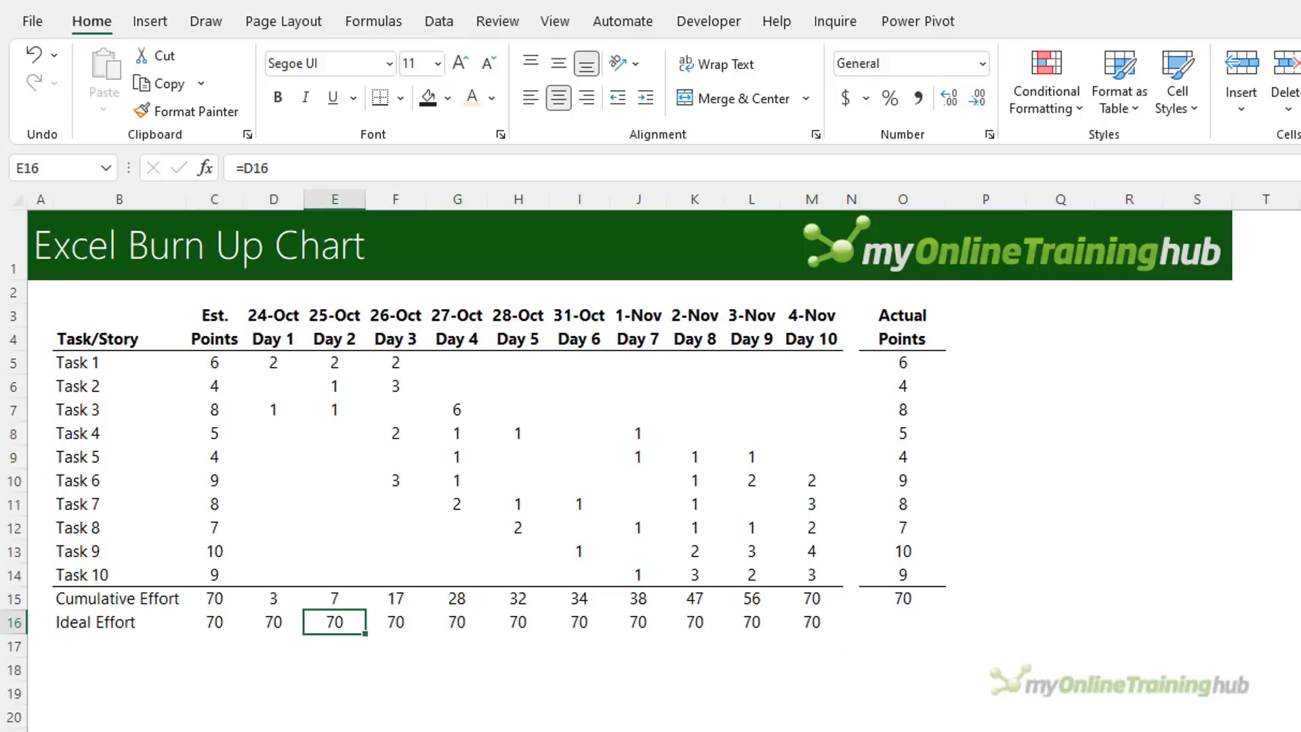
pyautogui.click(517, 622)
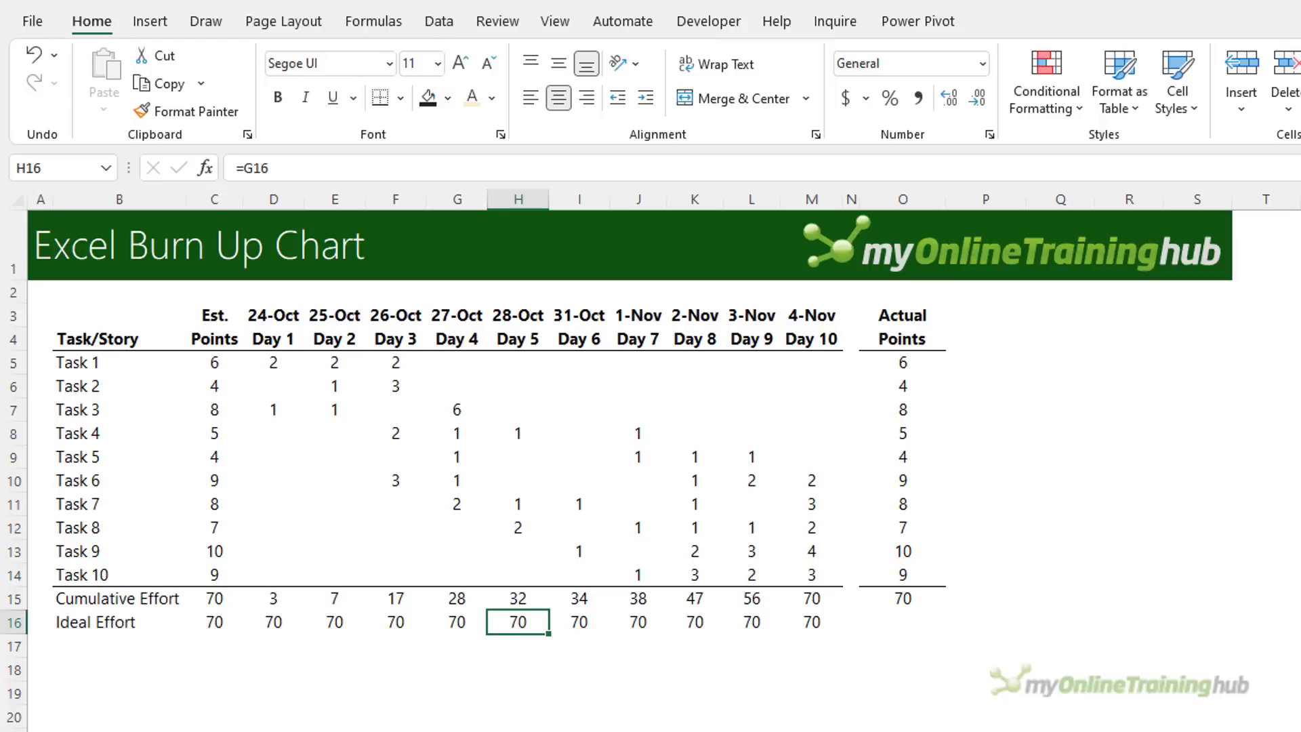
pyautogui.write('80')
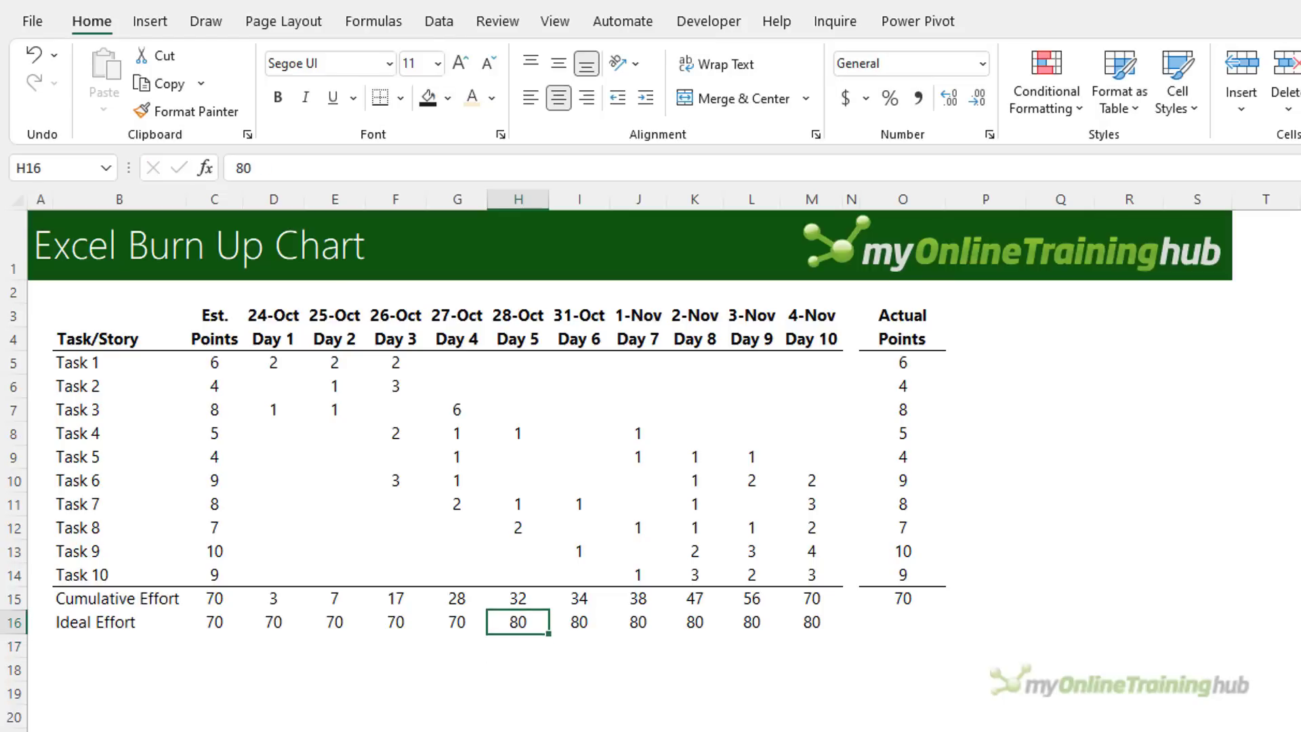
pyautogui.moveTo(512, 648)
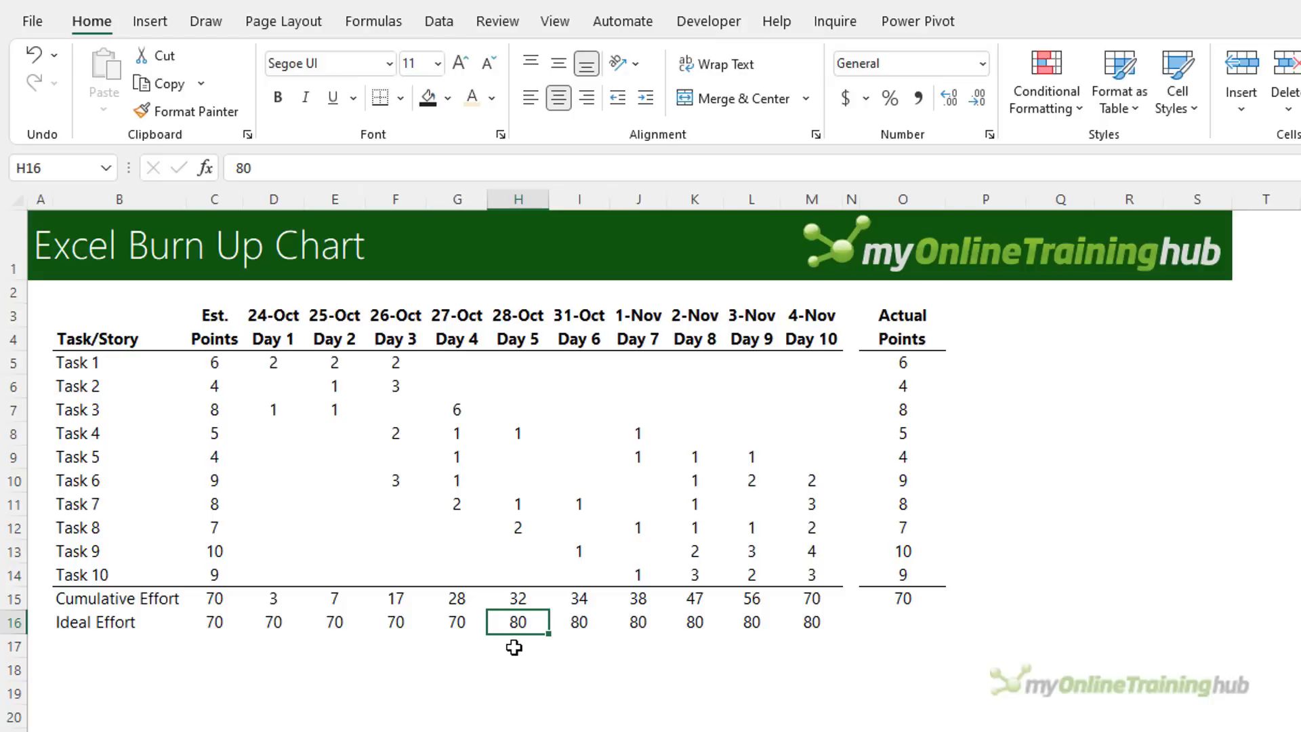
pyautogui.click(120, 598)
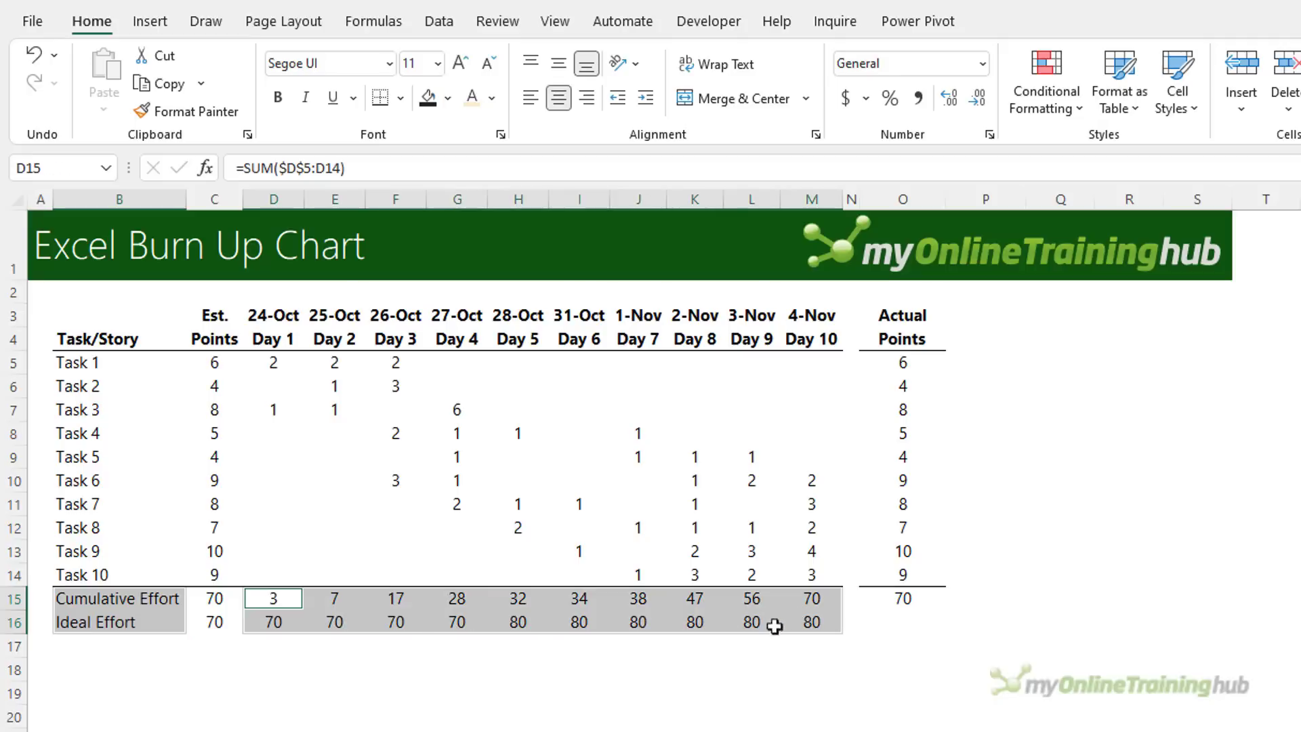
pyautogui.moveTo(748, 639)
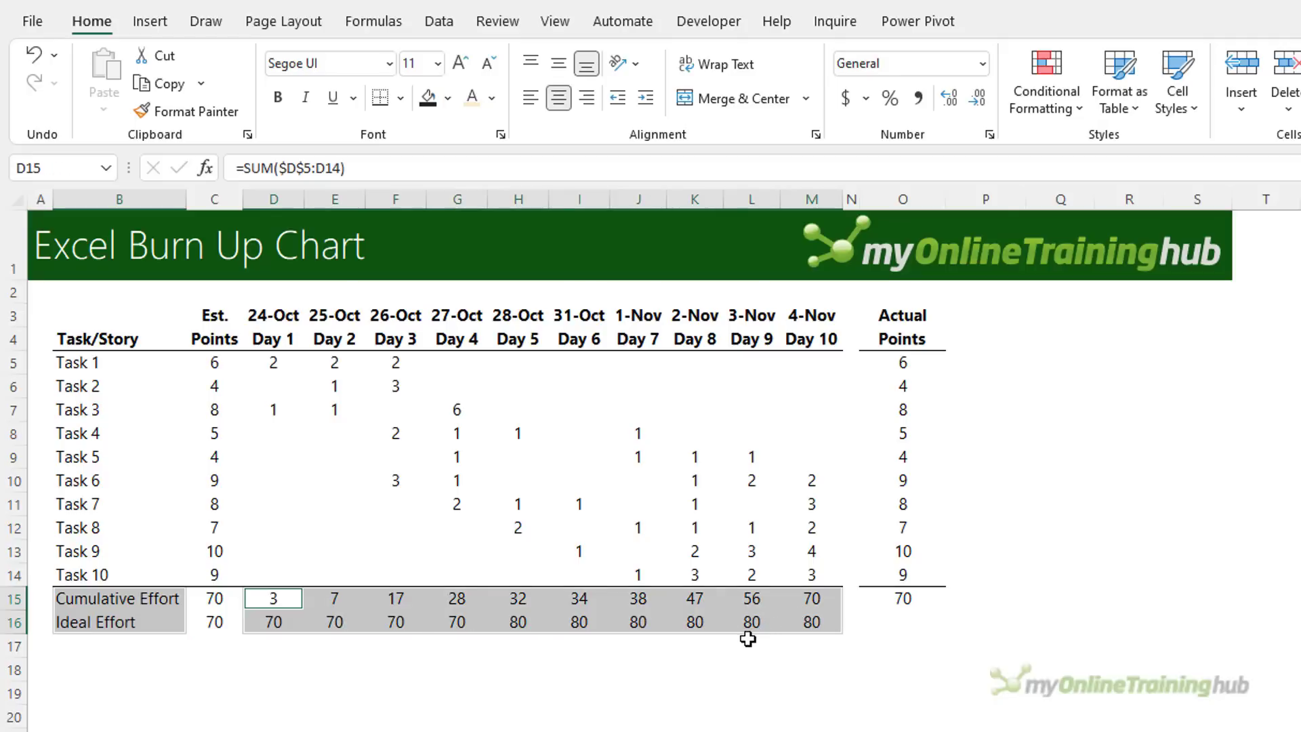
# Insert a line-with-markers chart of Cumulative Effort and Ideal Effort over the ten days
pyautogui.click(150, 20)
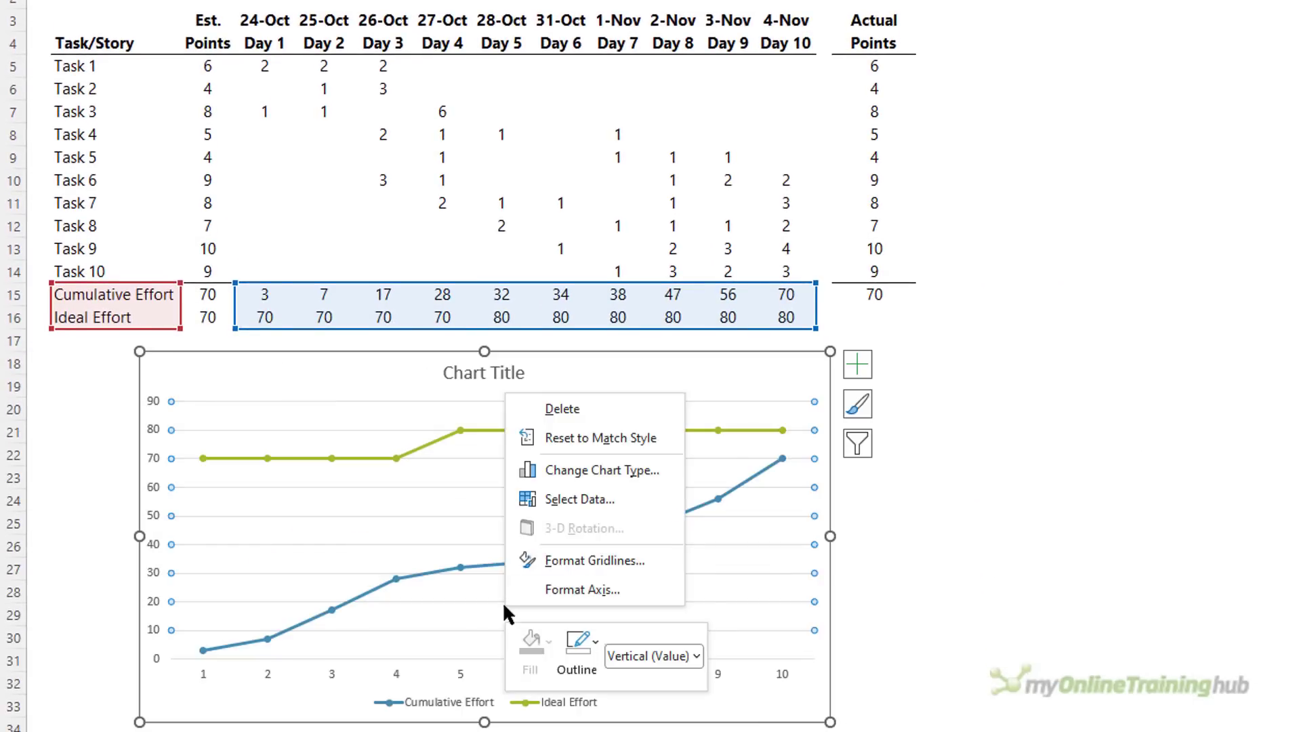
# Relabel the horizontal axis with the Day and date headings D3:M4 (Day 1 24-Oct to Day 10 4-Nov)
pyautogui.click(579, 499)
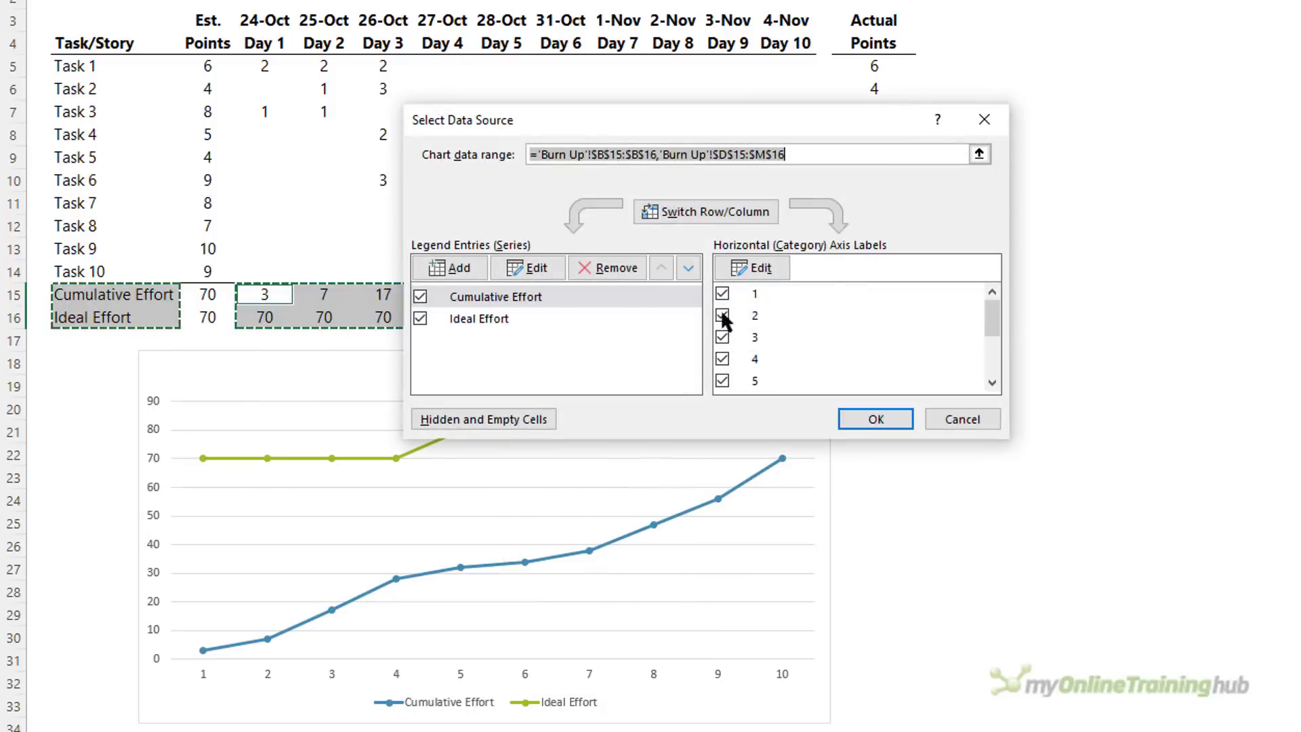
pyautogui.click(751, 267)
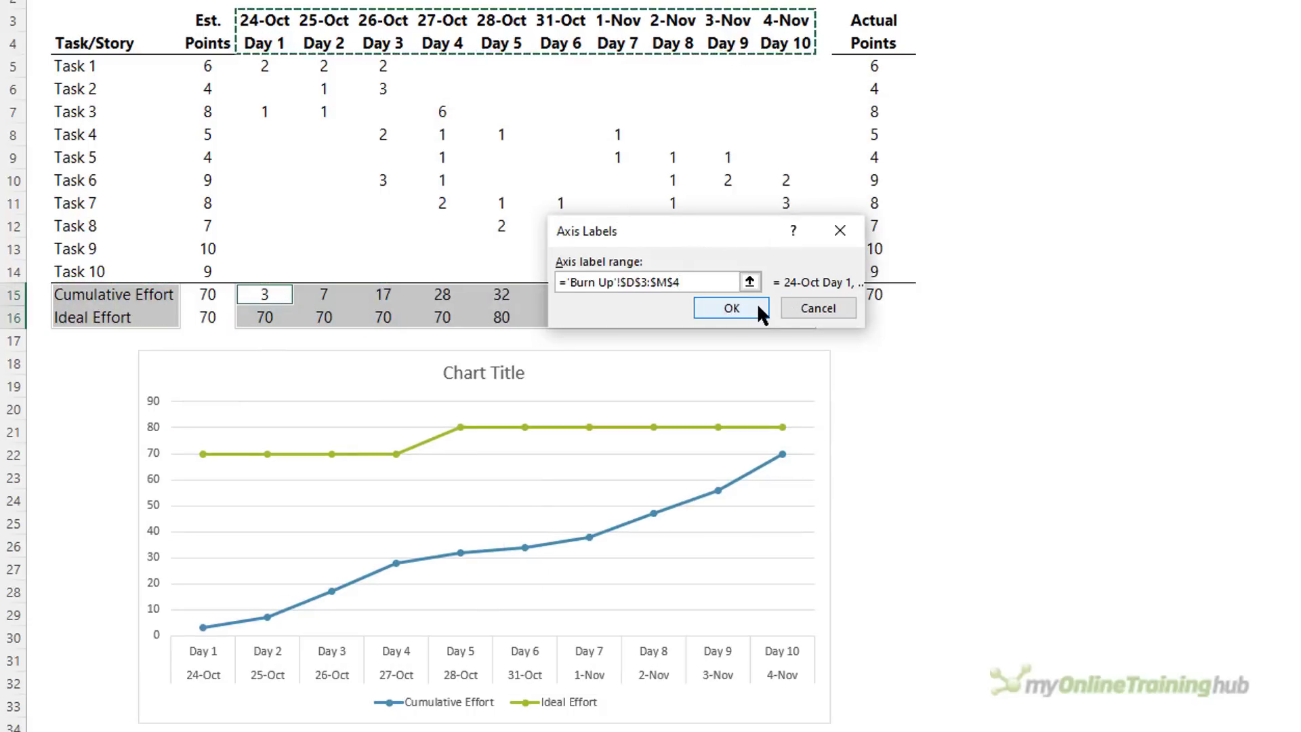
pyautogui.click(729, 308)
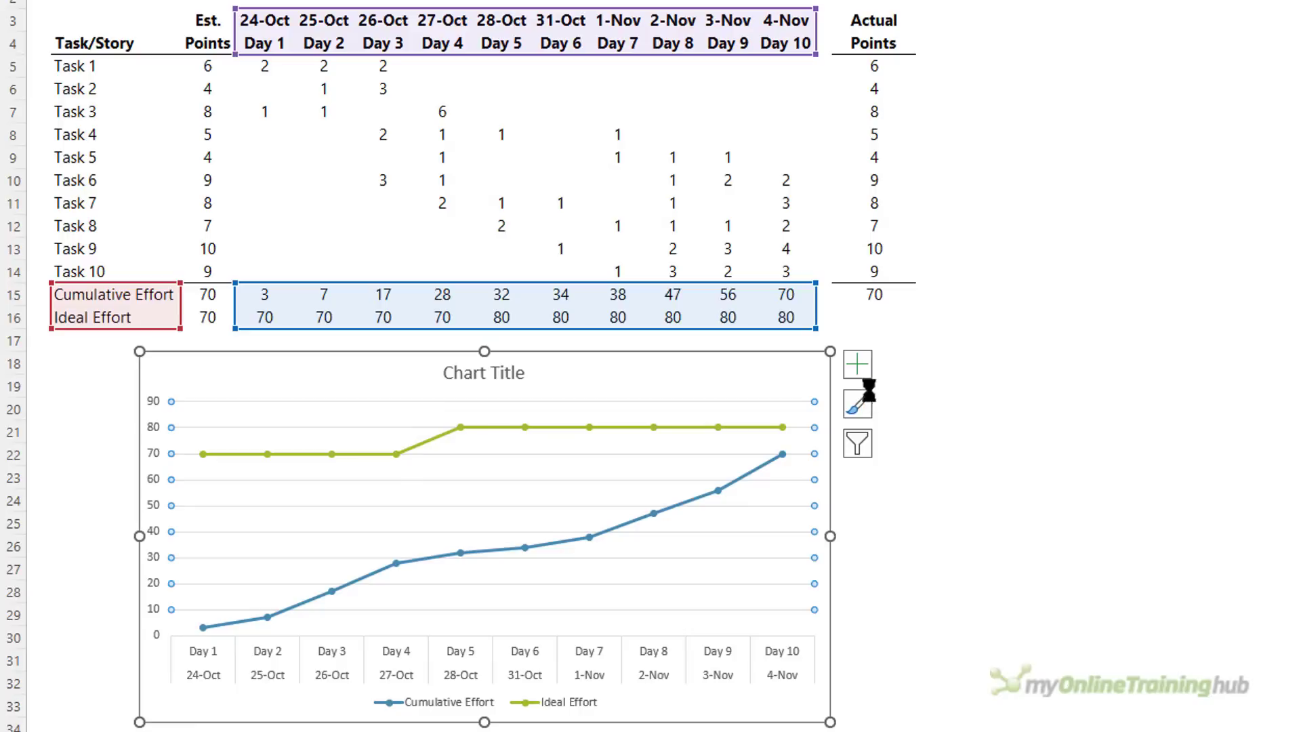
# Move the legend to the top of the chart, beside the default Chart Title
pyautogui.click(857, 365)
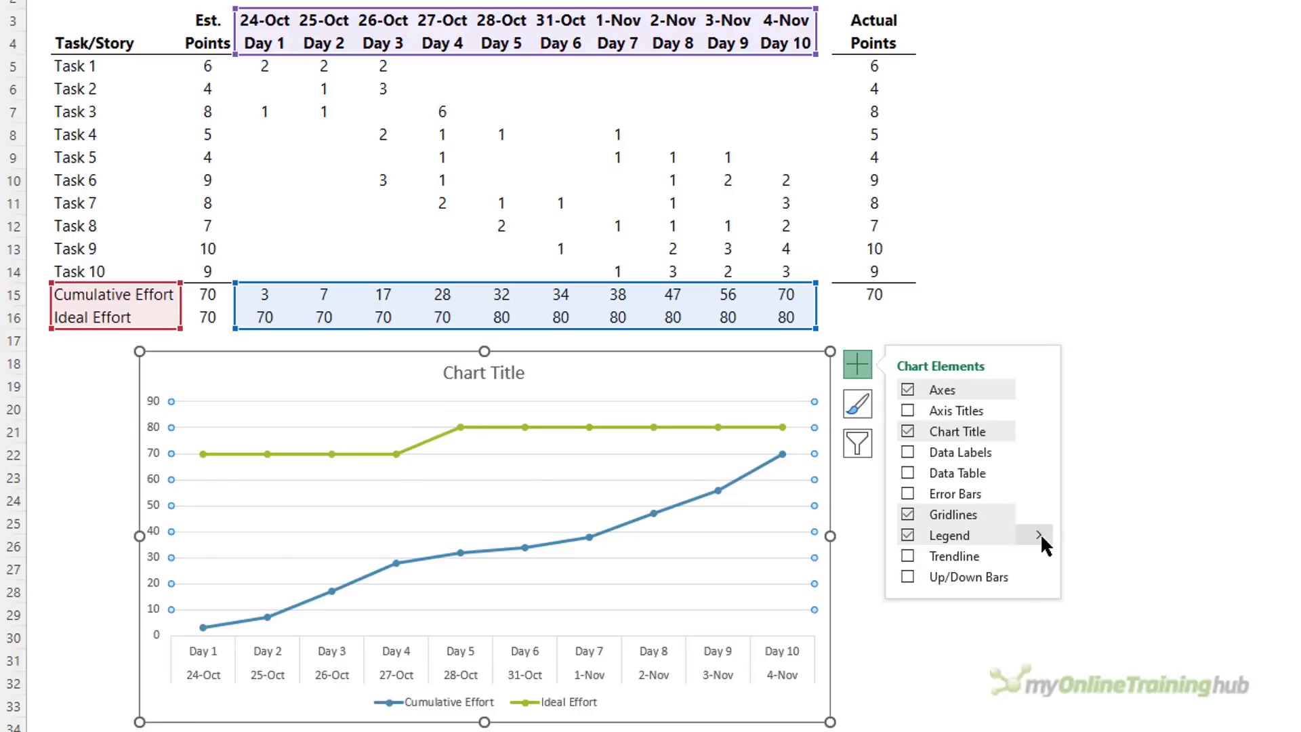
pyautogui.click(1039, 534)
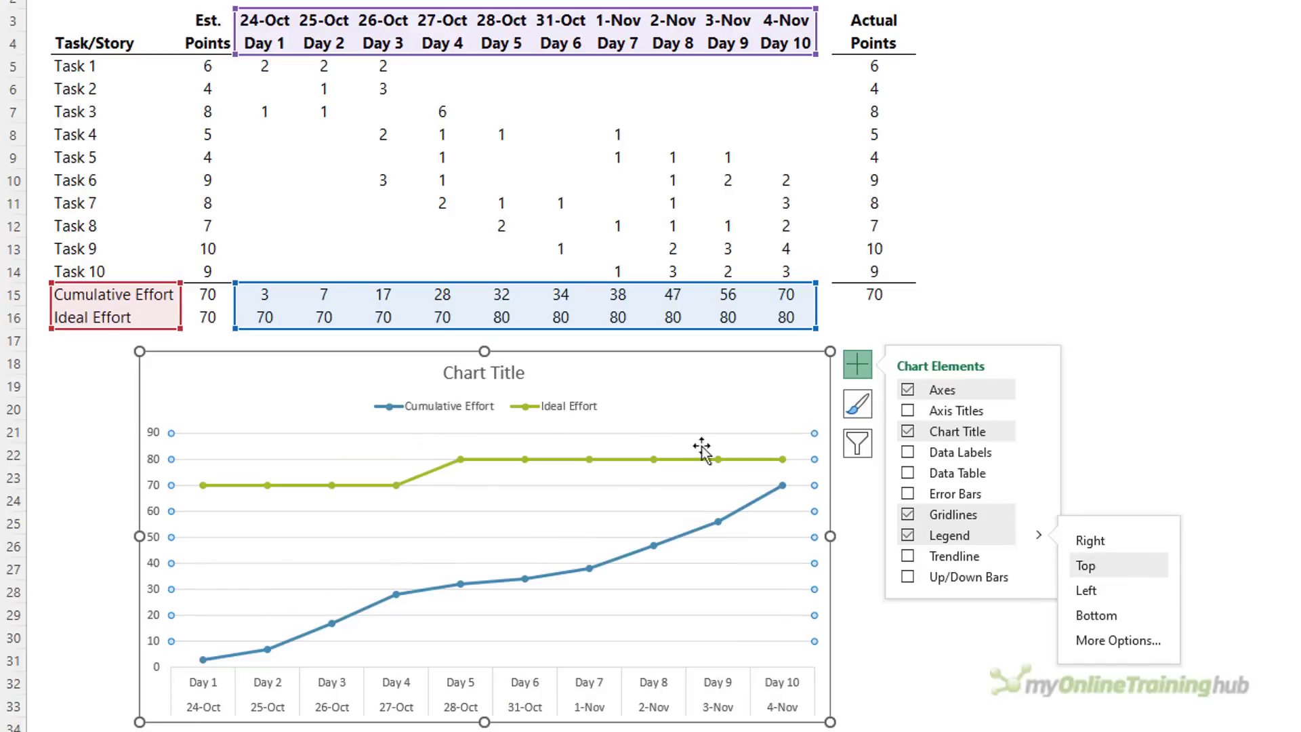
pyautogui.click(1084, 565)
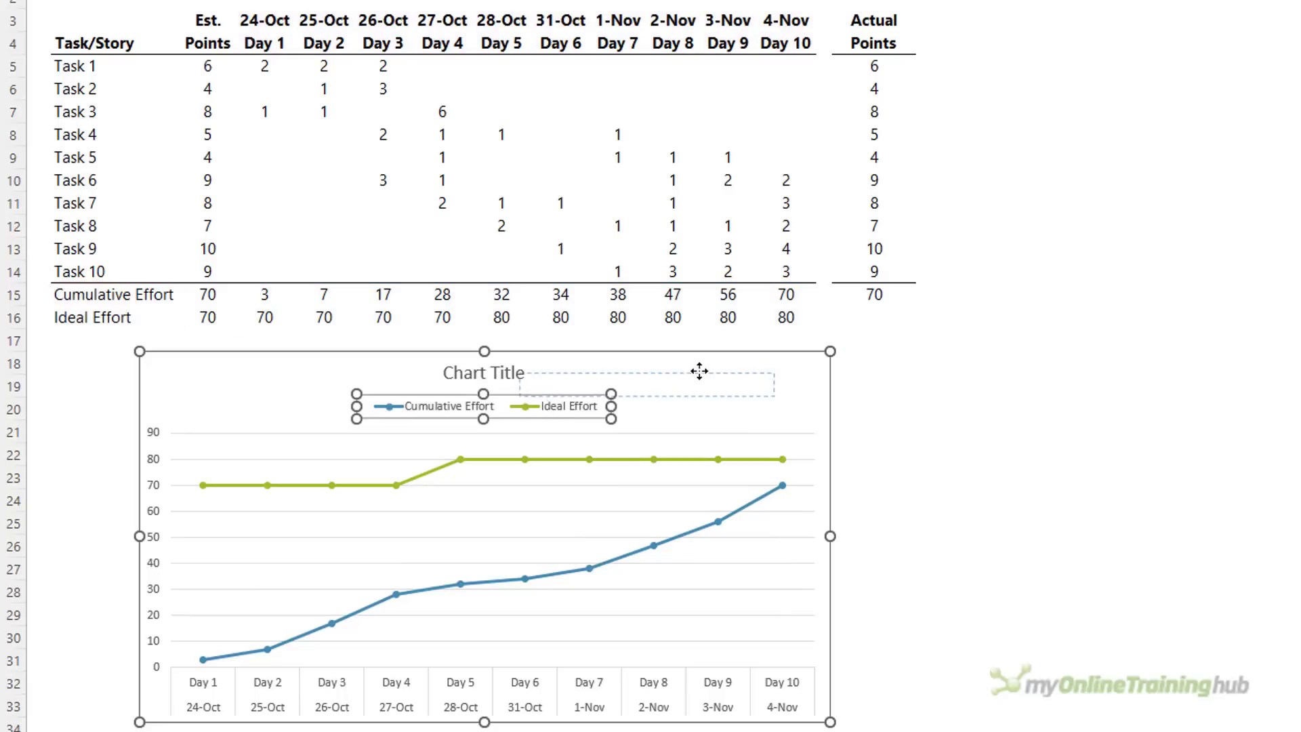
pyautogui.click(483, 371)
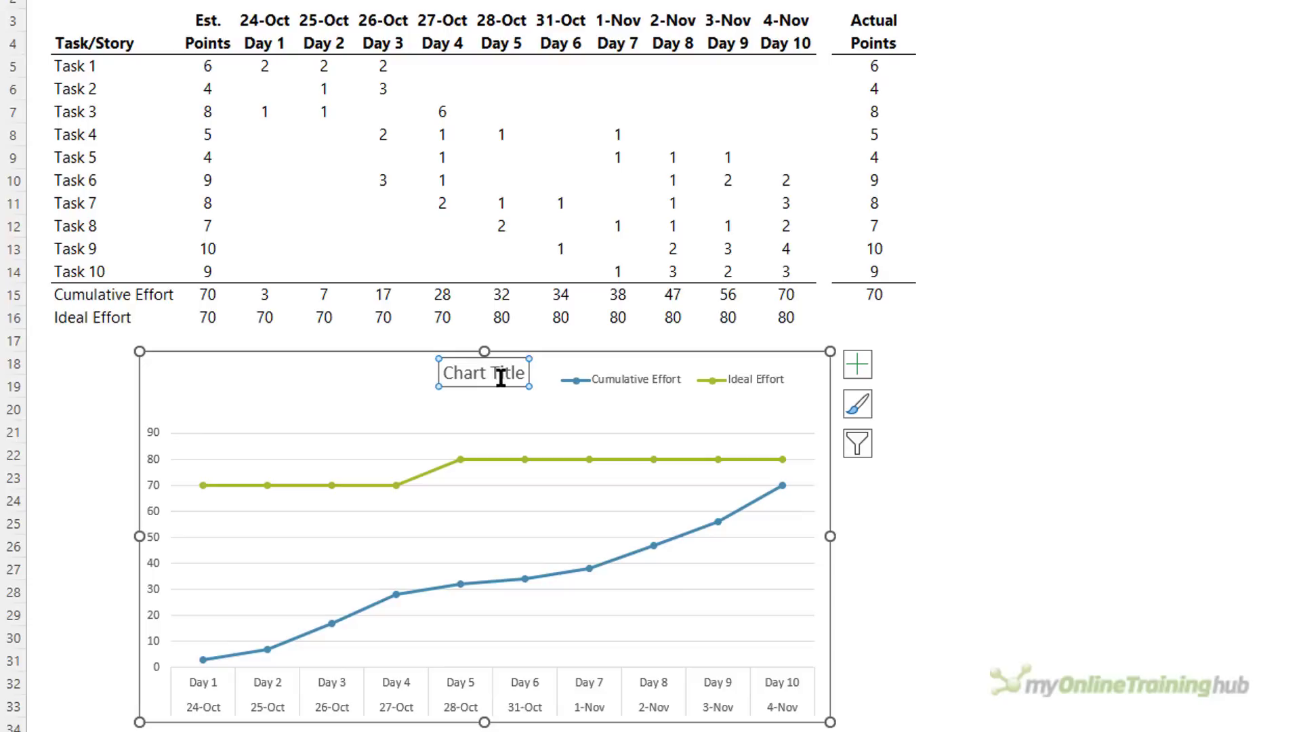